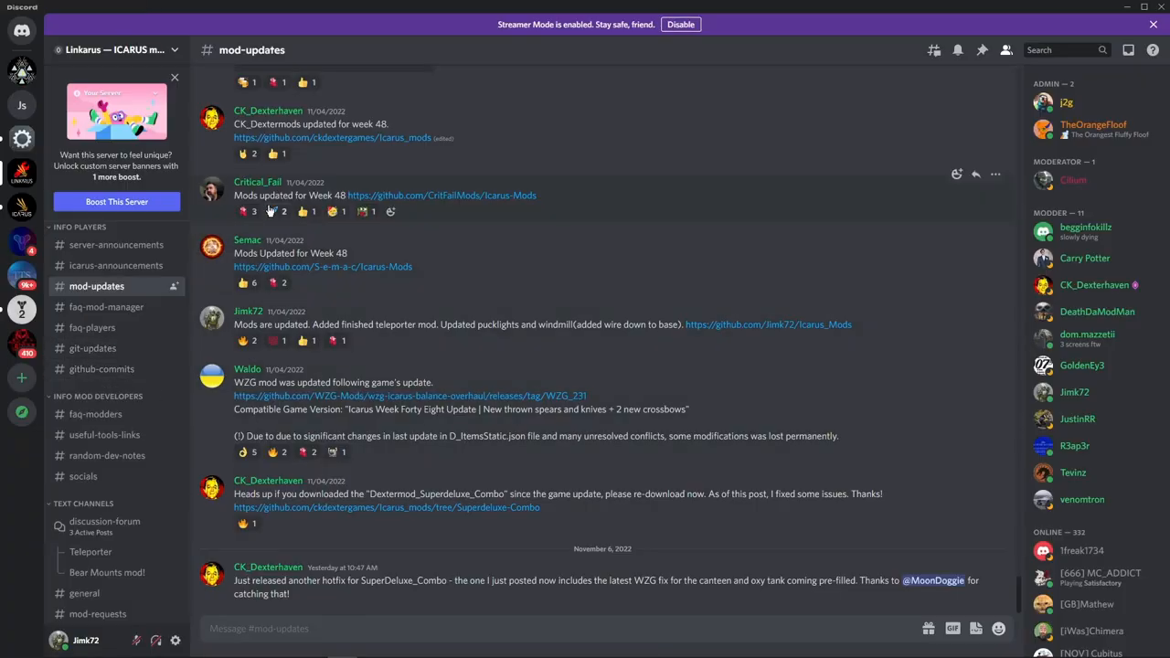
# - In Discord, visit the general chat channel and return to the mod-updates channel
pyautogui.scroll(-3)
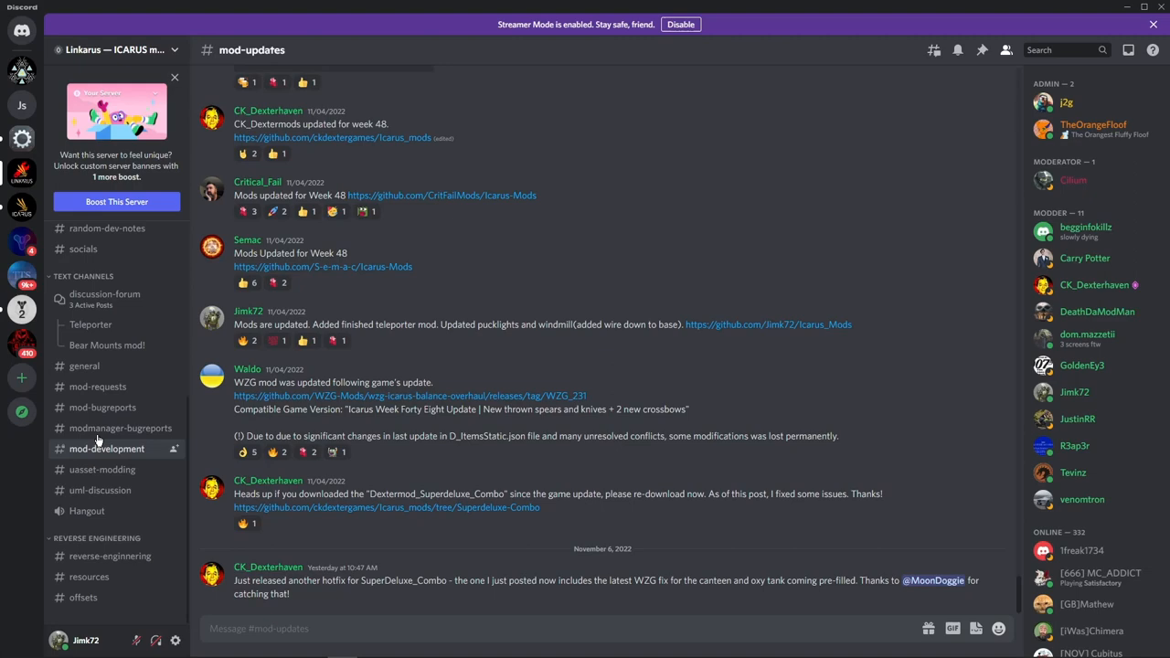
pyautogui.click(84, 366)
pyautogui.write('So I need to')
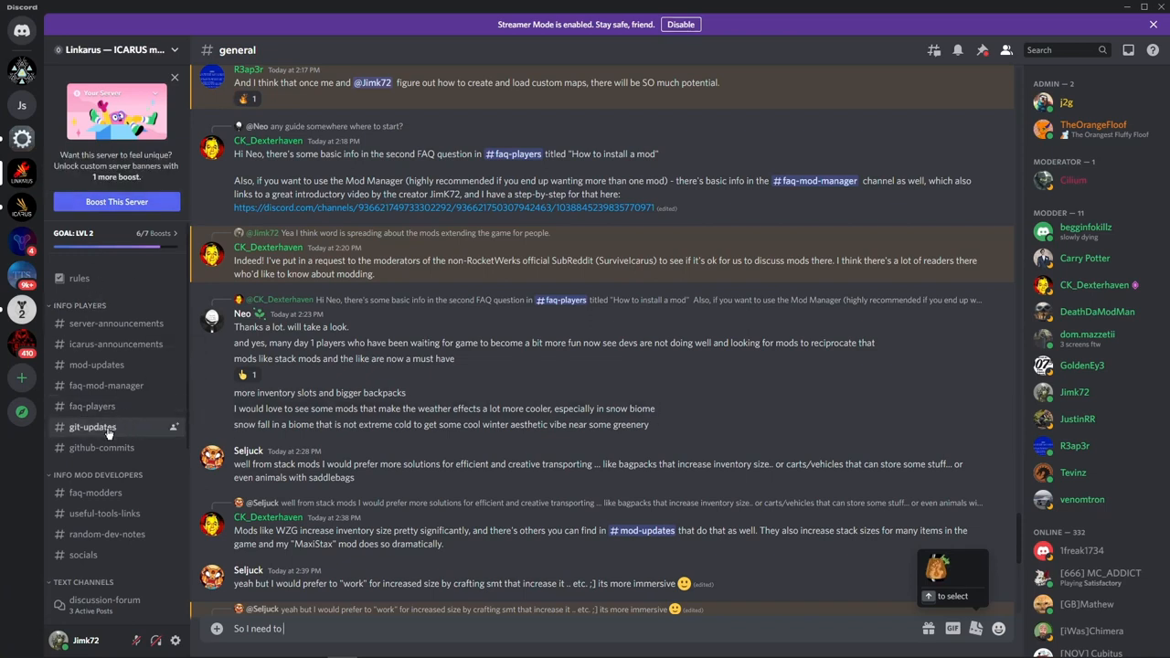
pyautogui.moveTo(116, 344)
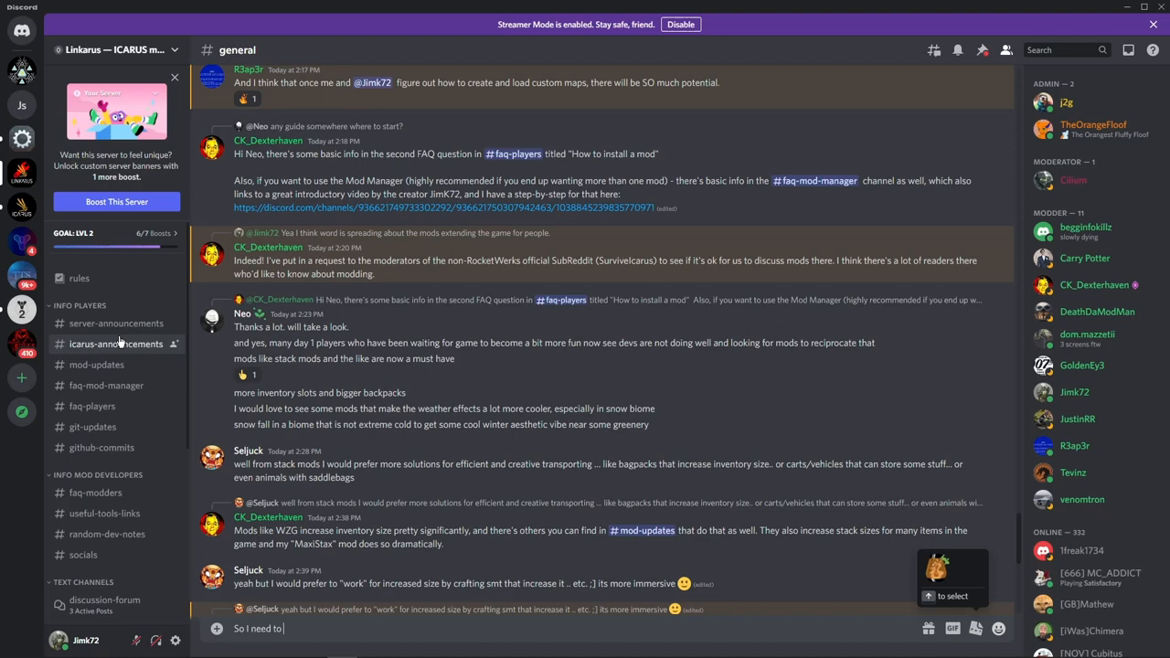
pyautogui.moveTo(97, 365)
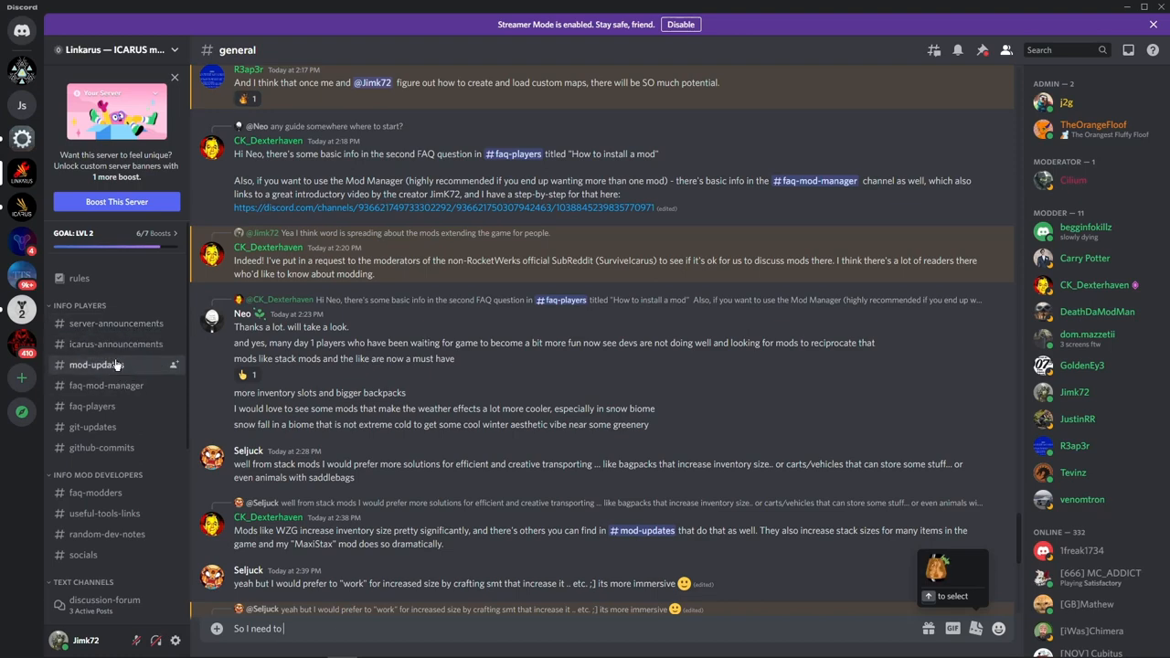
pyautogui.click(96, 364)
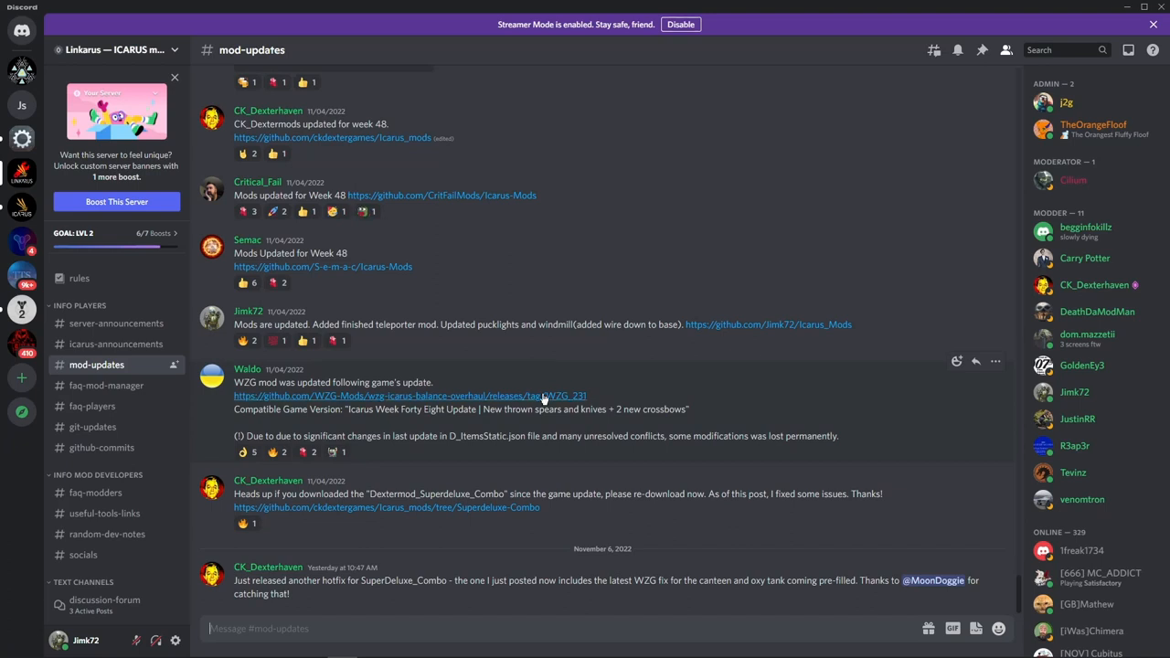
pyautogui.moveTo(428, 557)
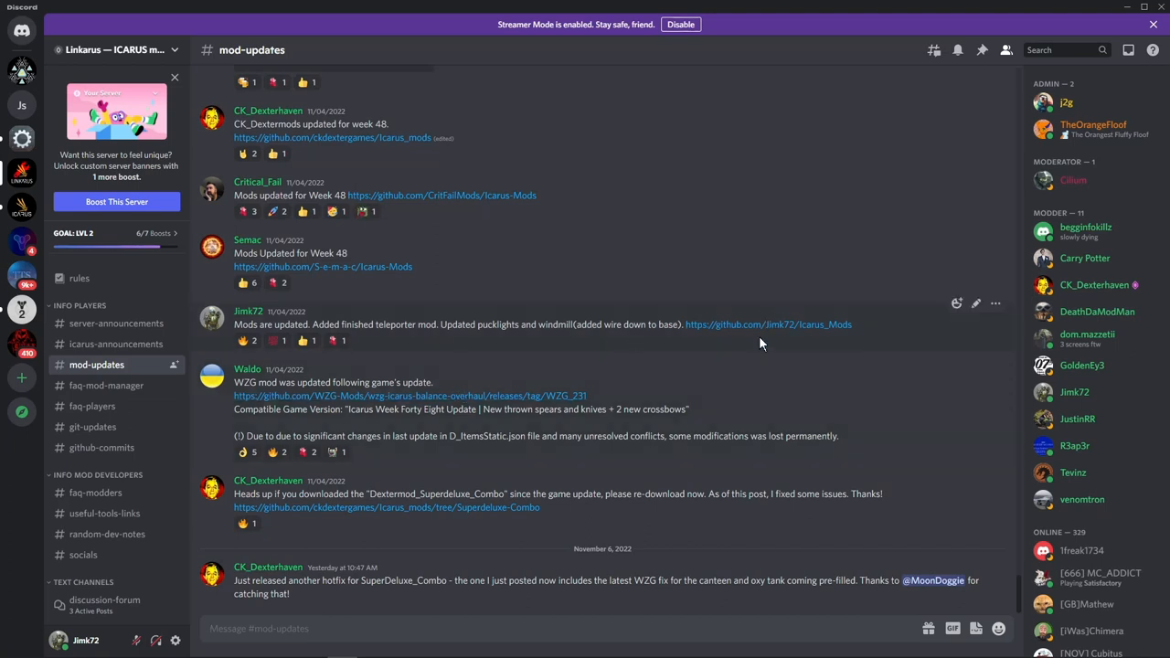
pyautogui.moveTo(435, 210)
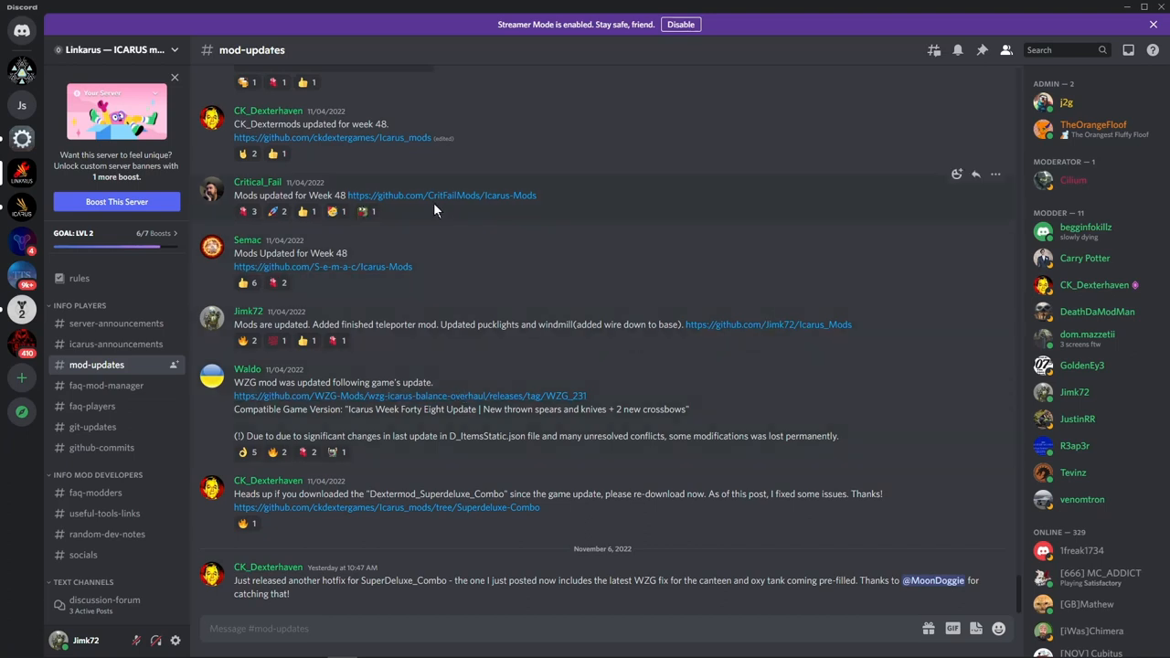
pyautogui.moveTo(369, 144)
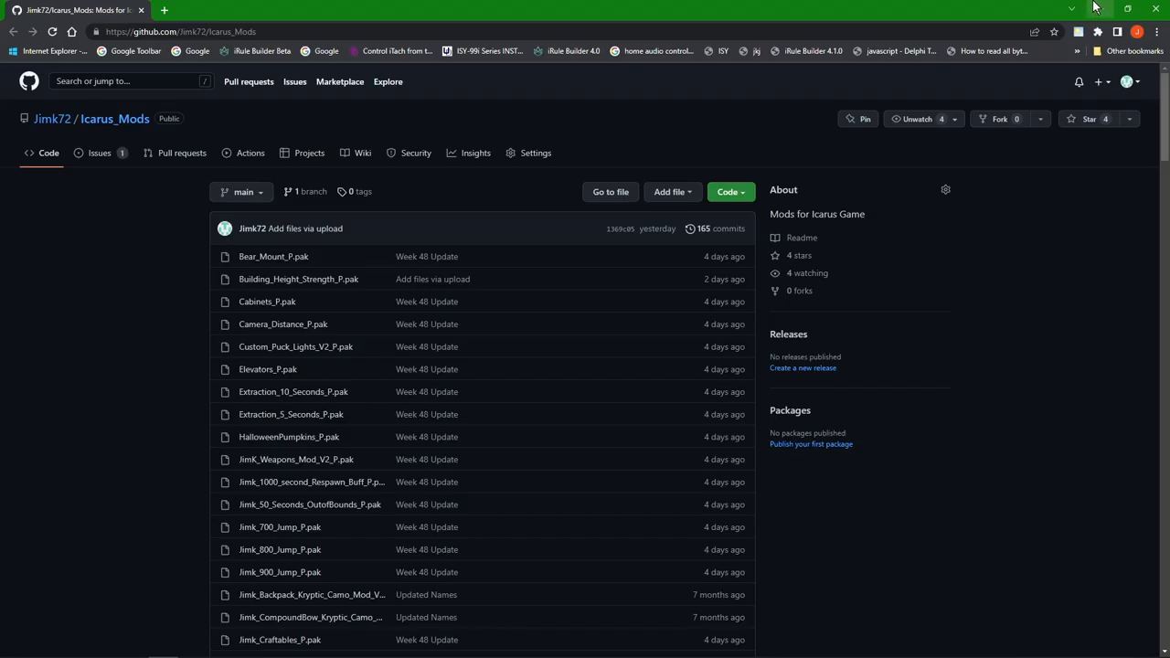
# - Scroll through the Jimk72/Icarus_Mods .pak file list and README on GitHub
pyautogui.scroll(-3)
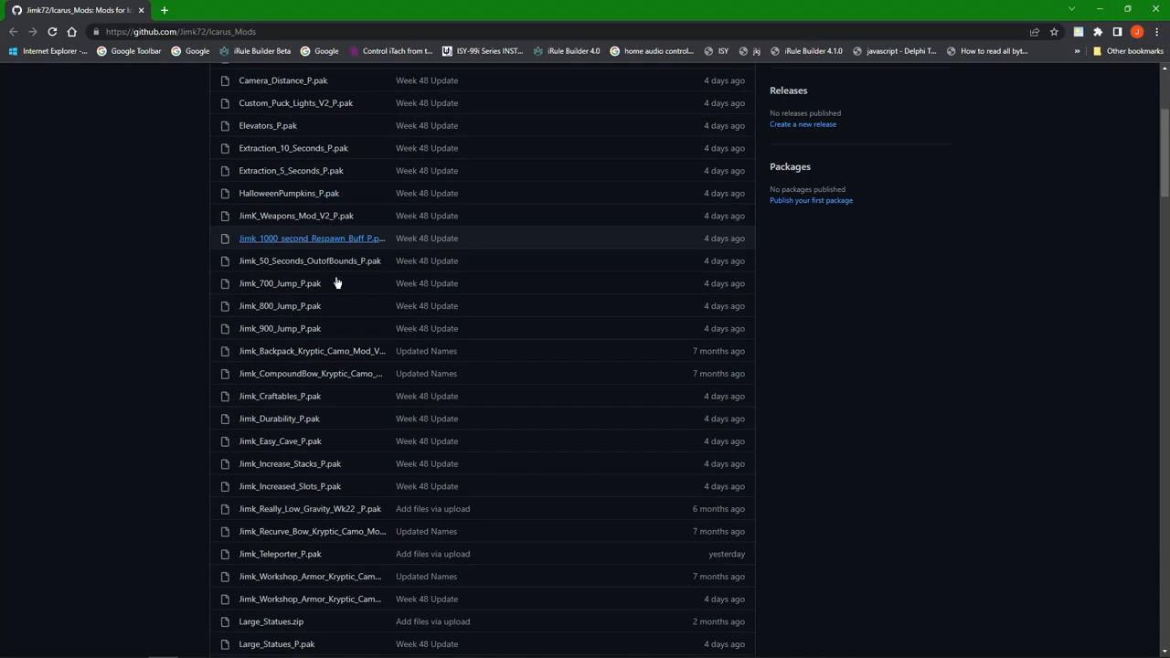
pyautogui.scroll(-3)
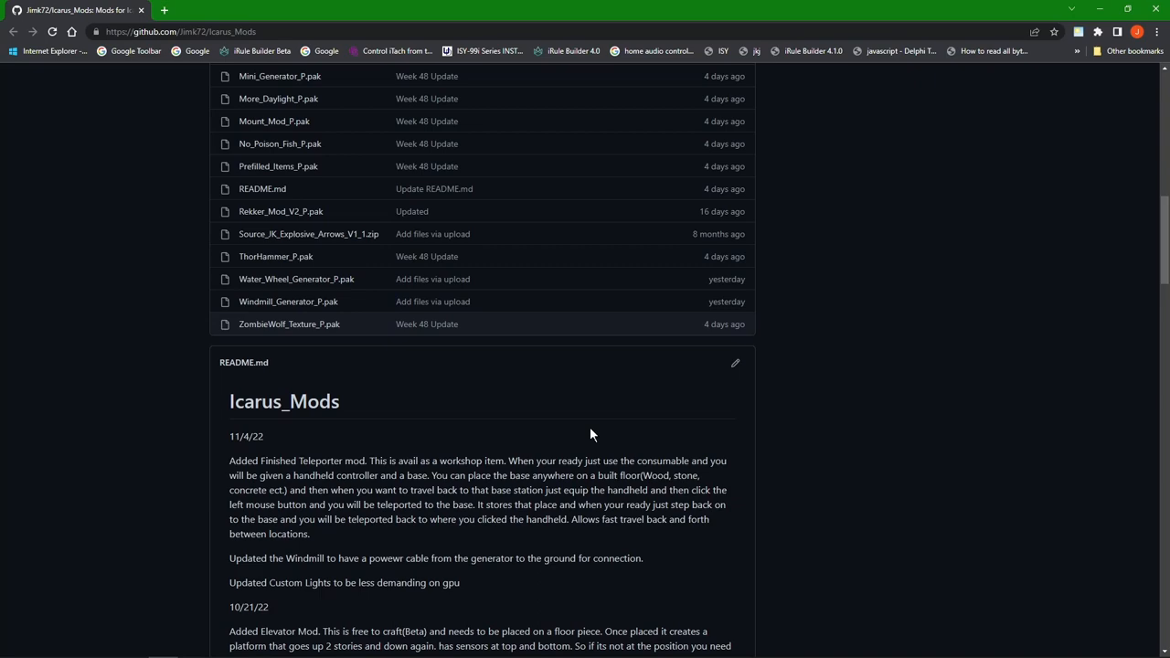
pyautogui.scroll(3)
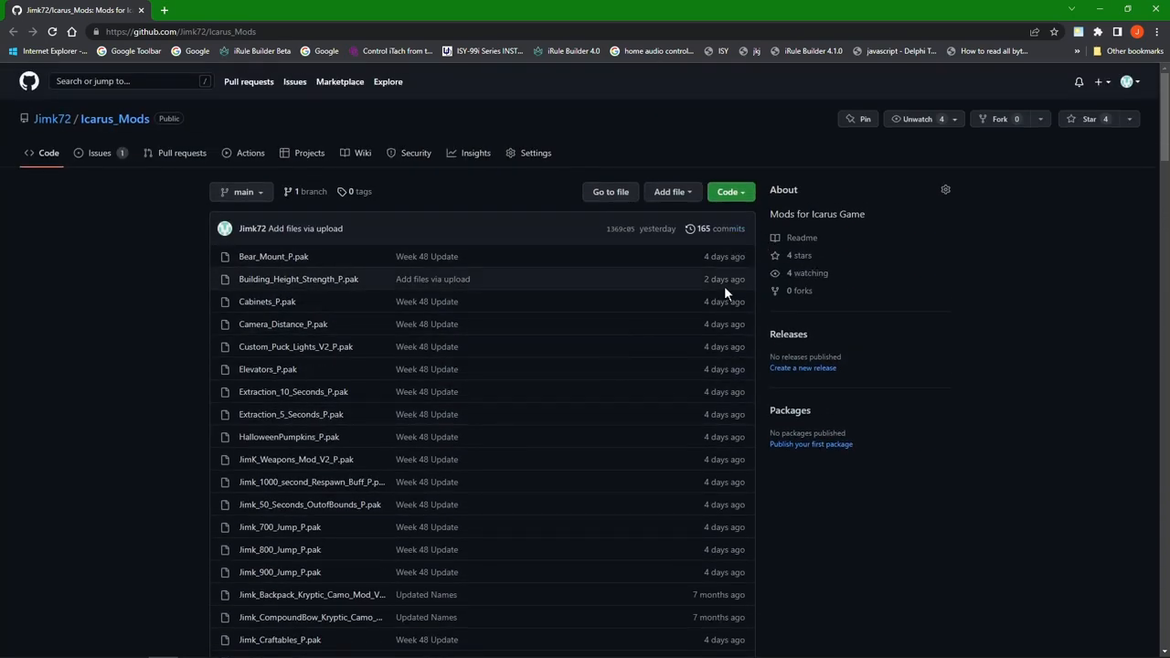
pyautogui.moveTo(736, 454)
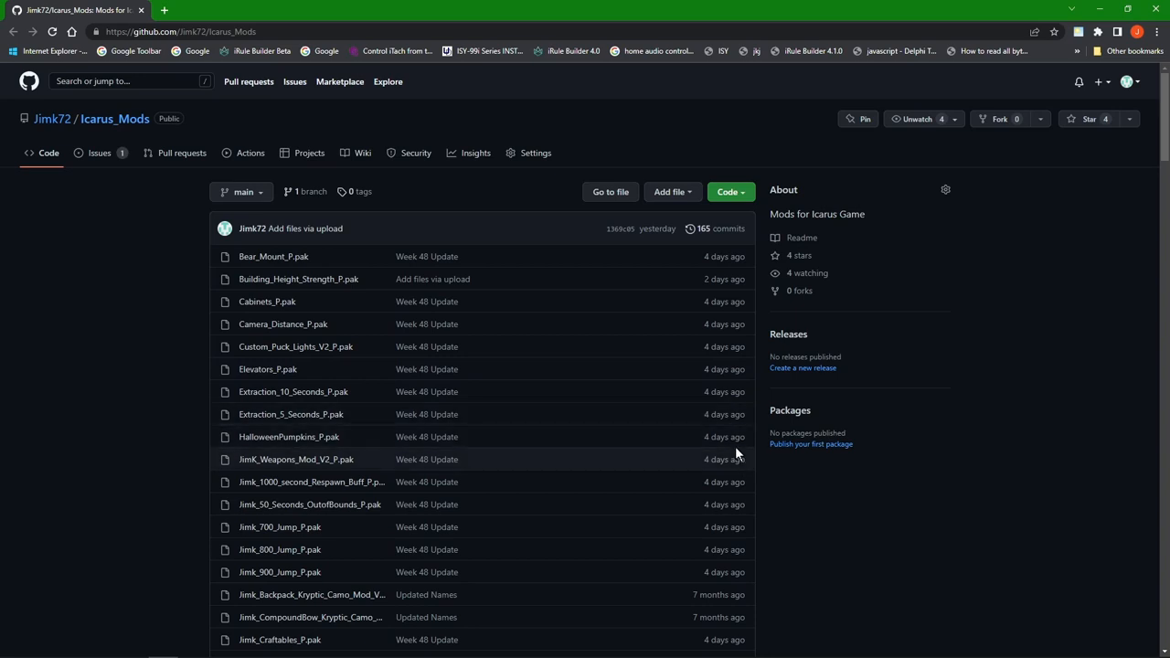
pyautogui.moveTo(486, 586)
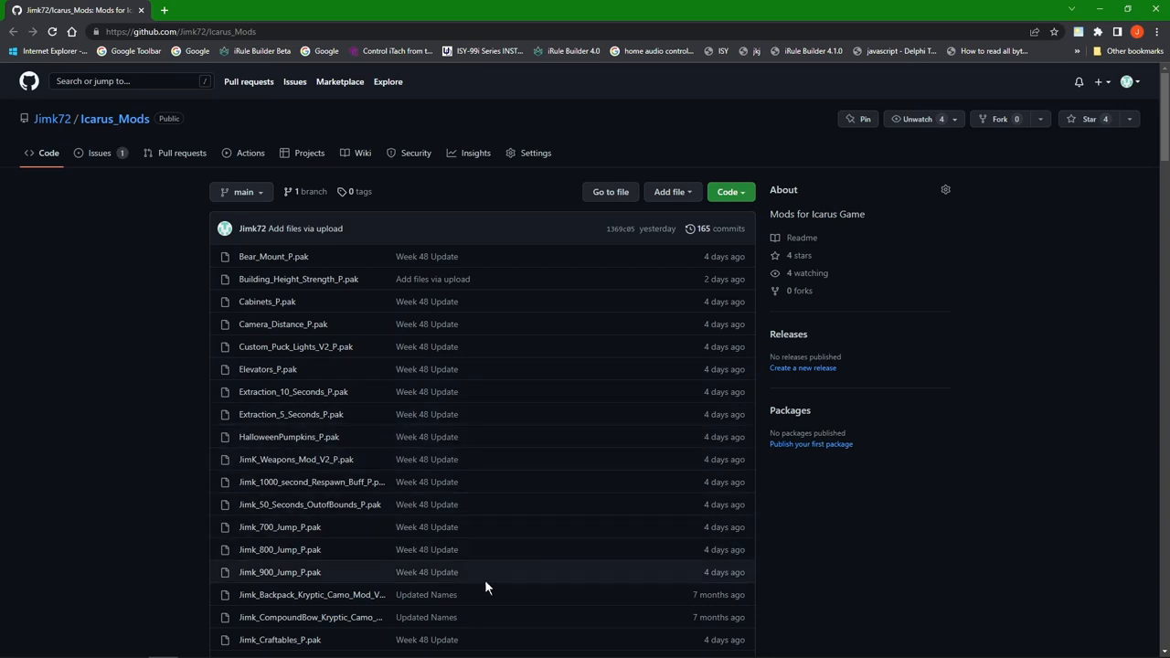
pyautogui.moveTo(292, 391)
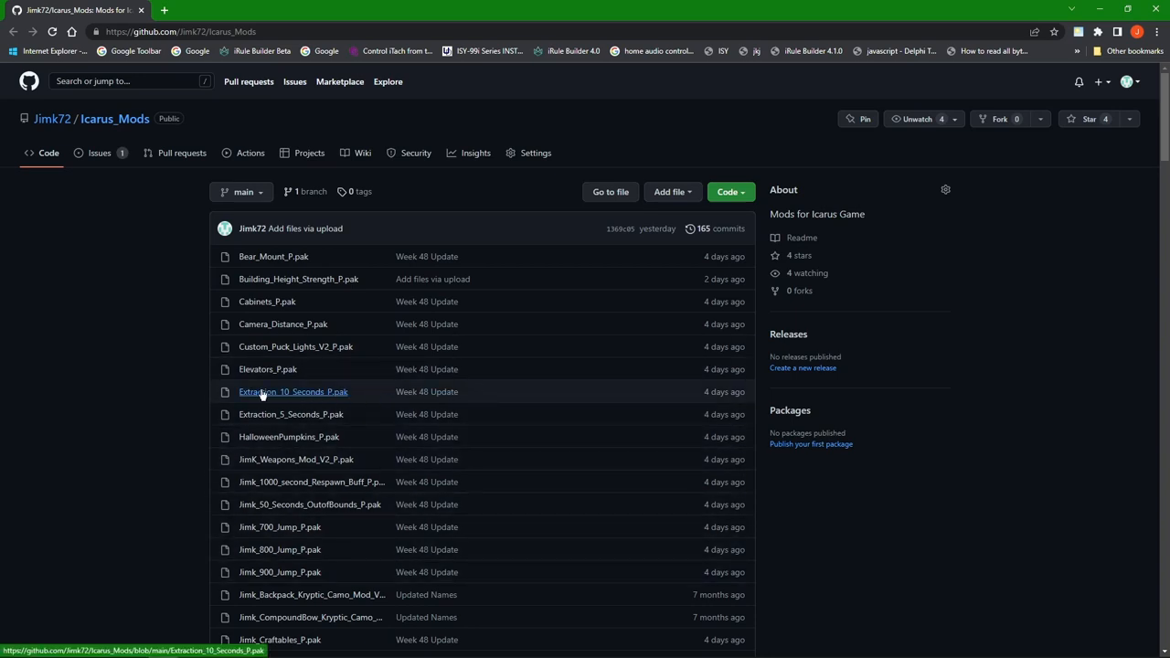
pyautogui.moveTo(269, 313)
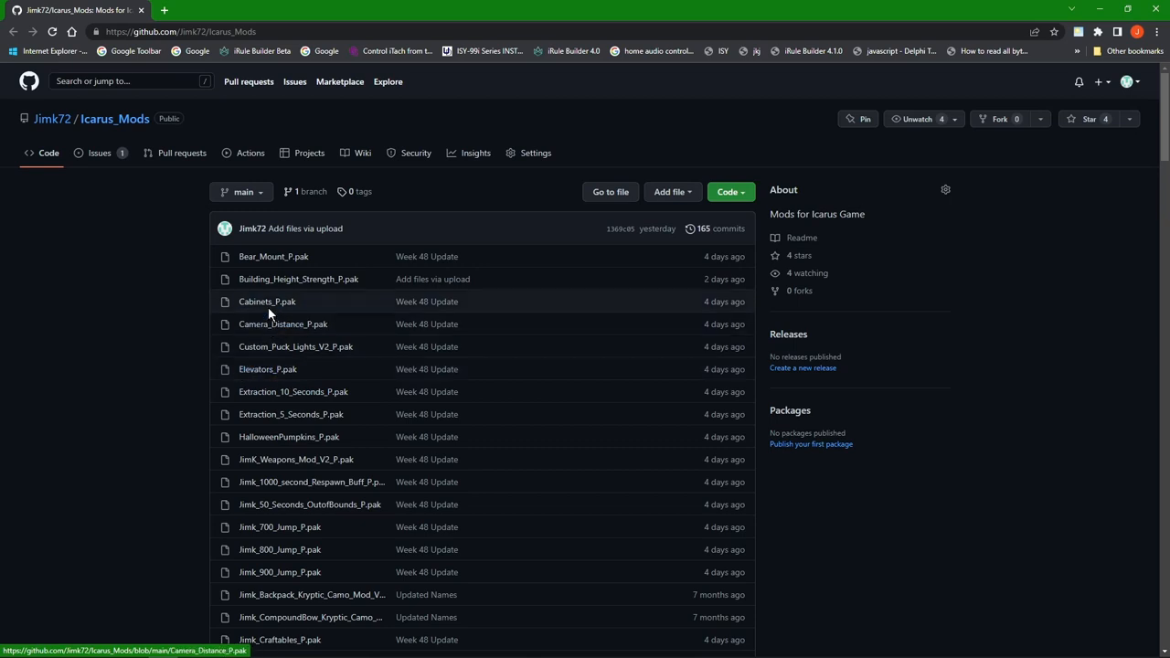
pyautogui.moveTo(766, 301)
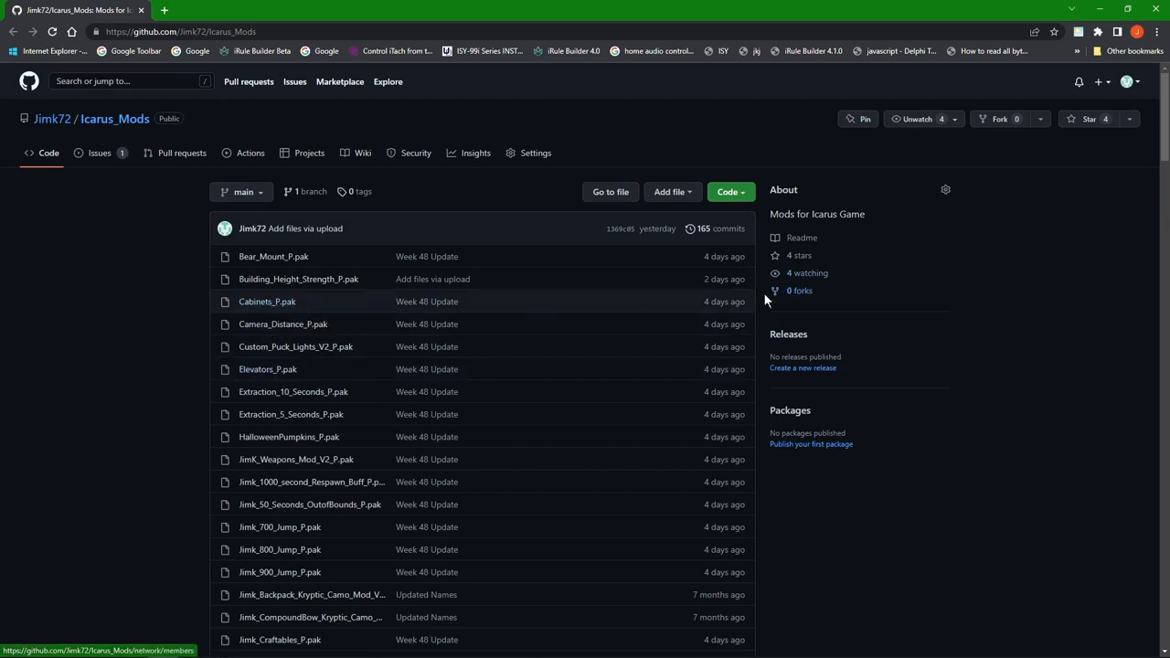
pyautogui.moveTo(750, 308)
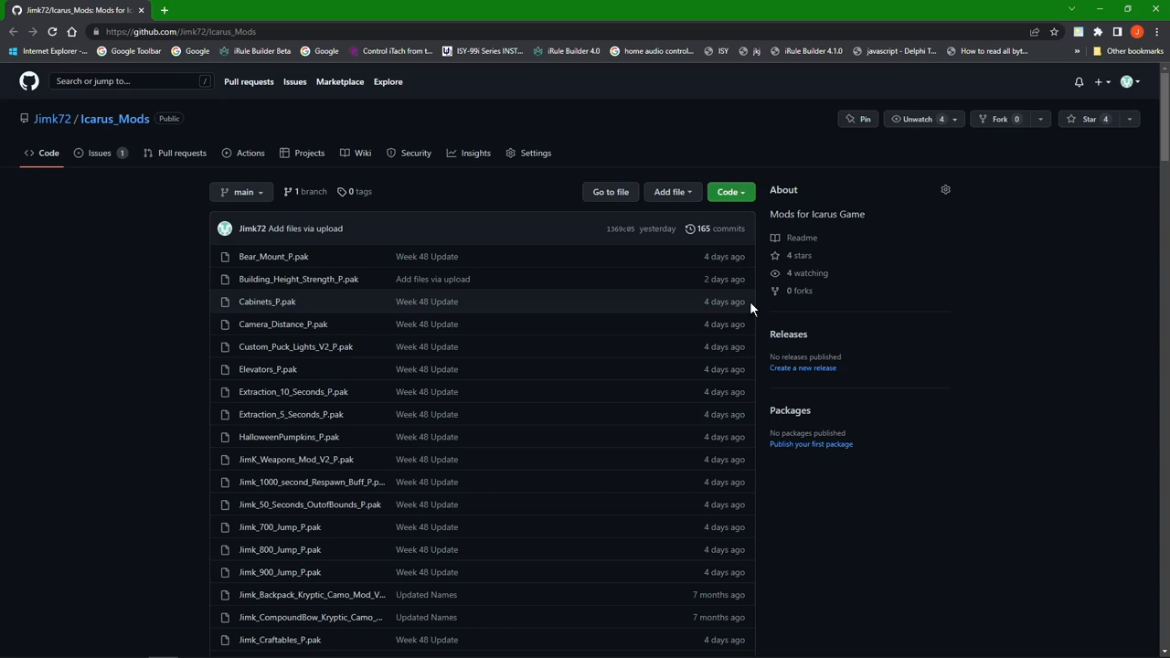
pyautogui.moveTo(482, 297)
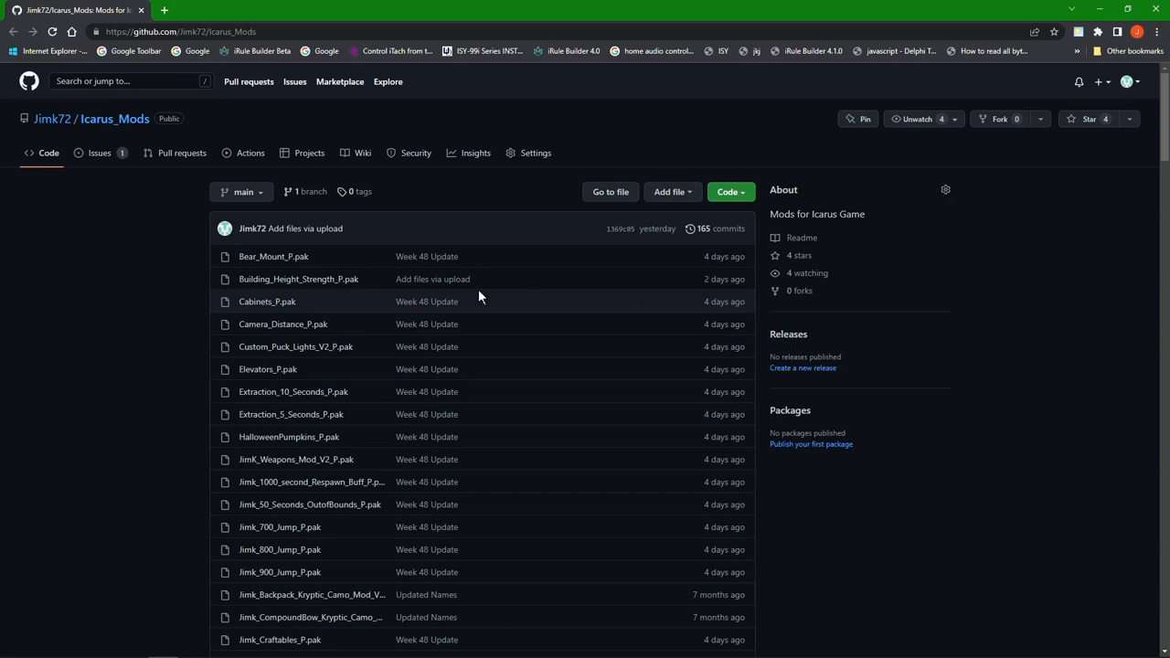
pyautogui.moveTo(267, 301)
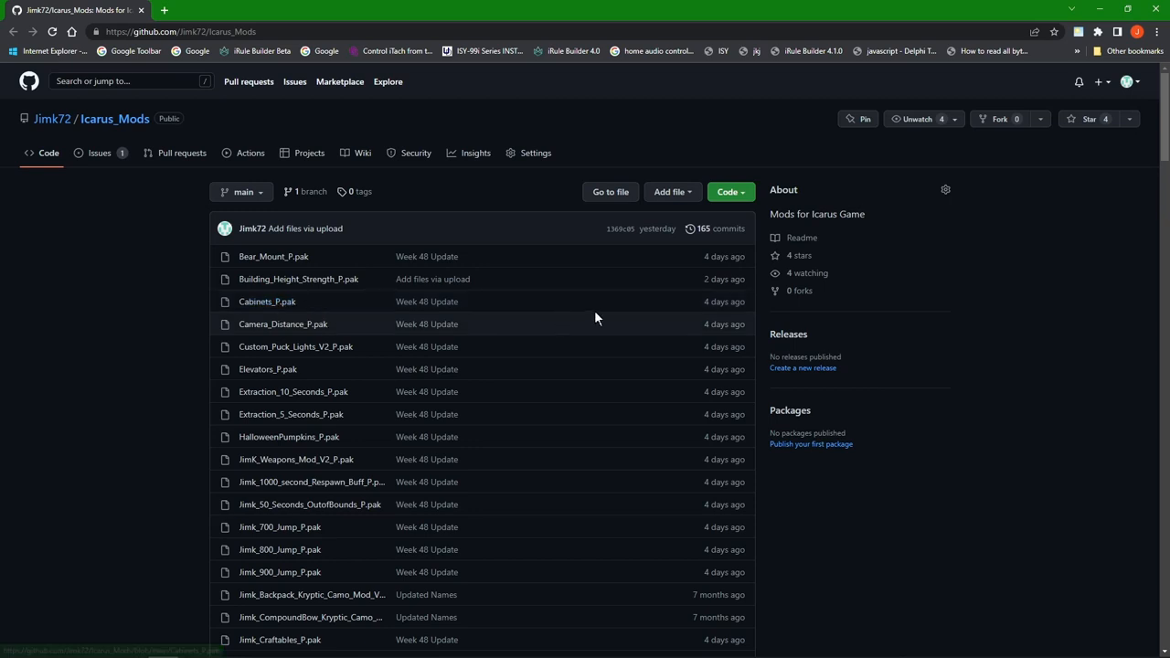
pyautogui.scroll(-3)
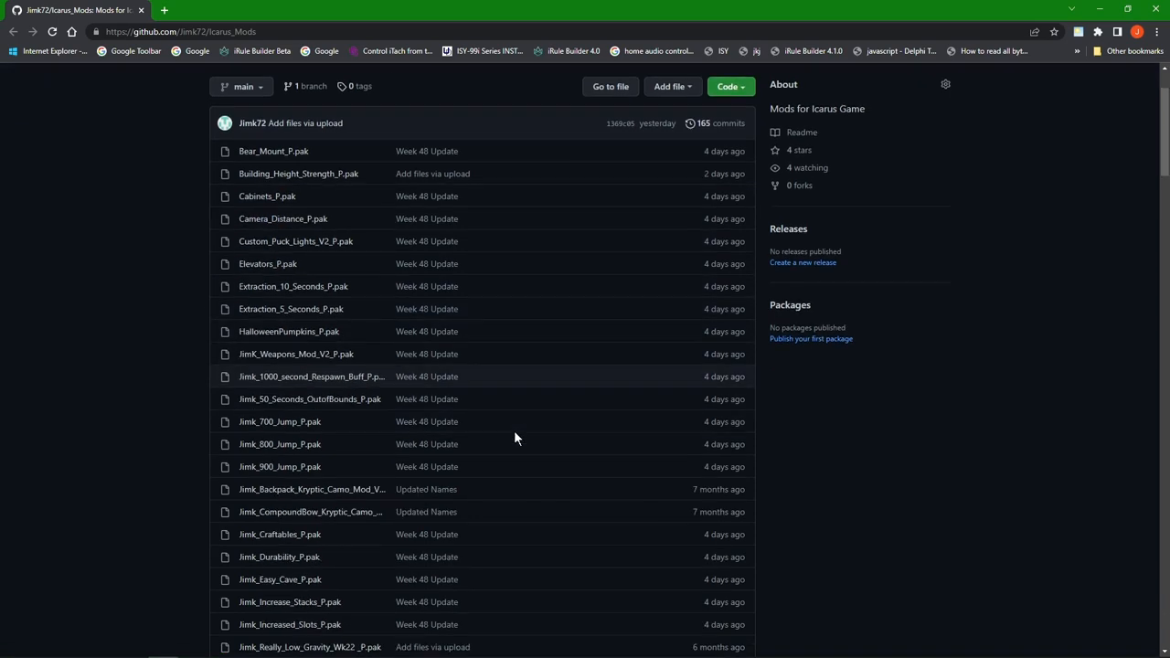
pyautogui.scroll(-3)
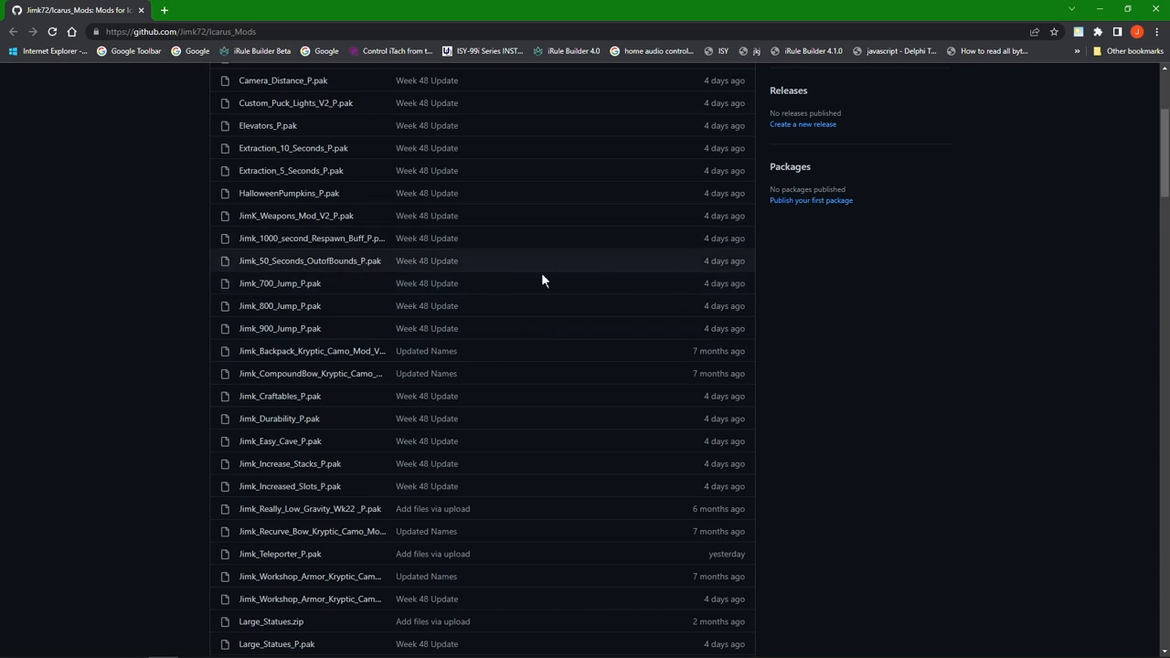
pyautogui.moveTo(684, 357)
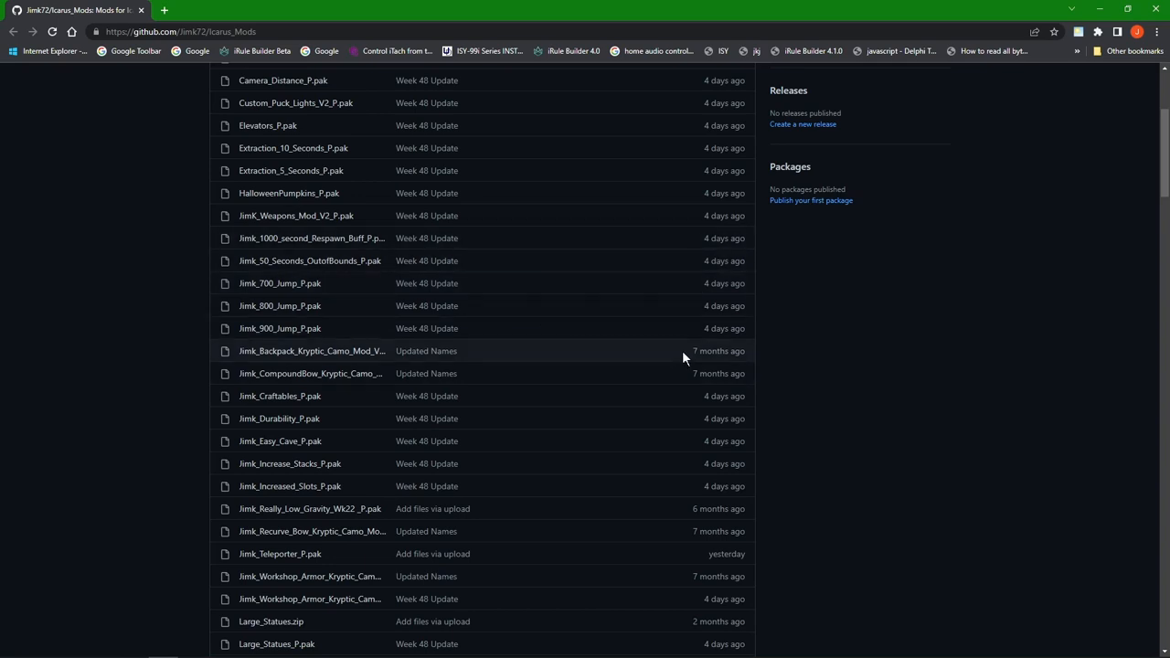
pyautogui.moveTo(311, 373)
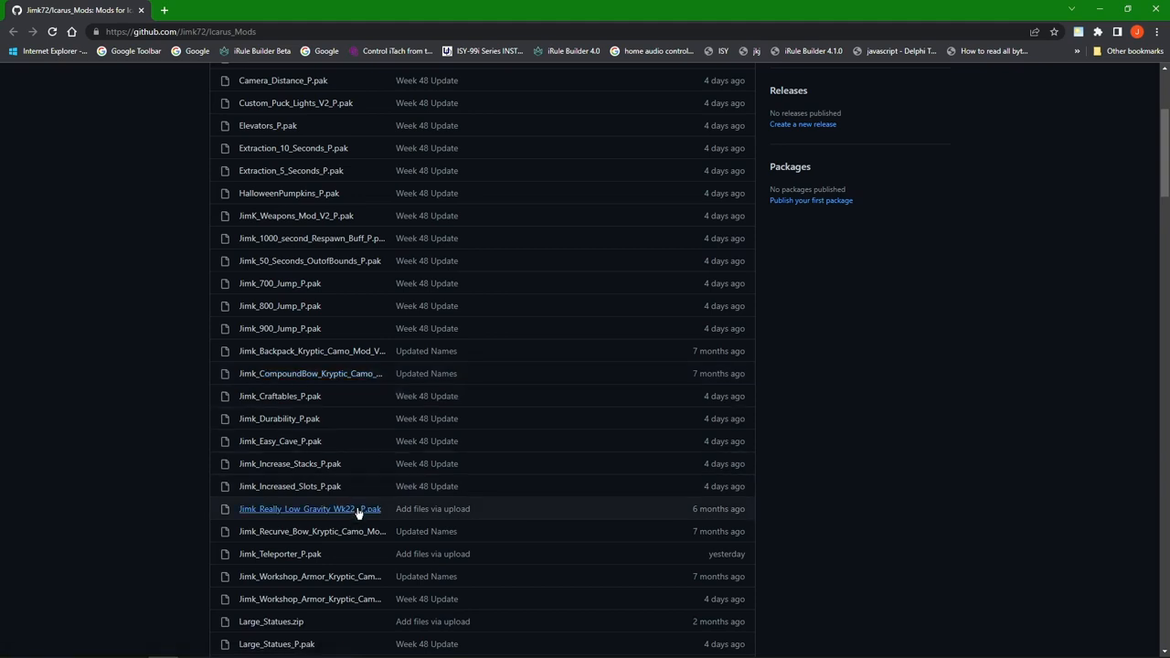
pyautogui.moveTo(357, 511)
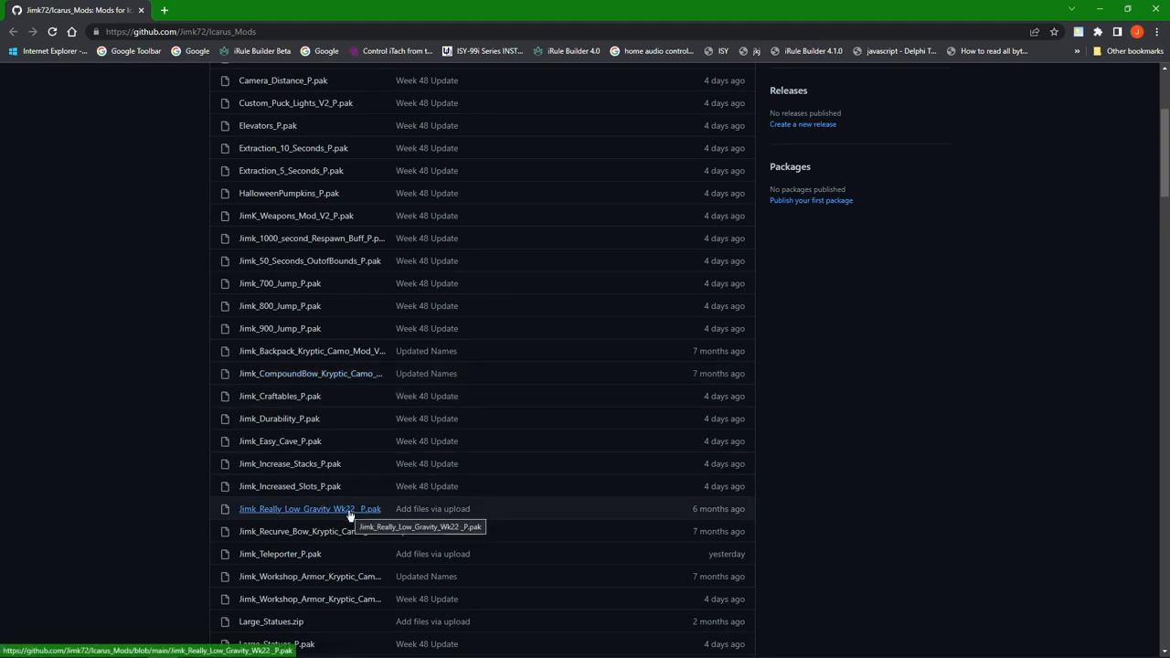
pyautogui.moveTo(575, 574)
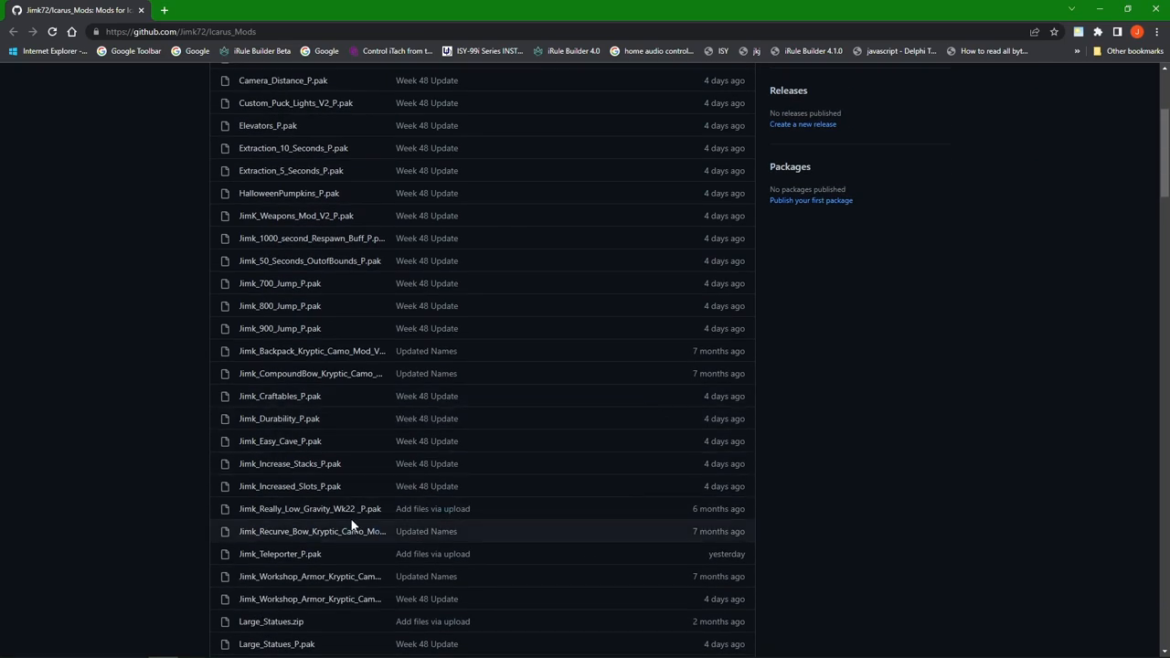
pyautogui.moveTo(527, 441)
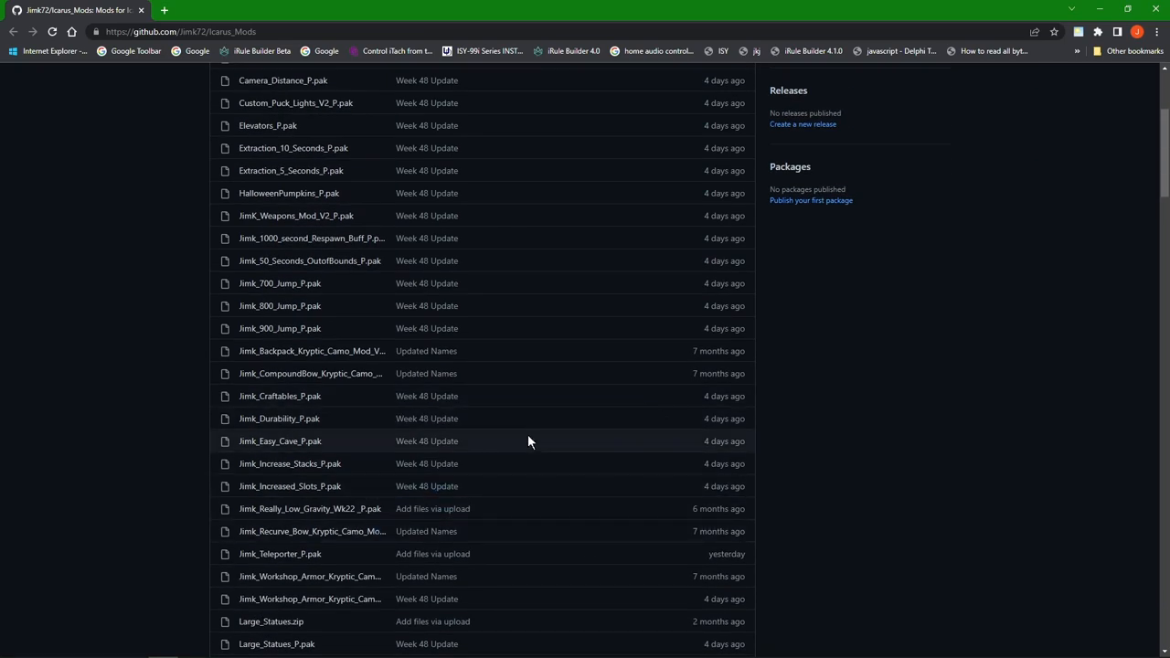
pyautogui.moveTo(283, 306)
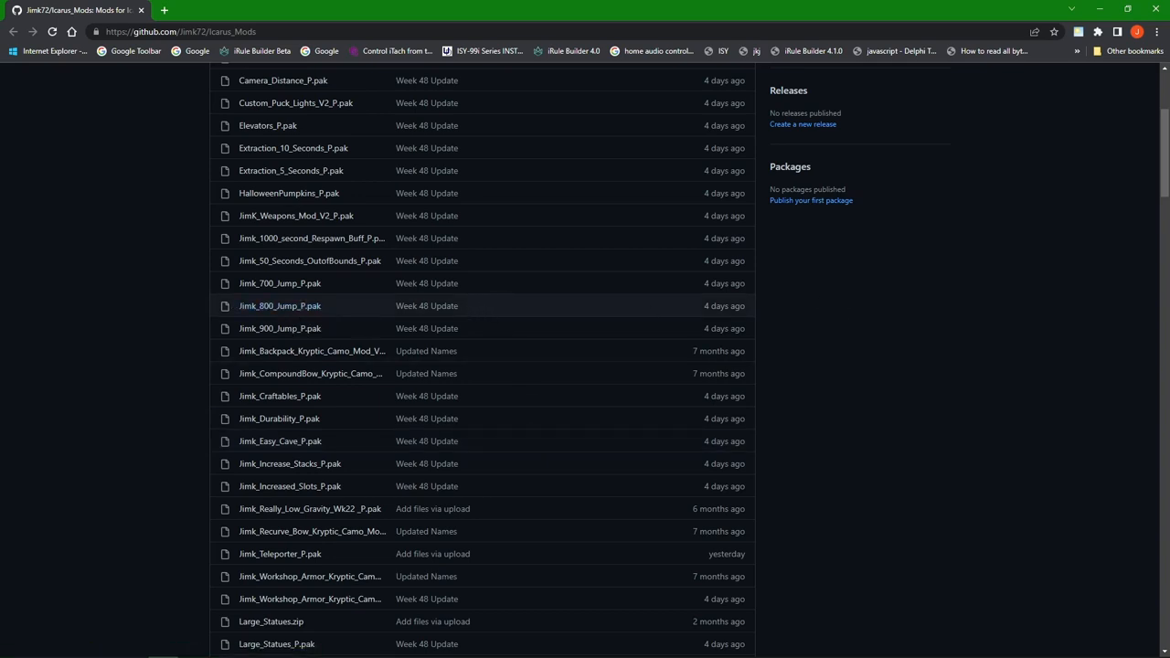
pyautogui.moveTo(279, 305)
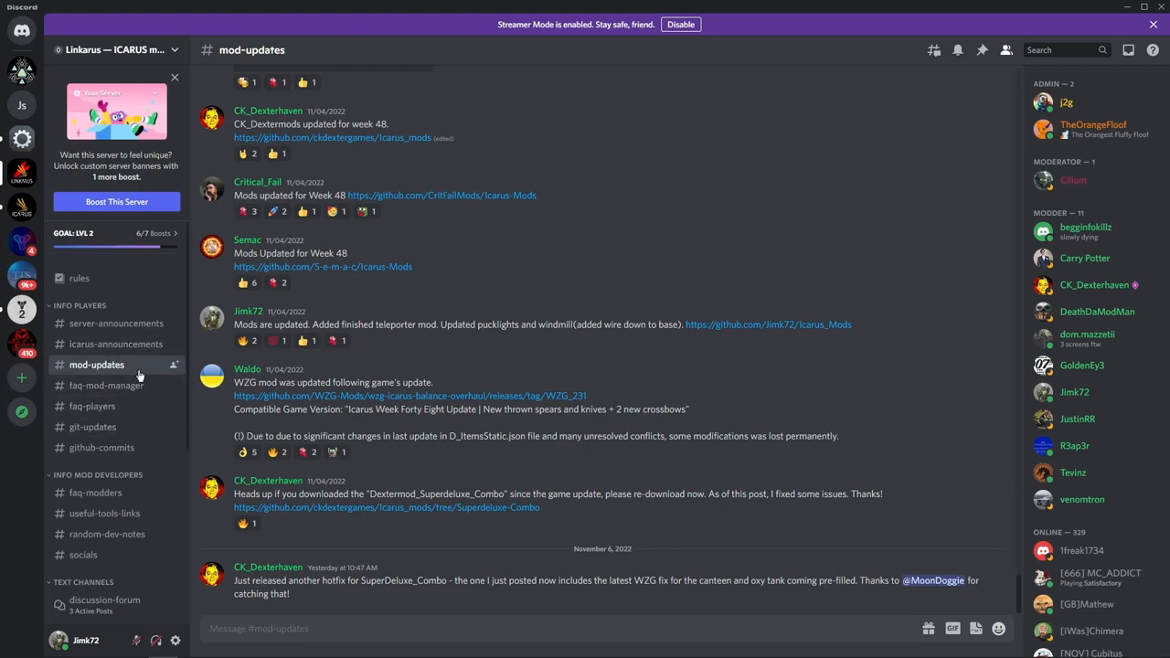
pyautogui.moveTo(128, 368)
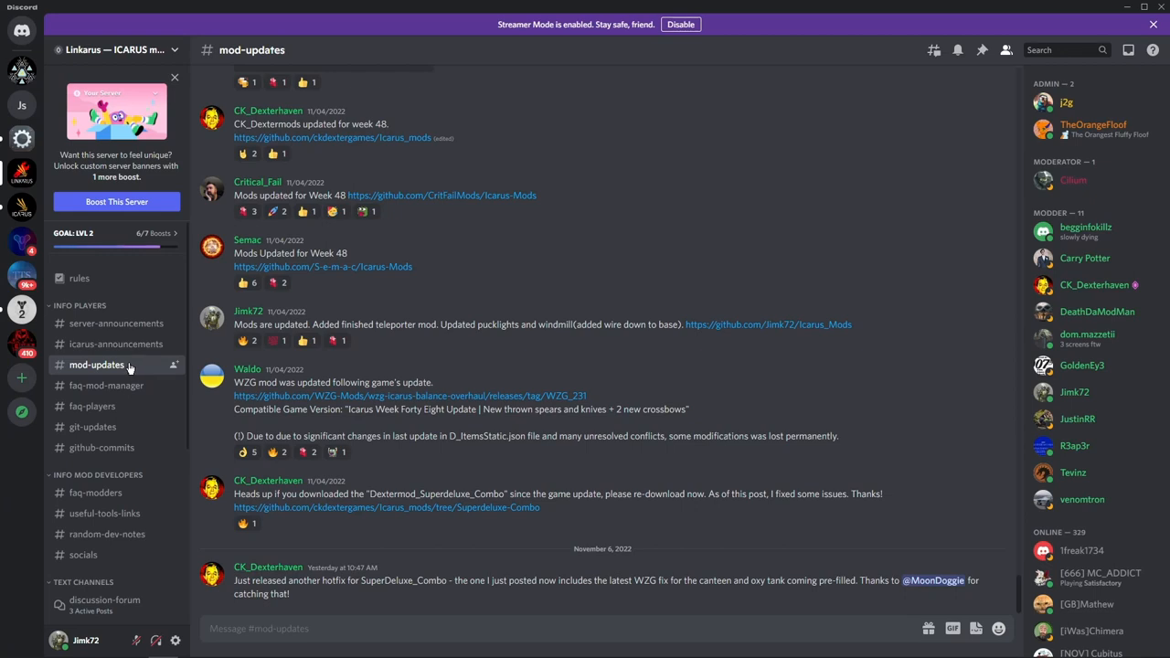
# - Pass through #icarus-announcements, then read the #faq-mod-manager release notes and setup video post
pyautogui.click(117, 344)
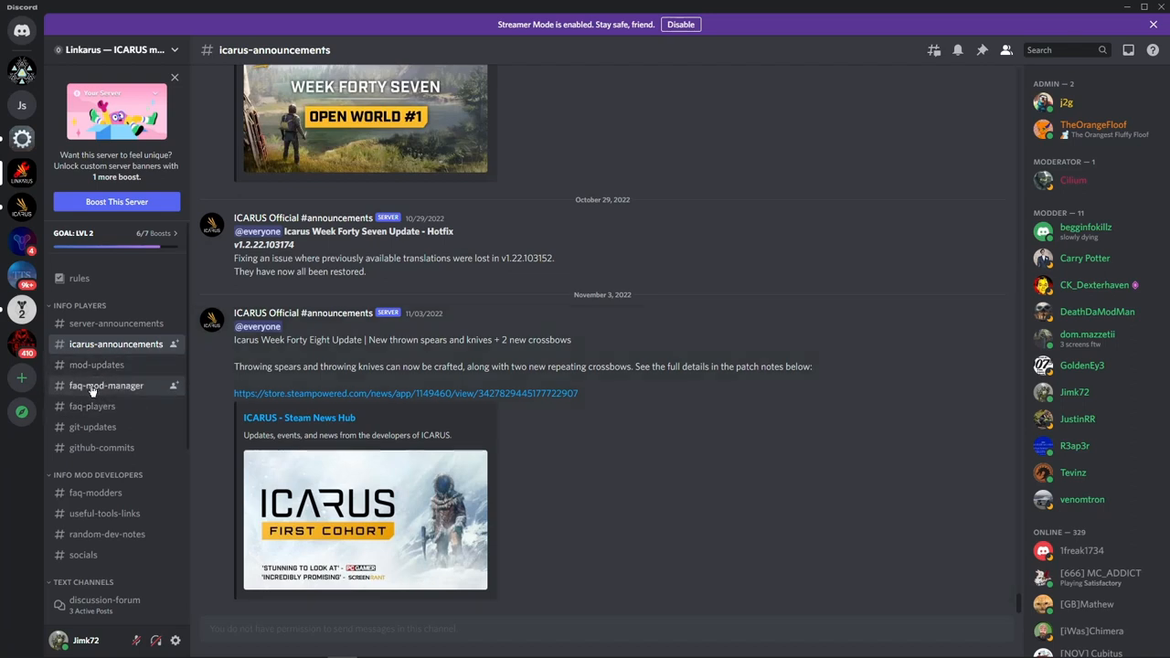
pyautogui.moveTo(96, 391)
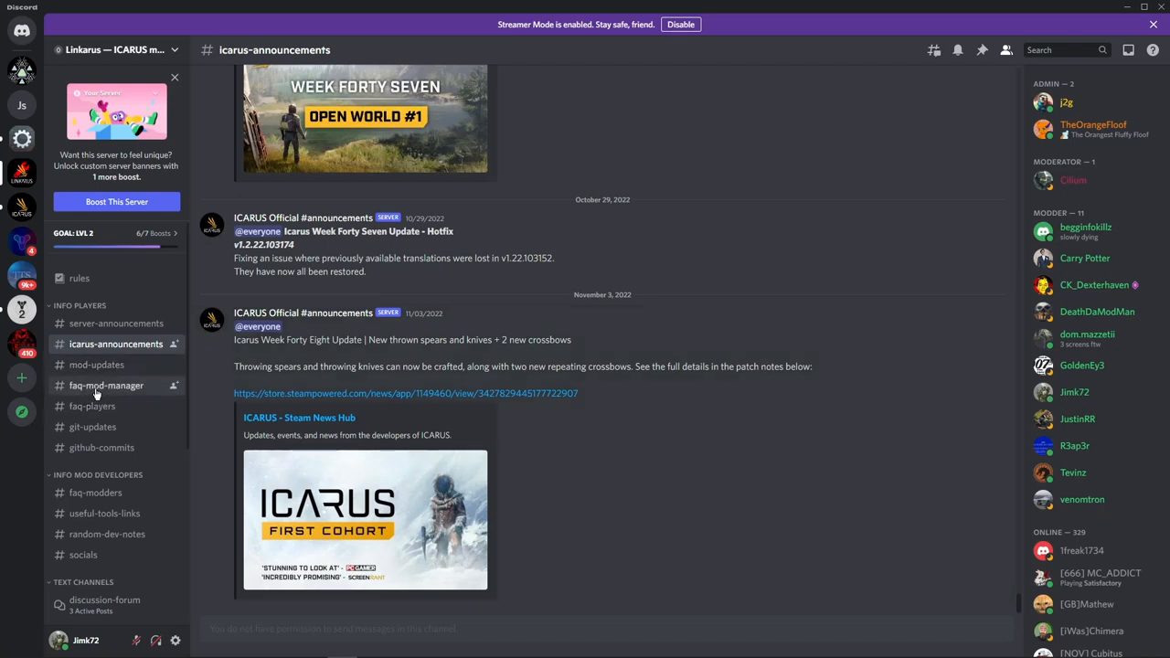
pyautogui.click(106, 385)
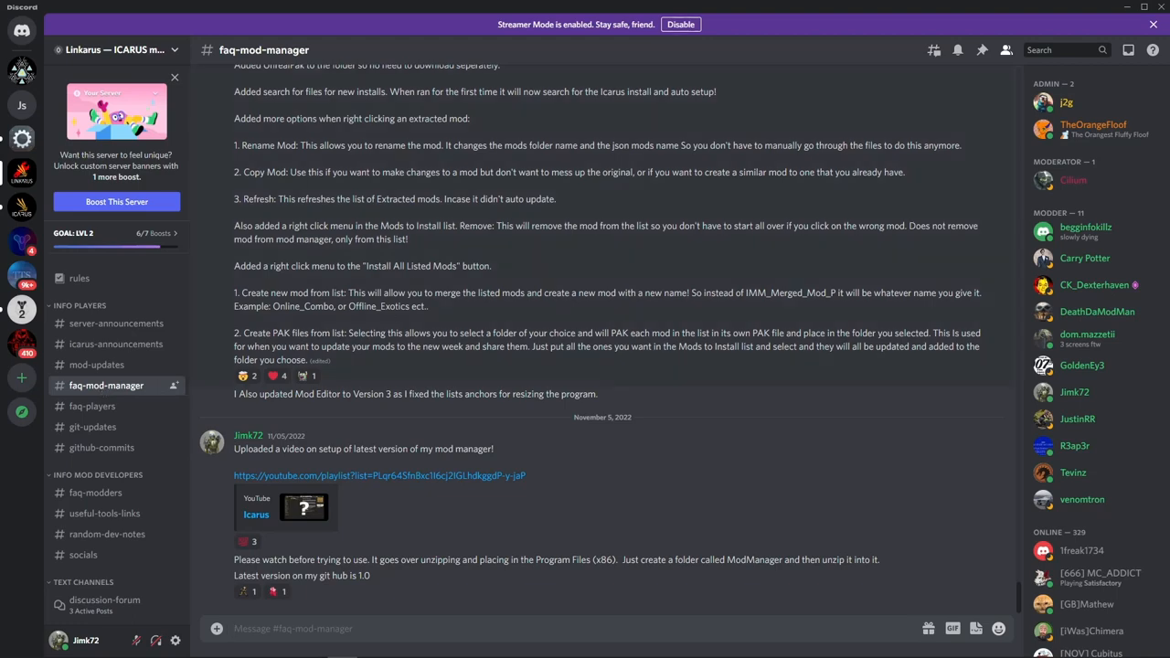
pyautogui.scroll(-3)
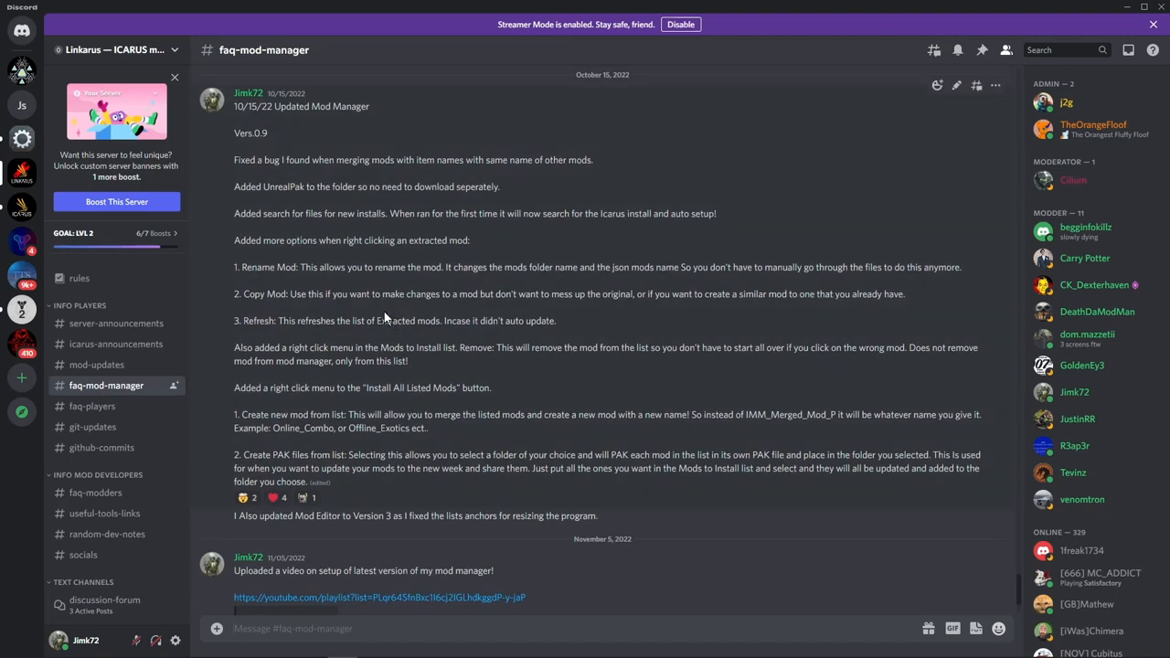
pyautogui.scroll(-3)
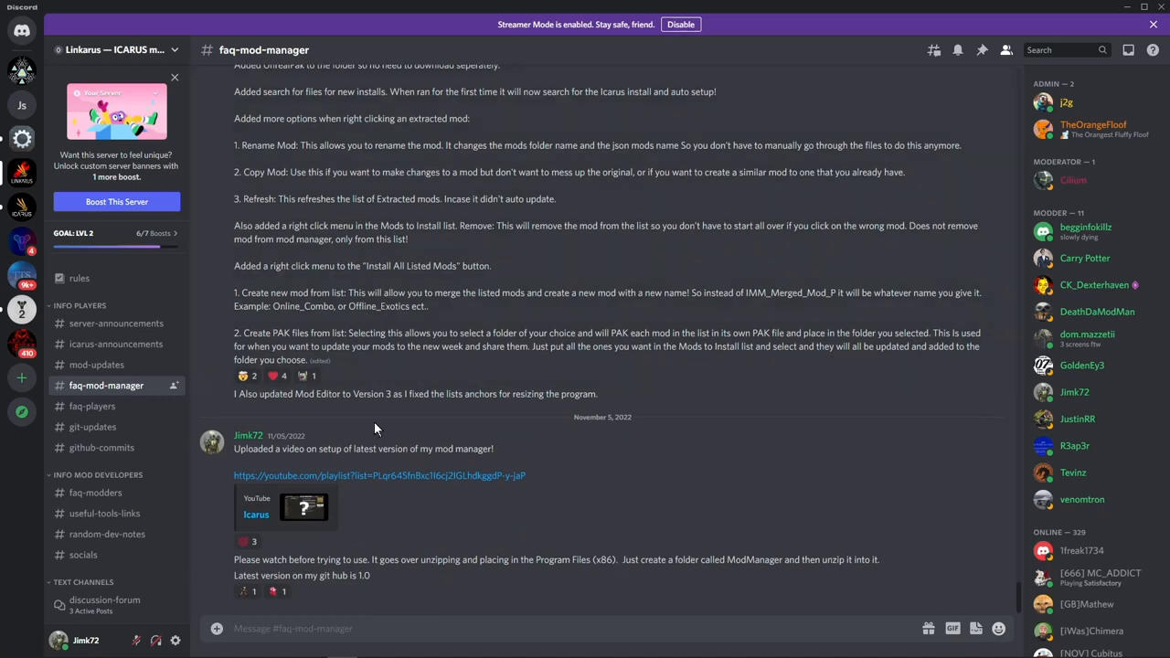
pyautogui.moveTo(210, 420)
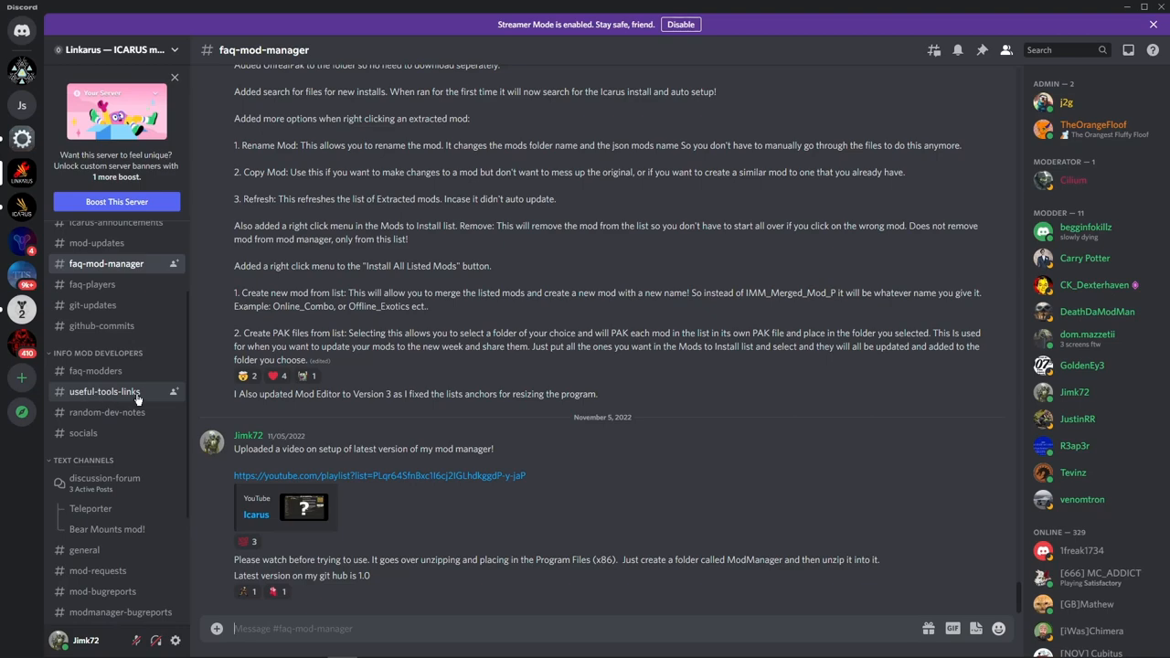
# - Read the #useful-tools-links posts on UnrealPak, FModel and uasset editing tools
pyautogui.click(104, 391)
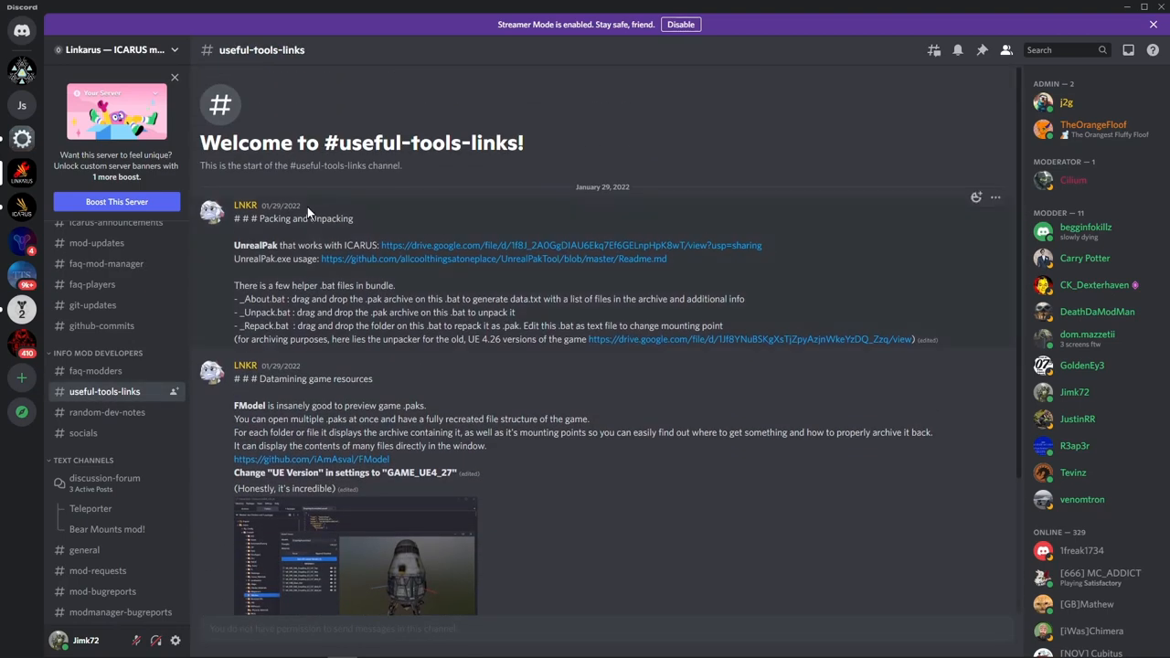
pyautogui.moveTo(485, 256)
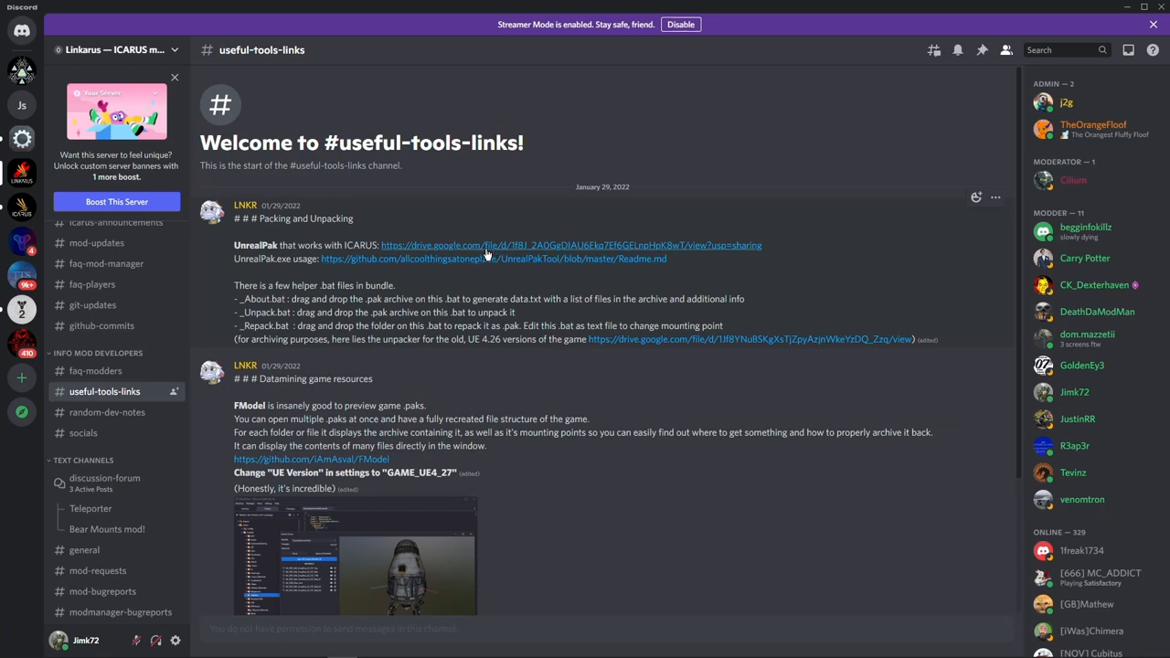
pyautogui.moveTo(460, 265)
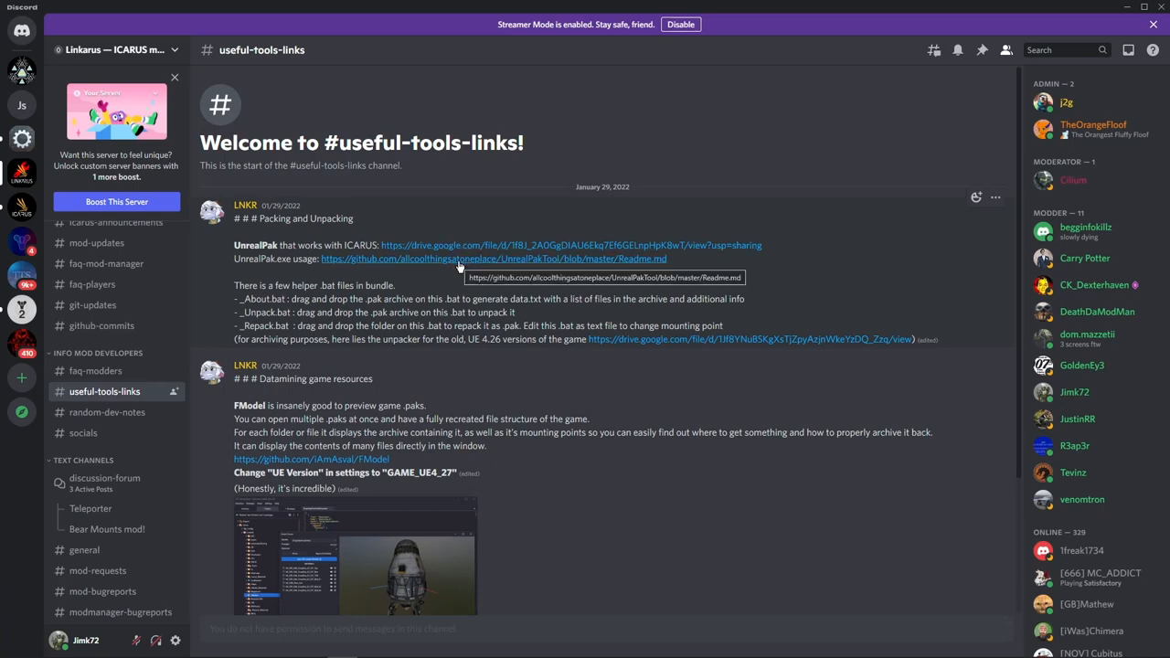
pyautogui.moveTo(452, 367)
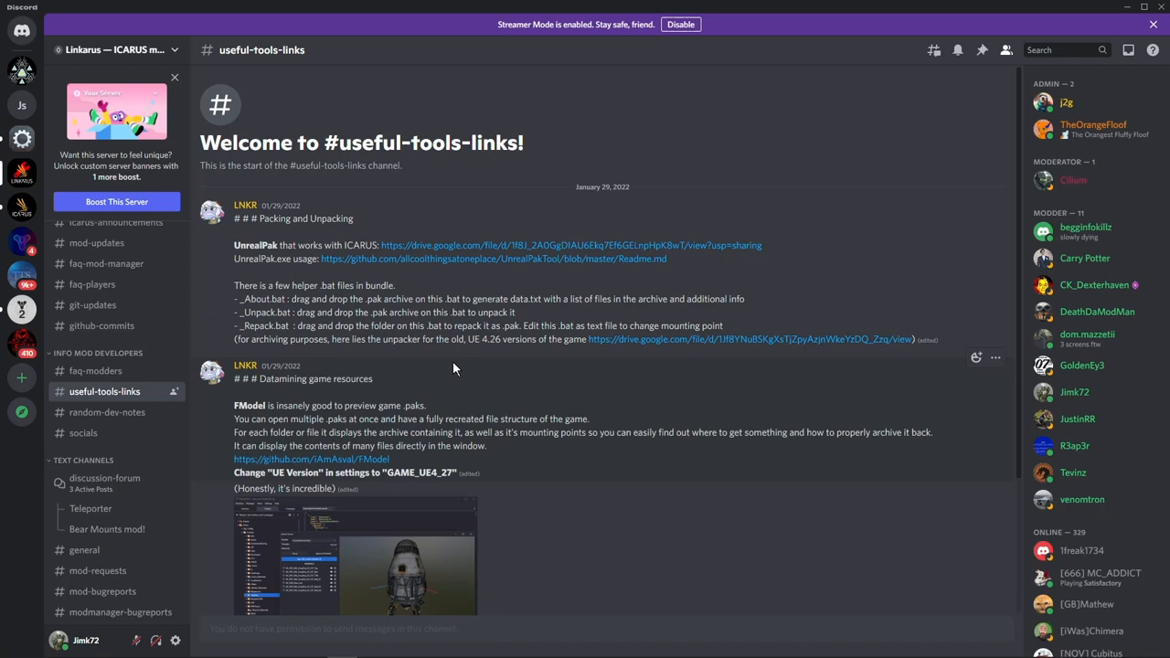
pyautogui.scroll(-3)
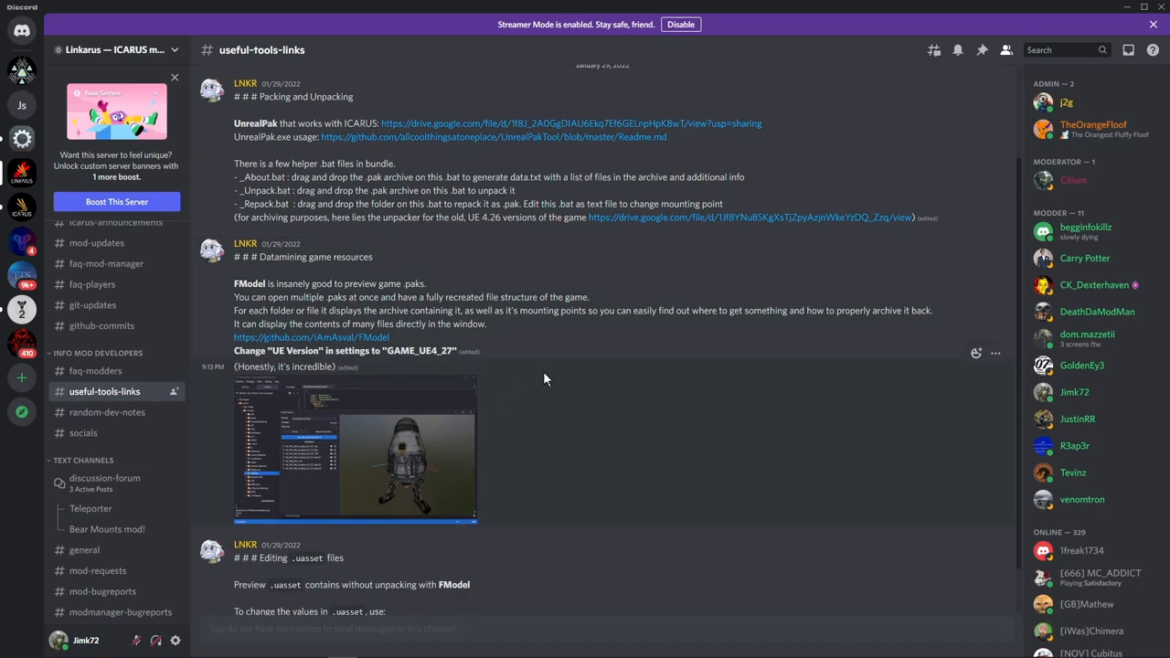
pyautogui.scroll(-3)
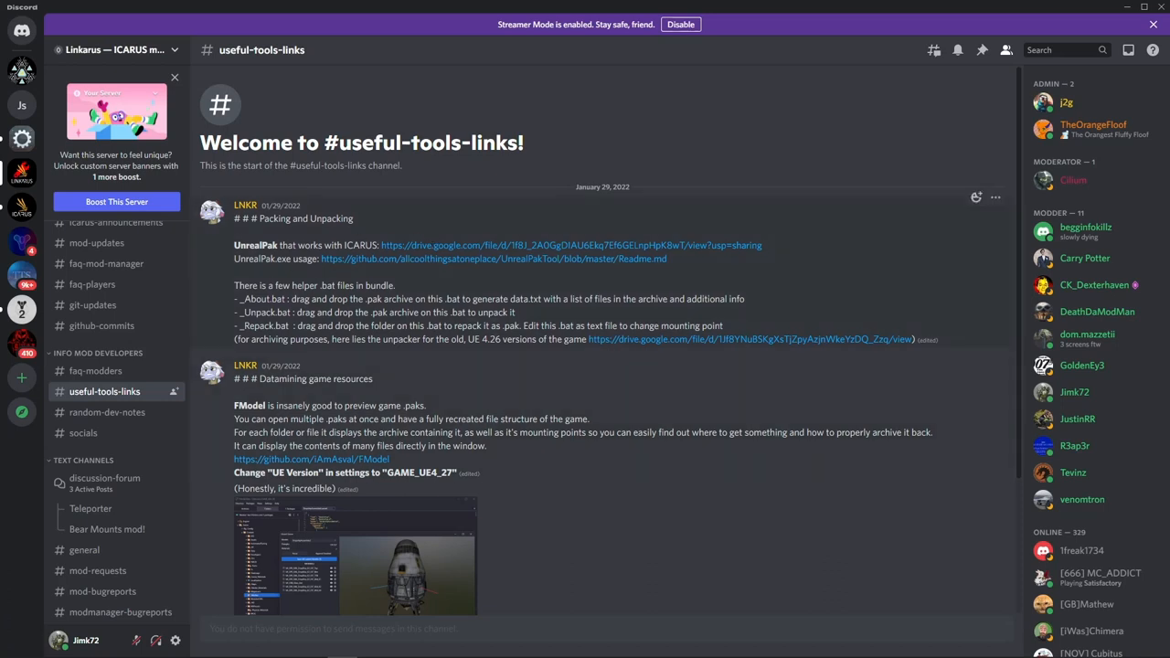
pyautogui.moveTo(742, 339)
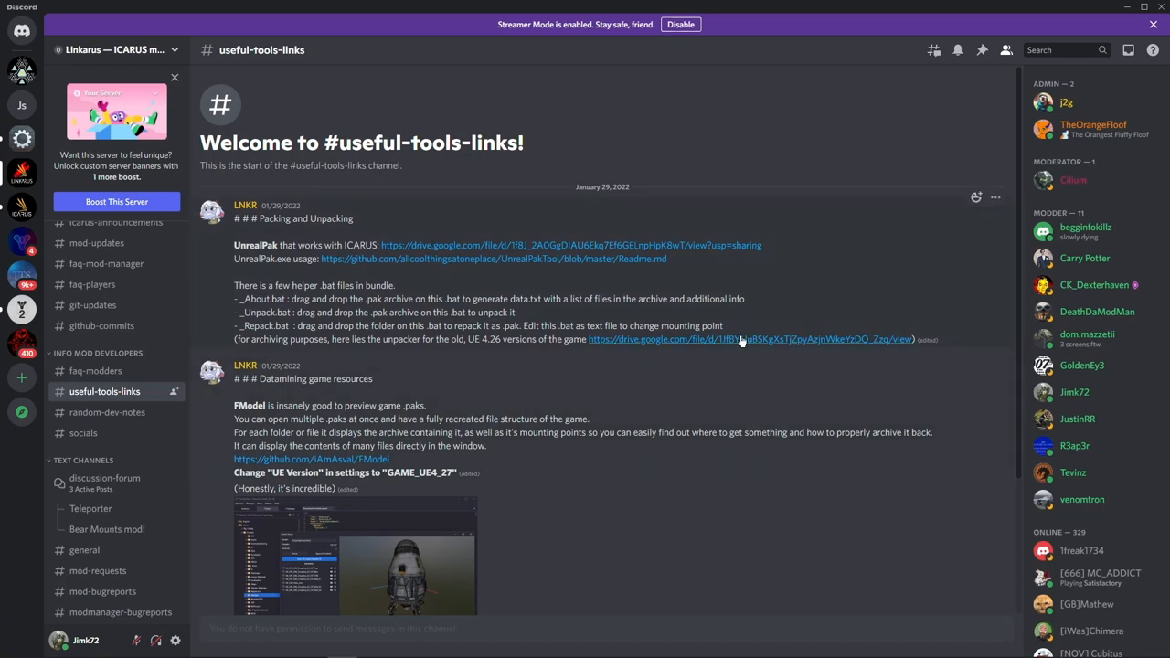
pyautogui.moveTo(662, 322)
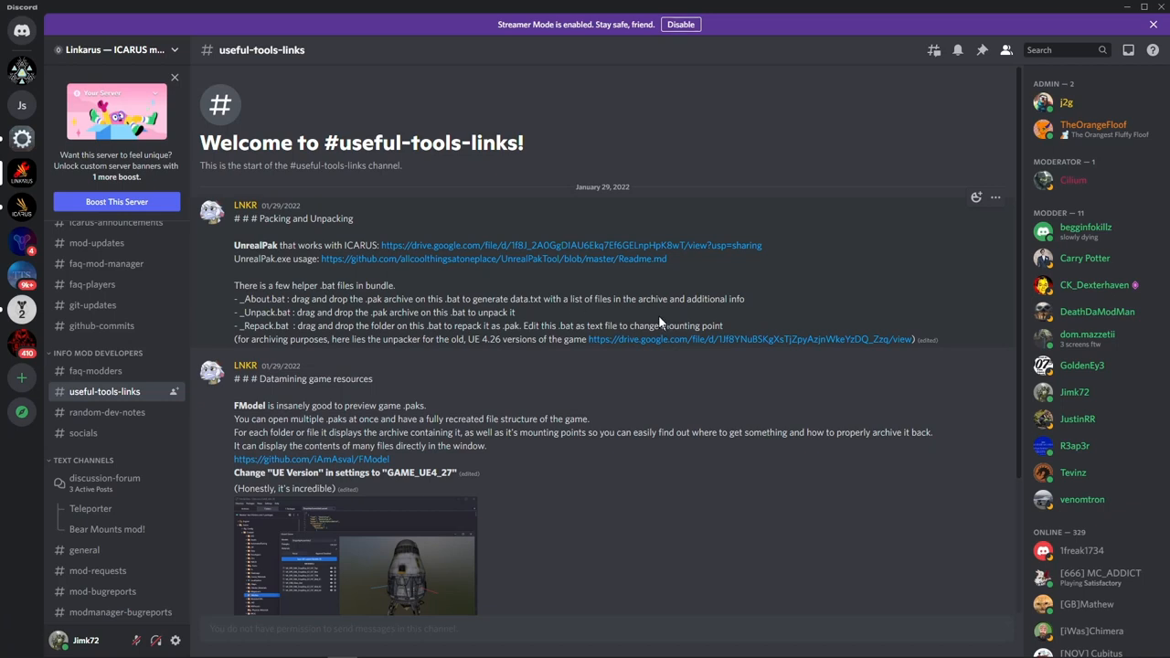
pyautogui.moveTo(660, 322)
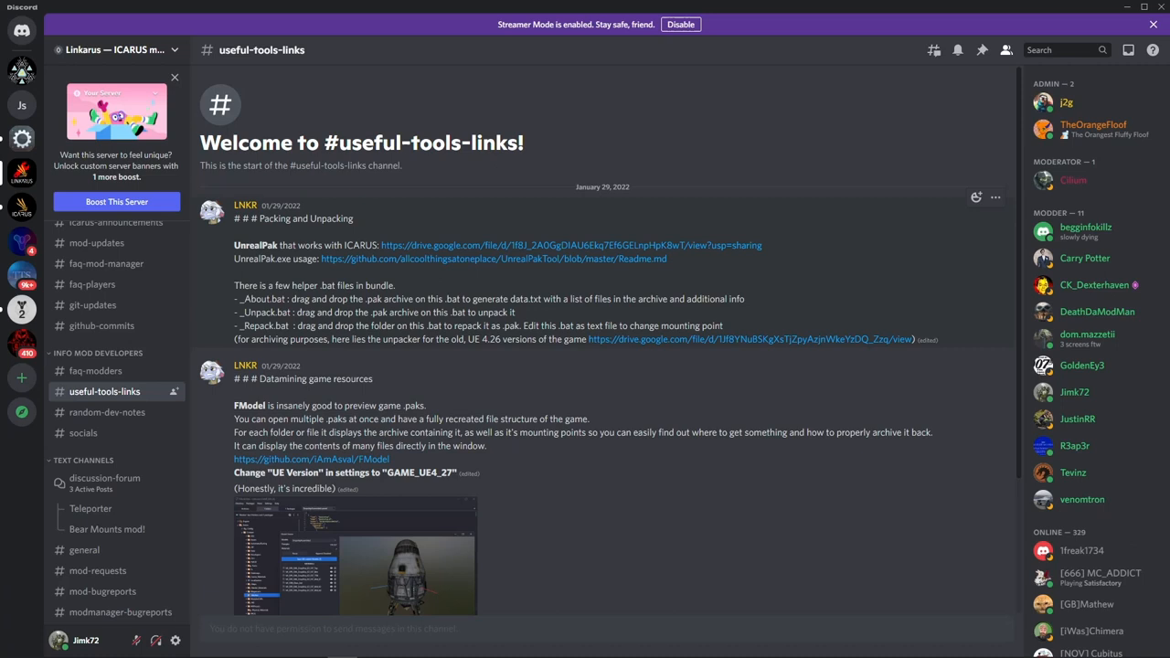
pyautogui.scroll(-3)
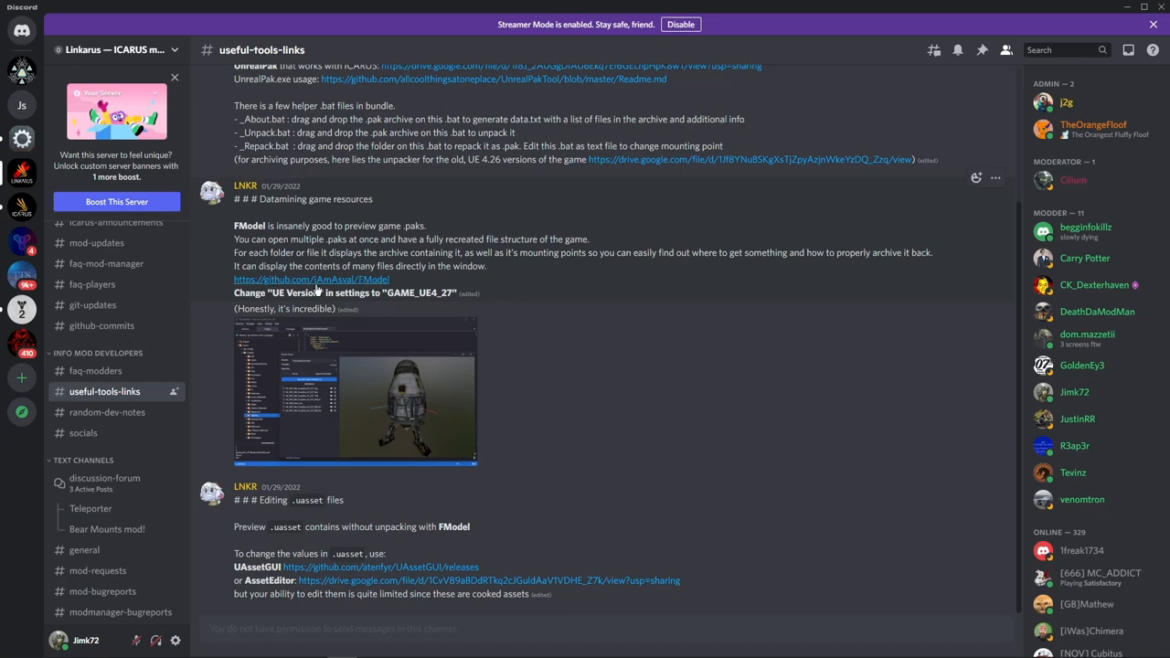
pyautogui.moveTo(420, 343)
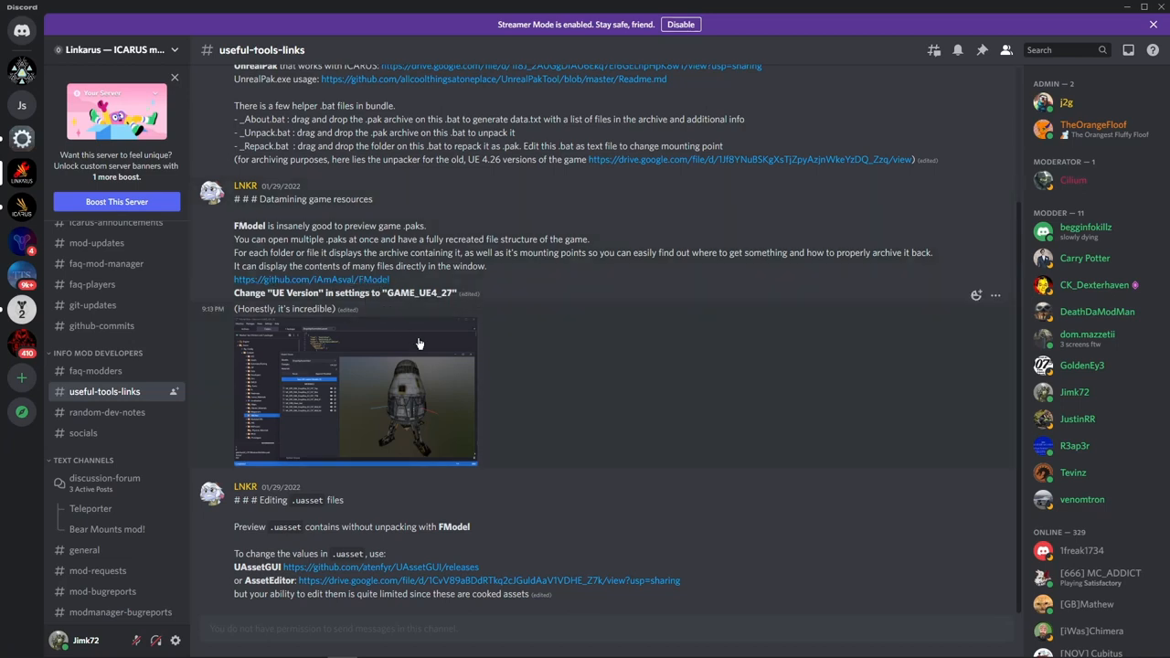
pyautogui.moveTo(411, 408)
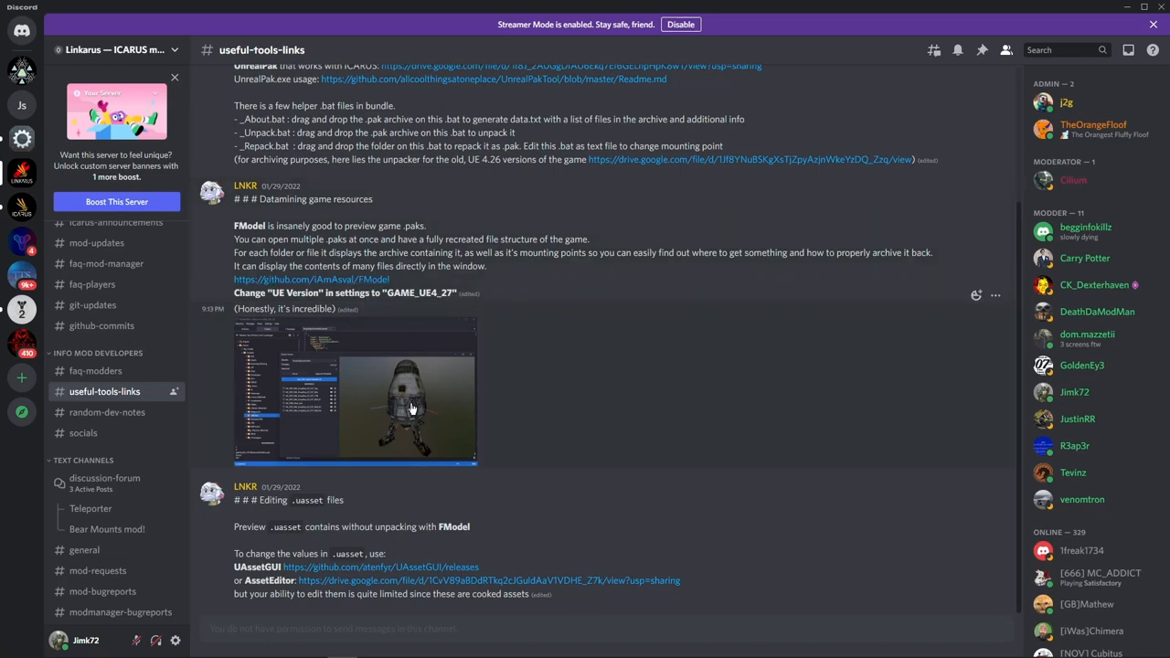
pyautogui.moveTo(388, 405)
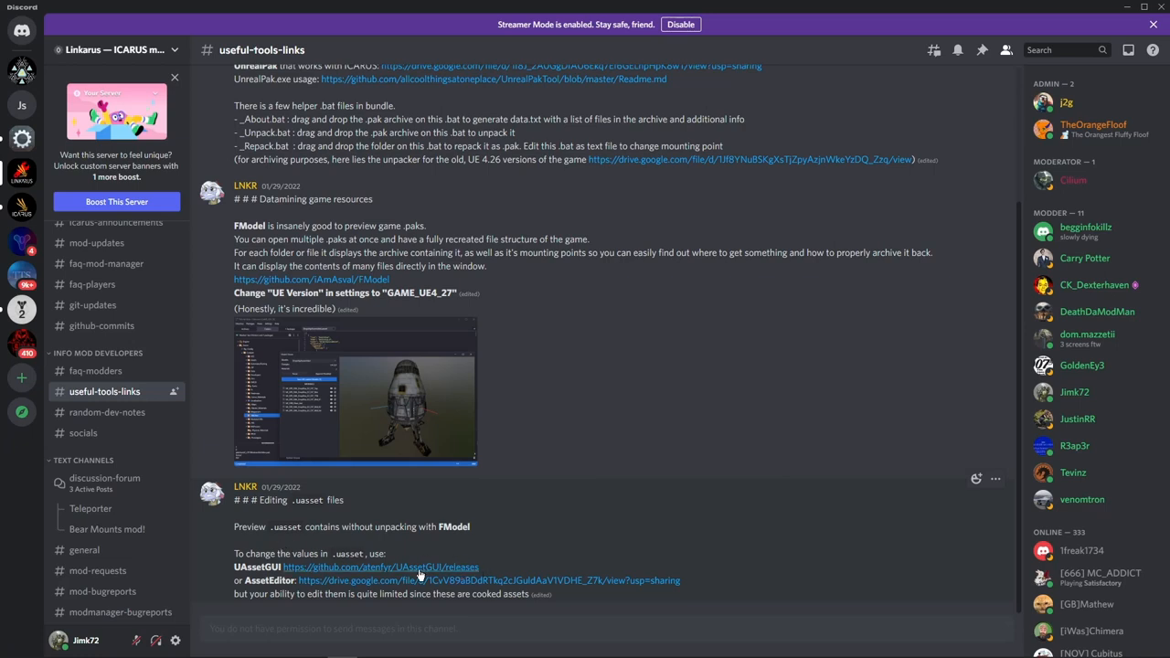
pyautogui.moveTo(434, 566)
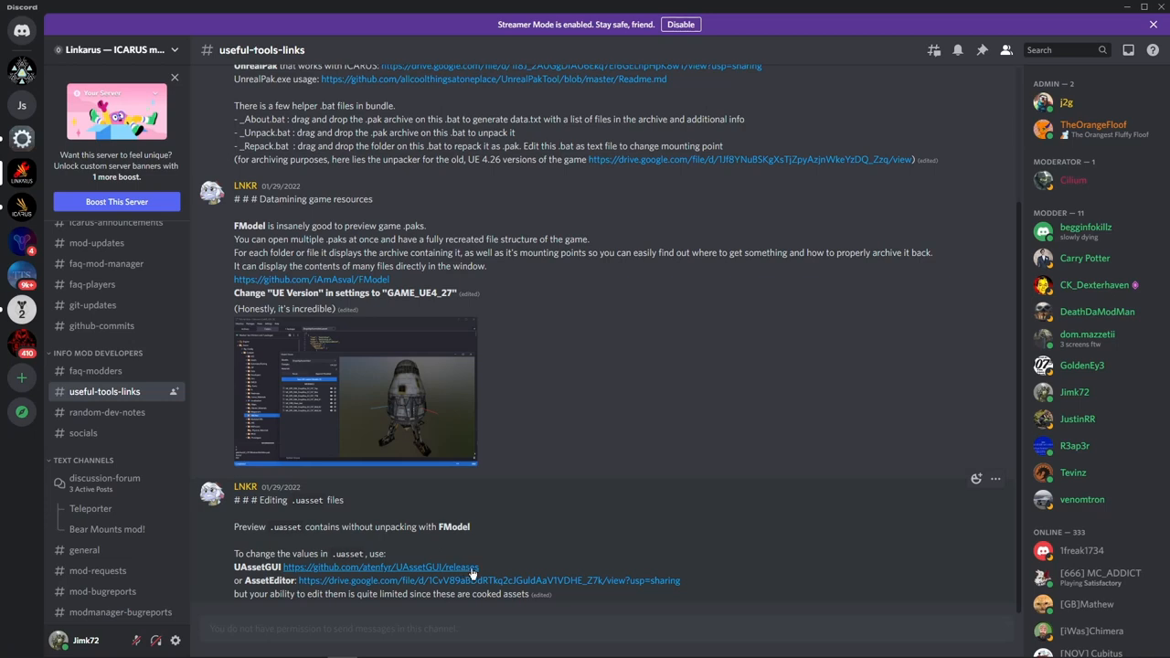
pyautogui.moveTo(434, 561)
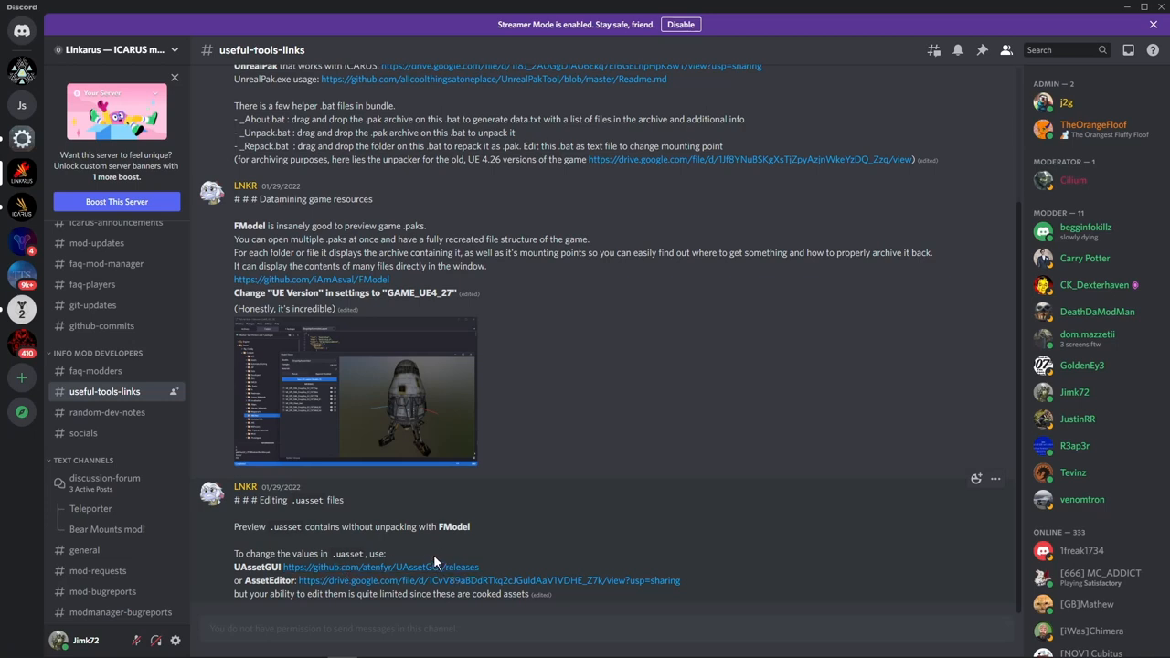
pyautogui.moveTo(474, 534)
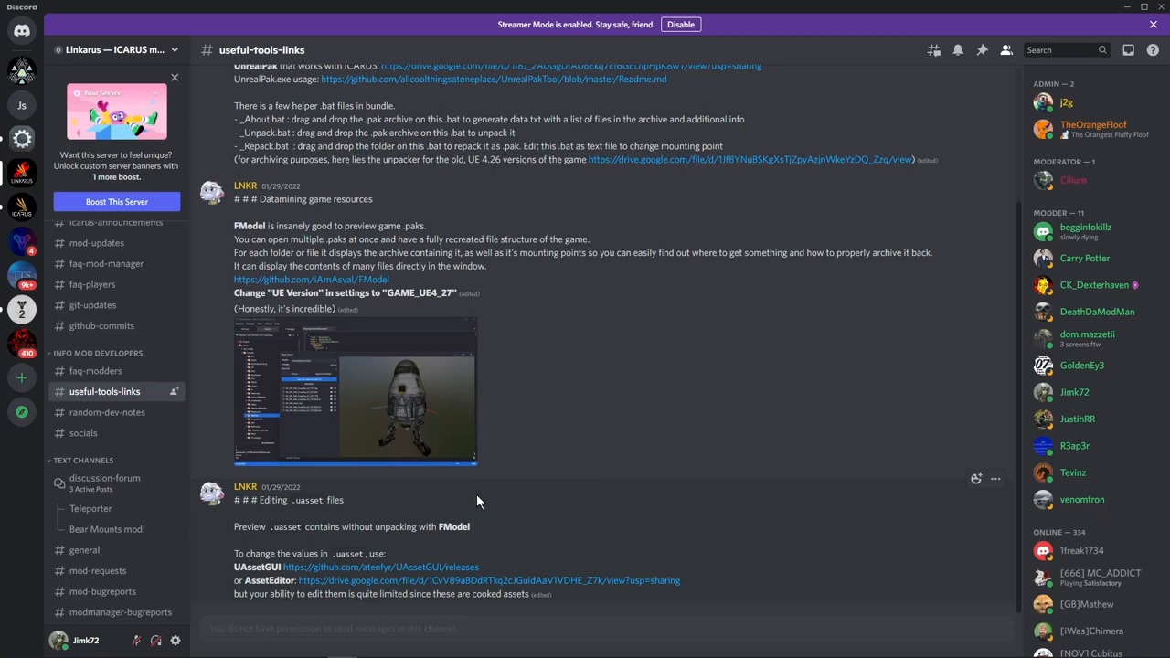
pyautogui.moveTo(509, 294)
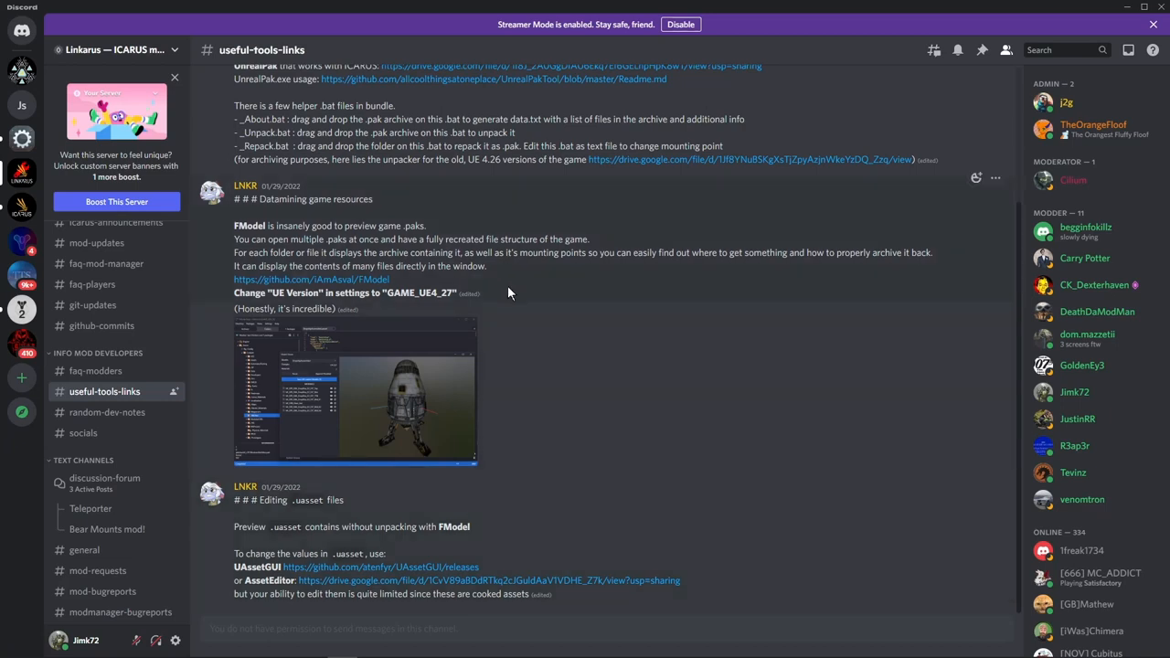
pyautogui.scroll(-3)
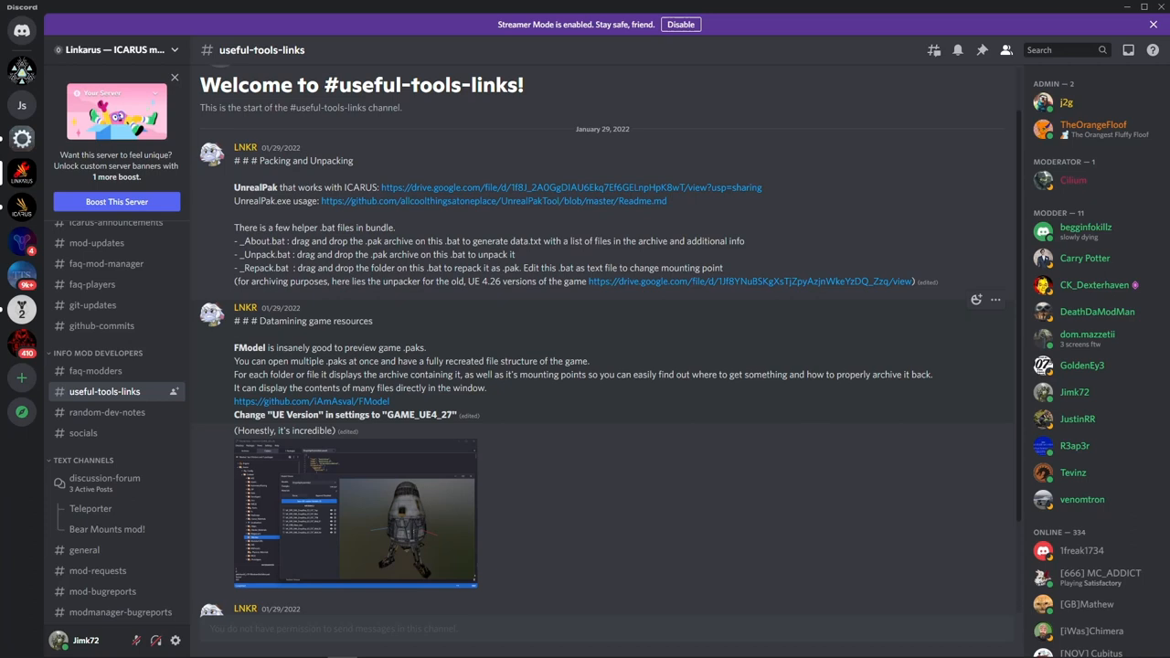
pyautogui.moveTo(524, 343)
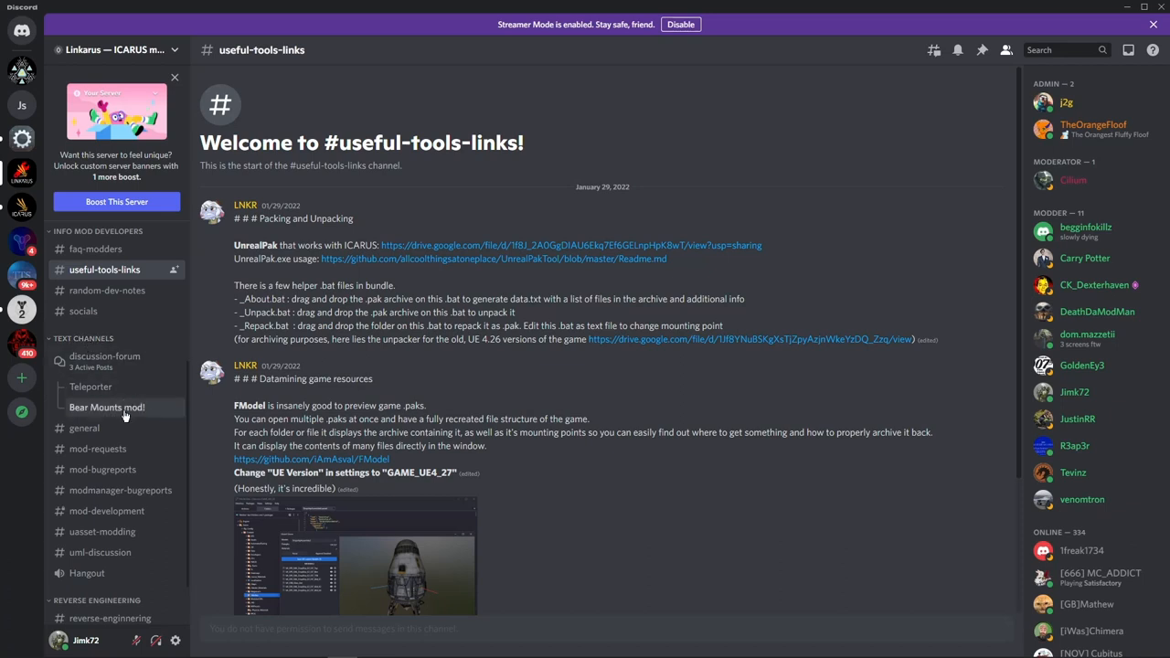
pyautogui.moveTo(102, 469)
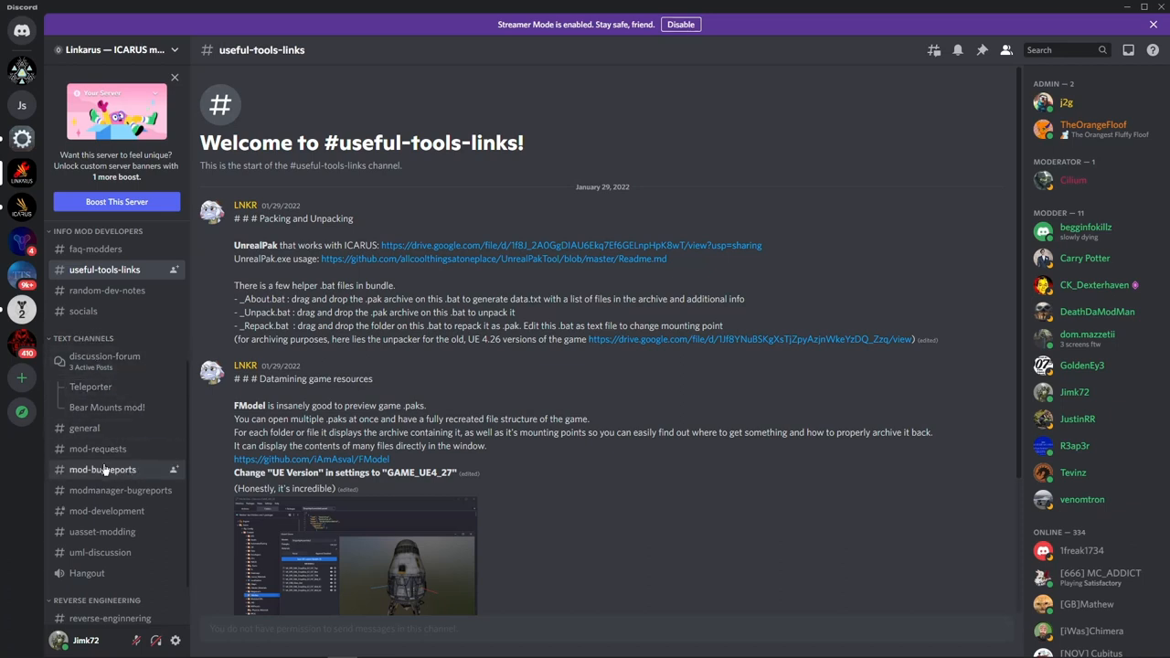
pyautogui.moveTo(92, 479)
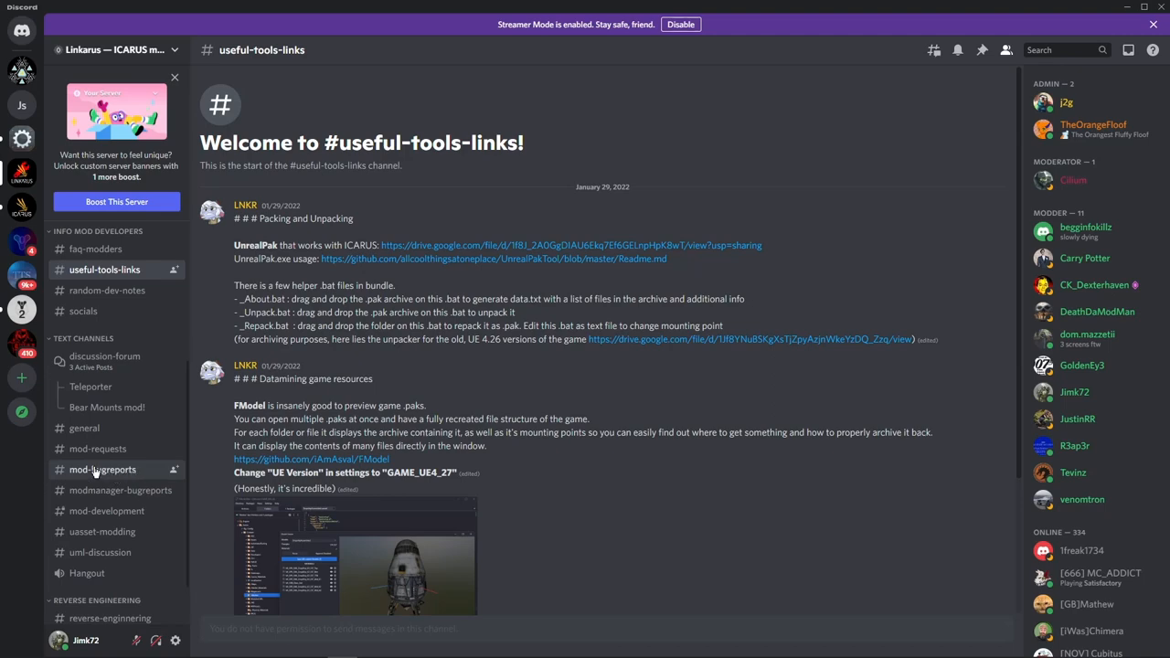
# - Read the #mod-bugreports reports on windmill, weapons mod and teleporter issues
pyautogui.click(102, 469)
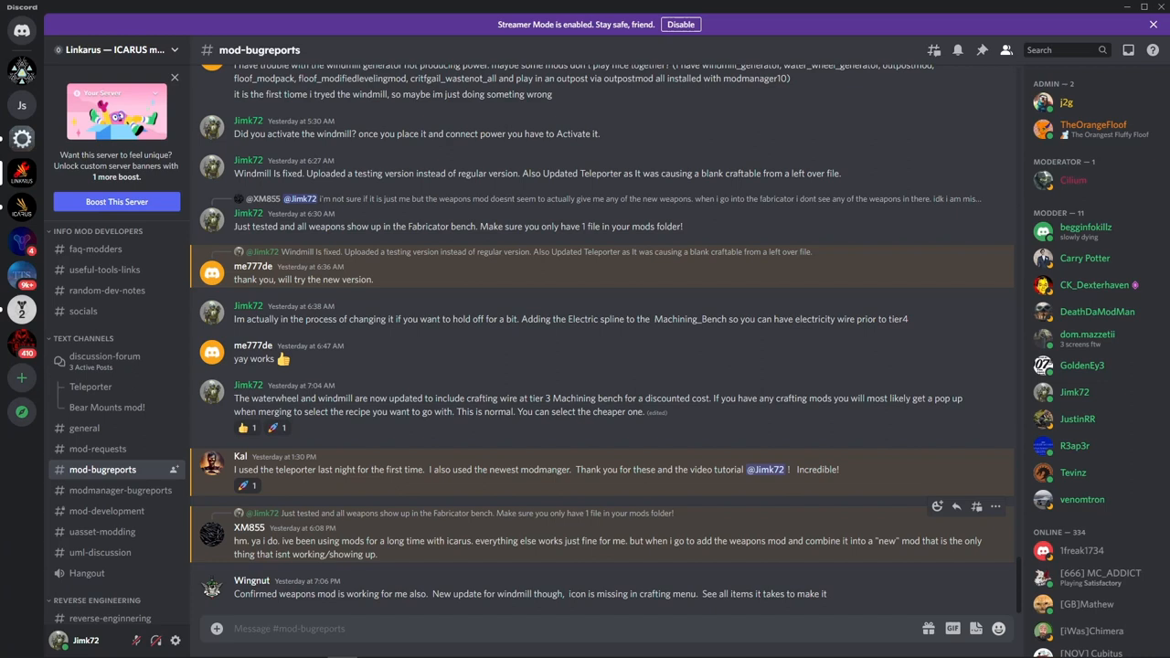
pyautogui.moveTo(462, 315)
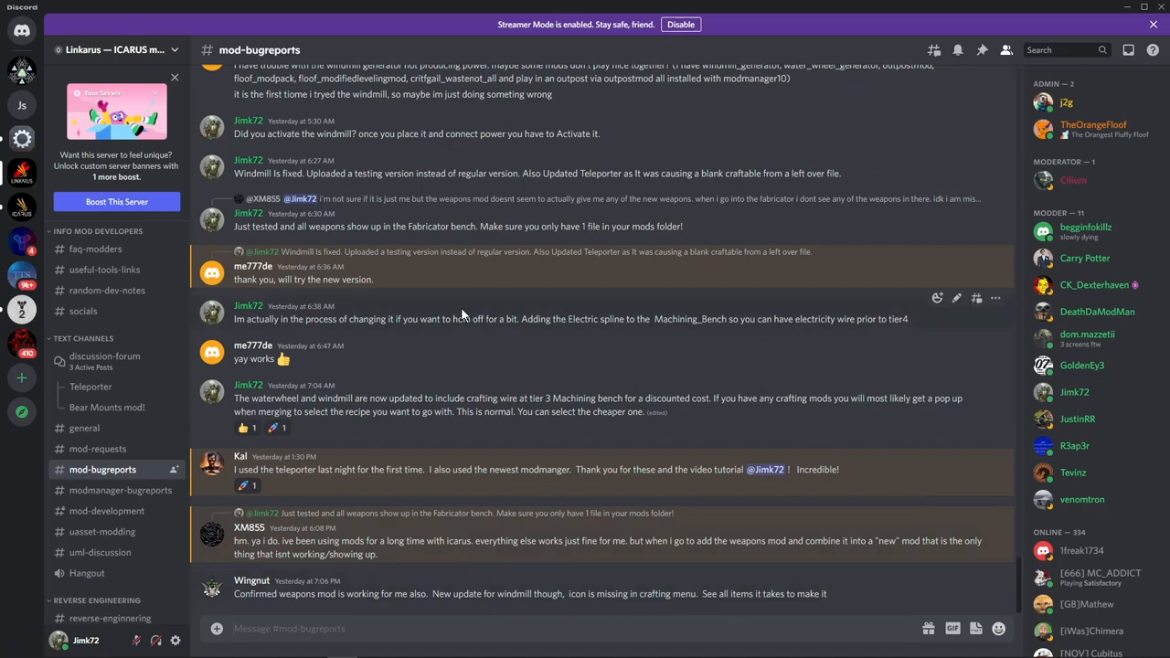
pyautogui.scroll(-3)
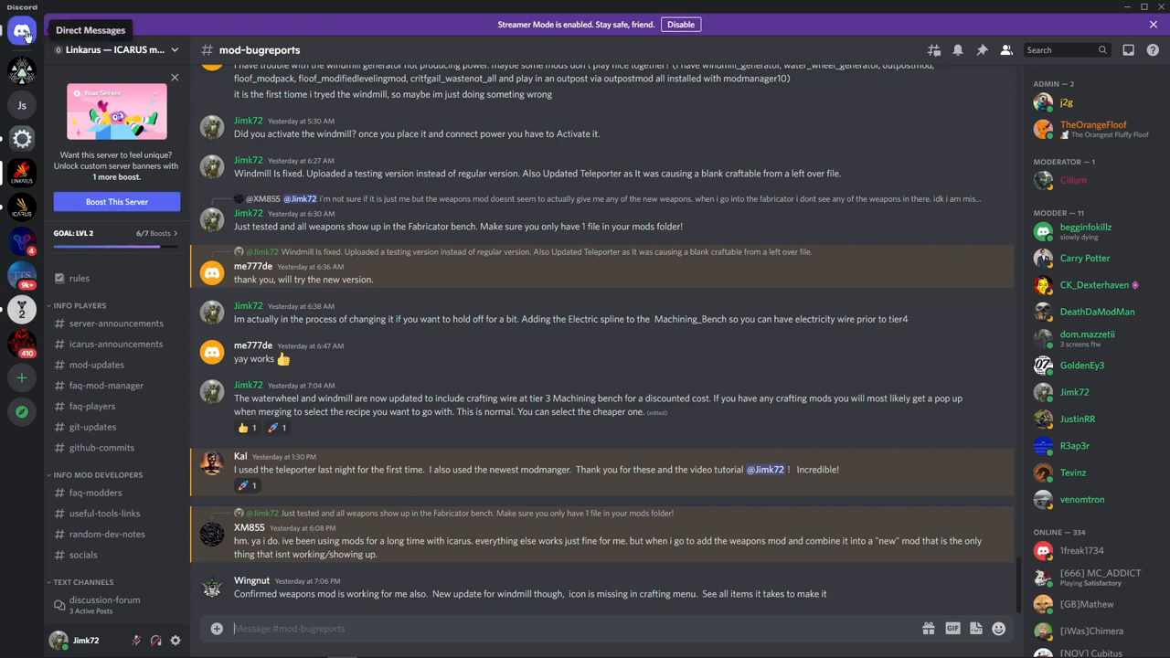
pyautogui.moveTo(388, 26)
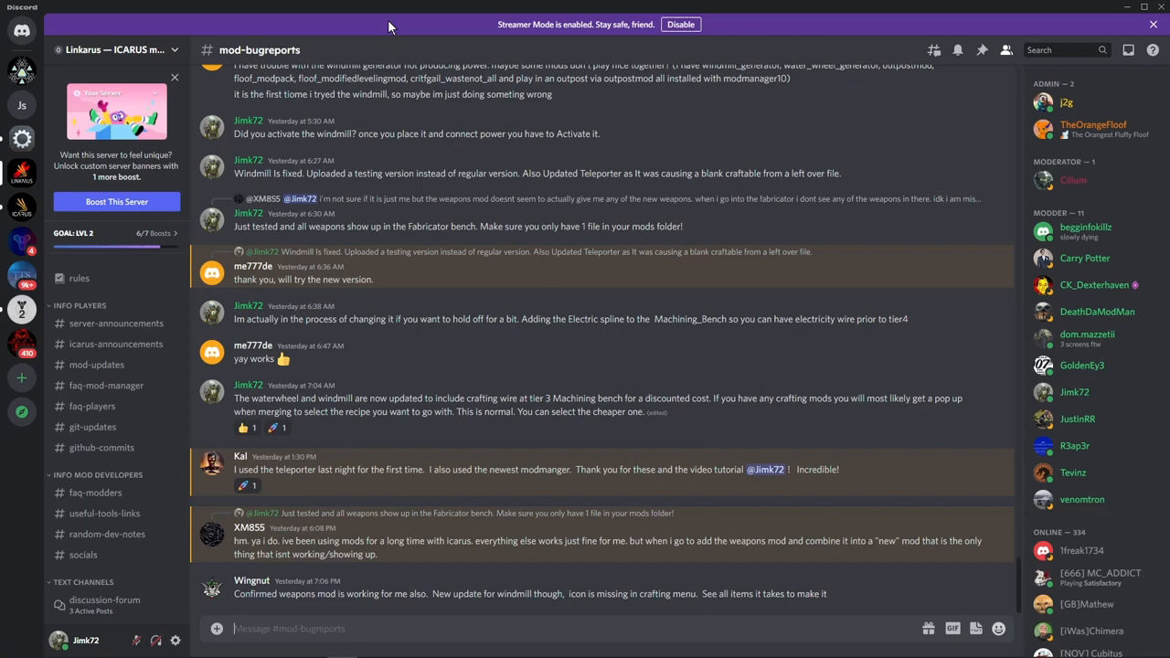
pyautogui.moveTo(745, 29)
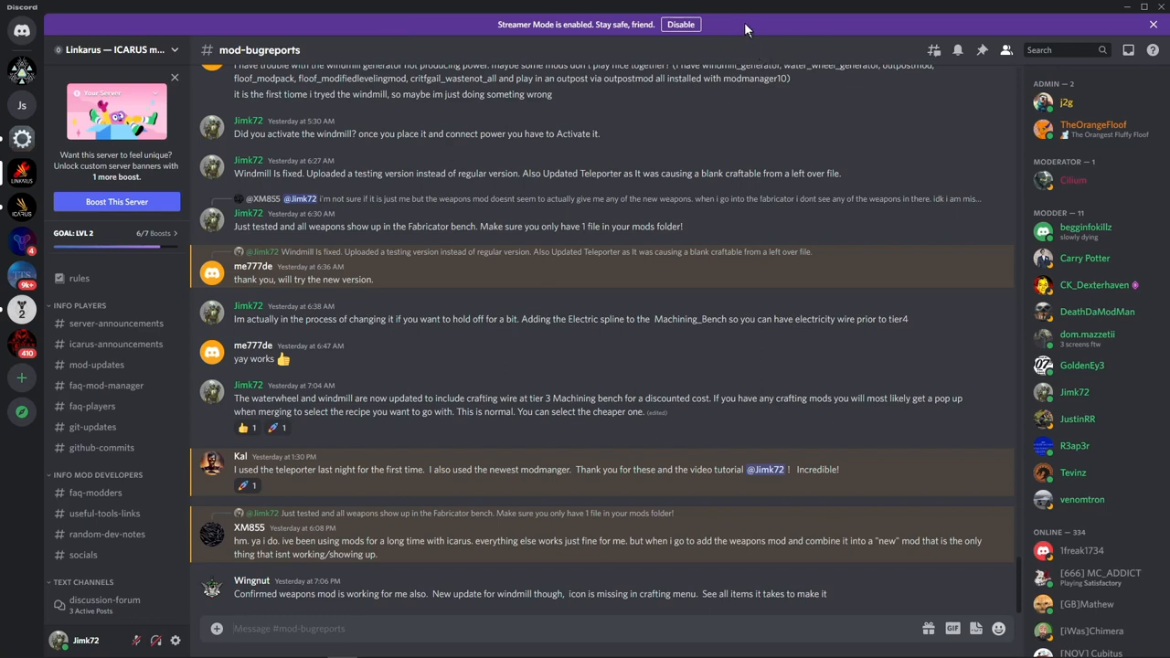
pyautogui.moveTo(777, 10)
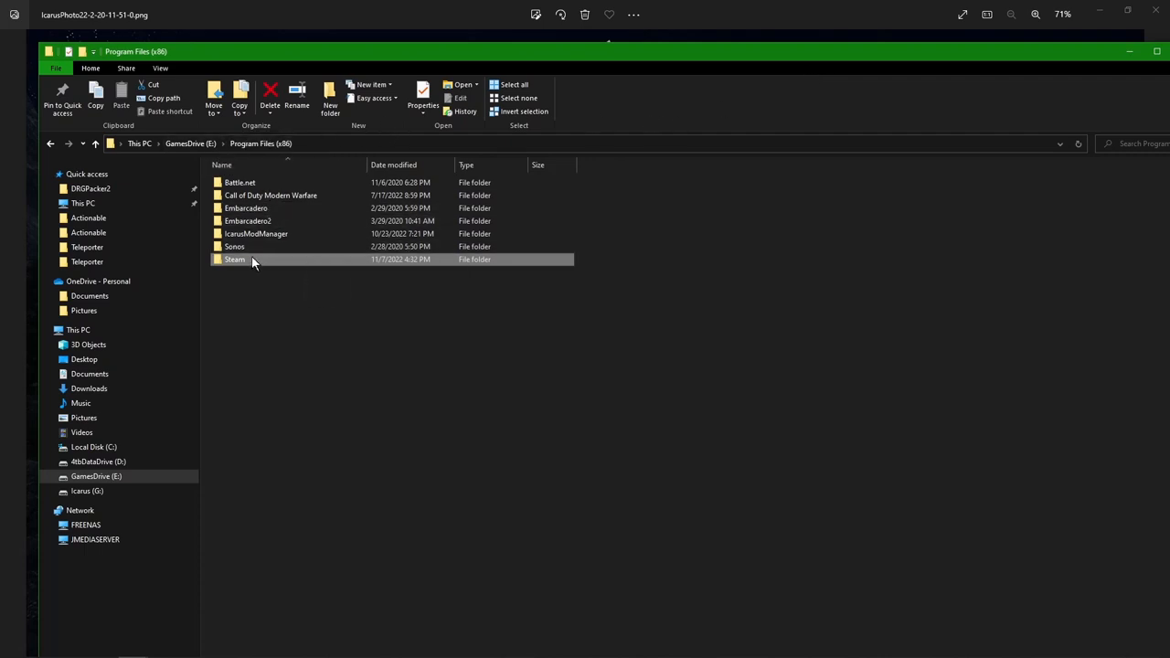
# - Go through Steam > steamapps > common > Icarus > Icarus into the Content folder
pyautogui.doubleClick(235, 259)
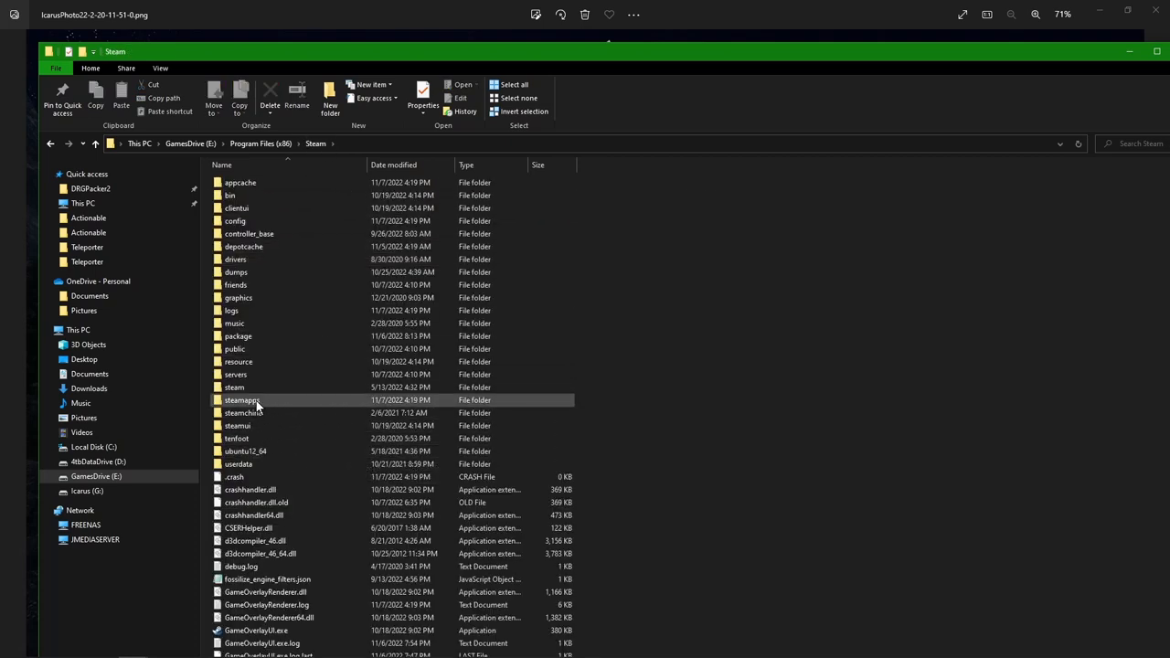
pyautogui.doubleClick(242, 400)
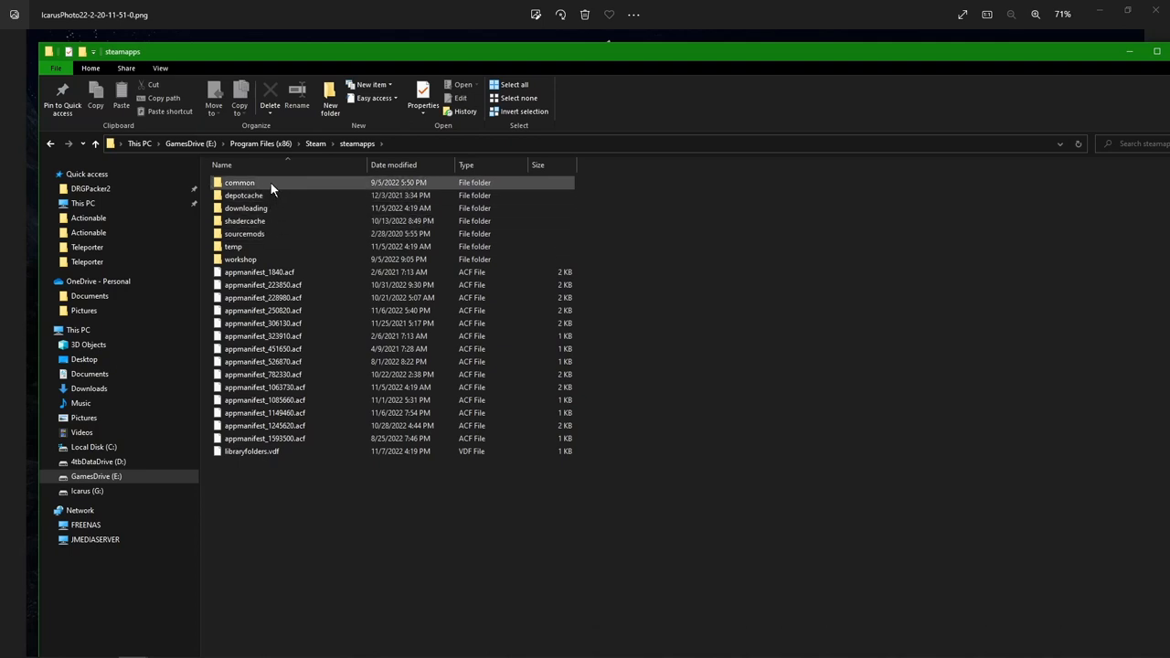
pyautogui.doubleClick(239, 182)
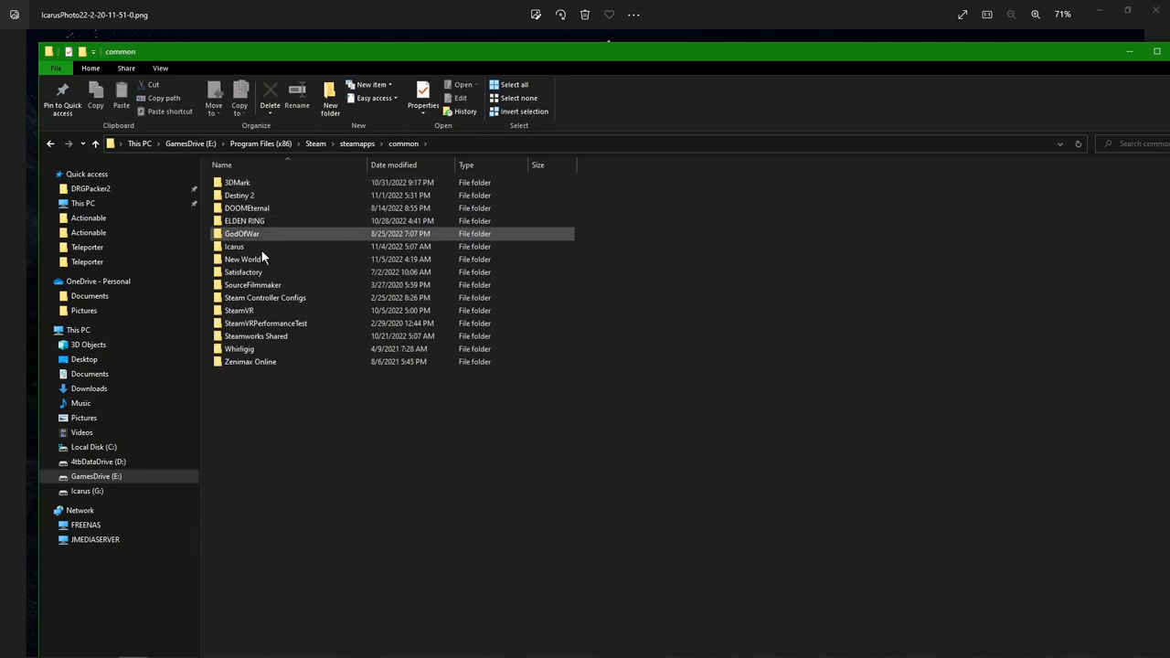
pyautogui.click(234, 247)
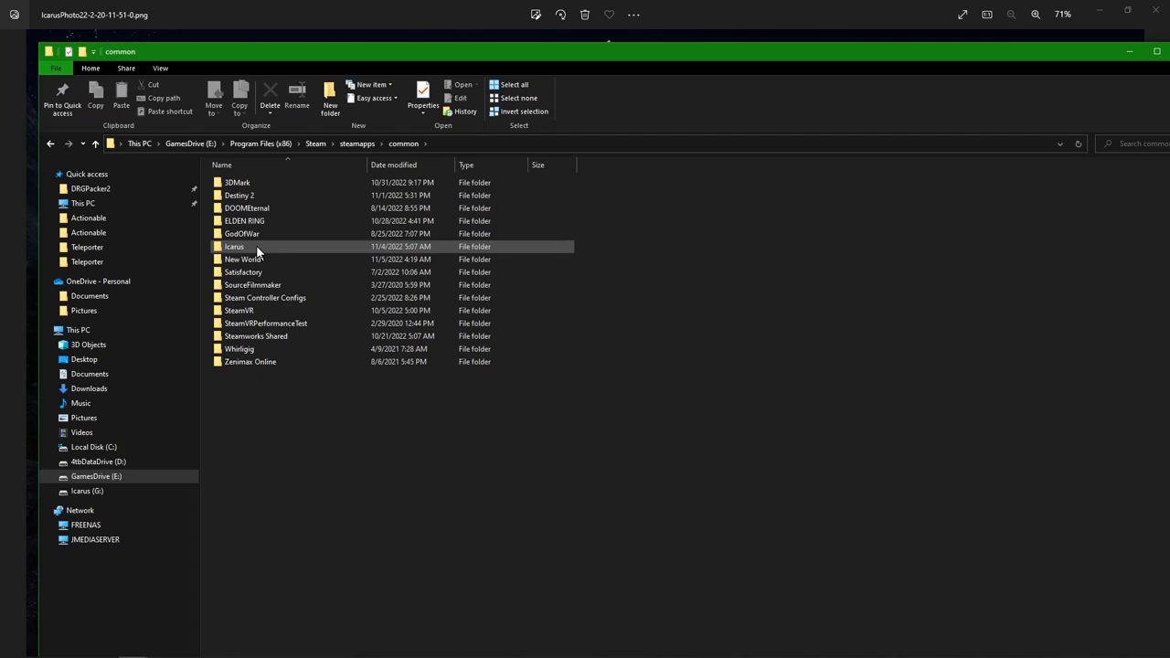
pyautogui.doubleClick(234, 246)
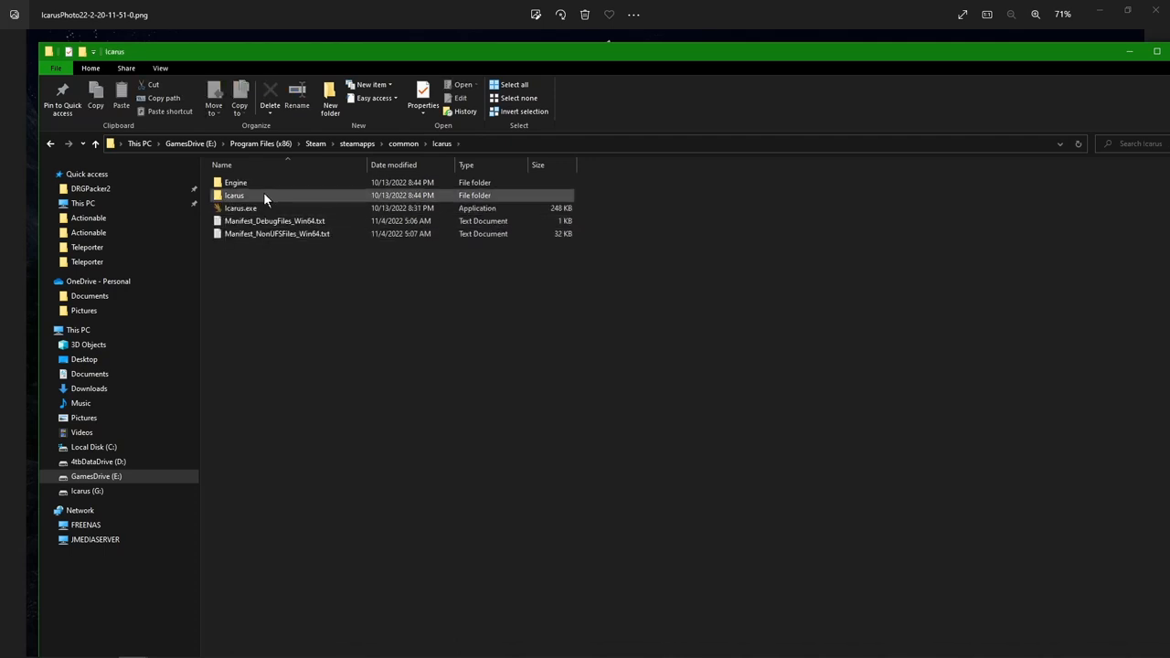
pyautogui.doubleClick(233, 194)
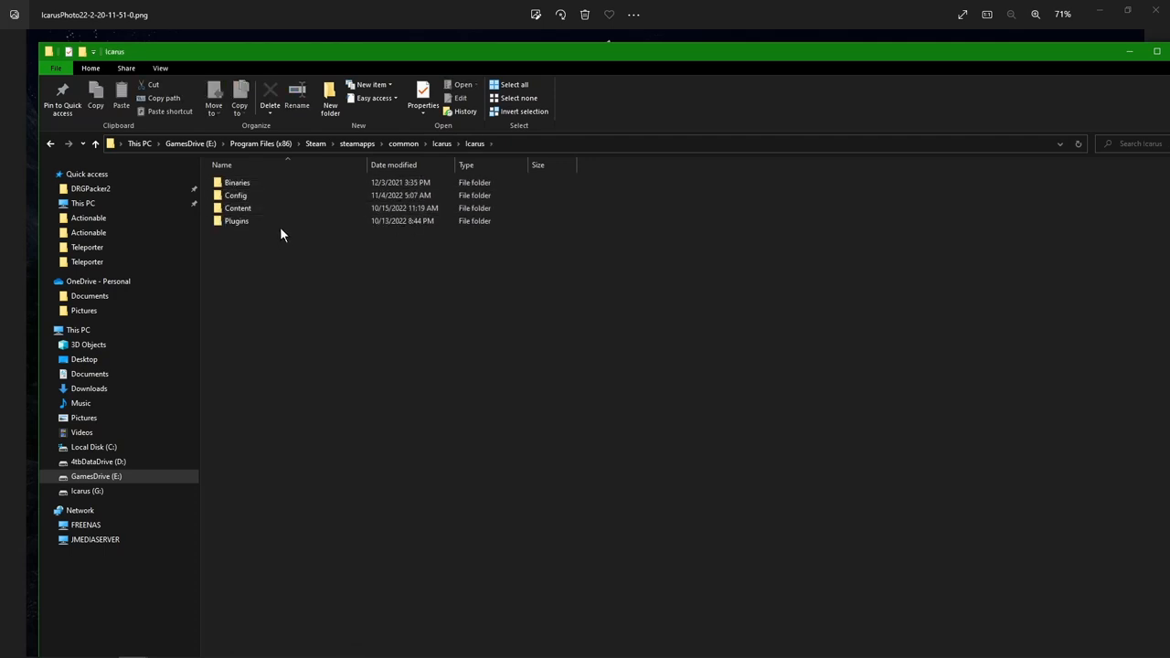
pyautogui.click(238, 208)
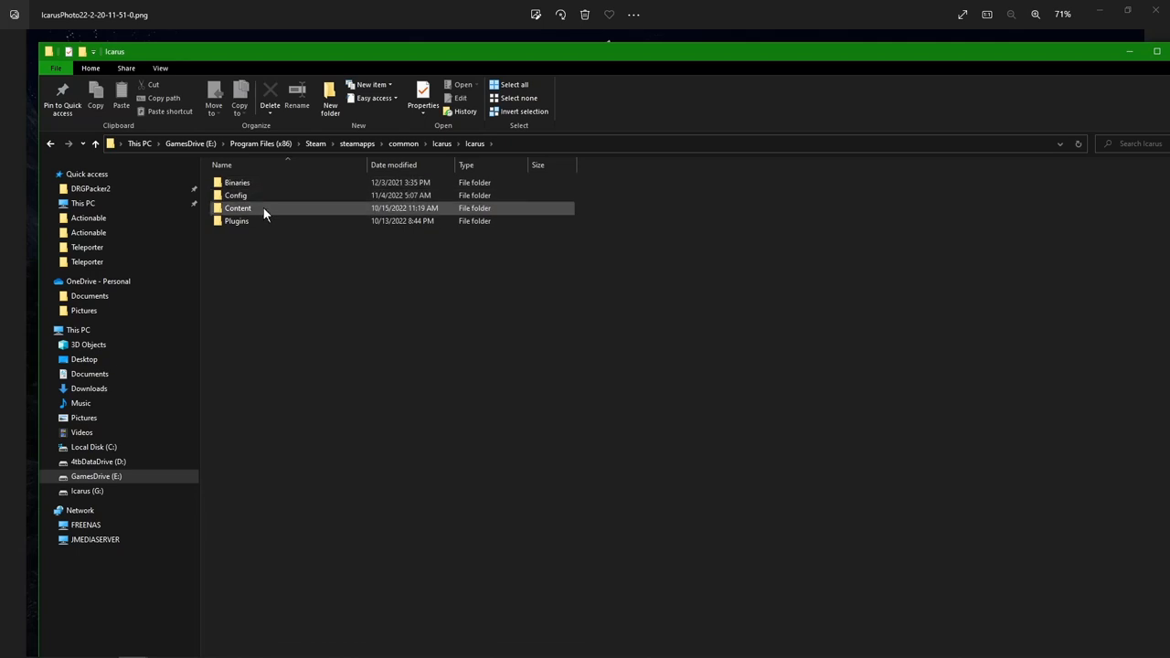
pyautogui.doubleClick(237, 207)
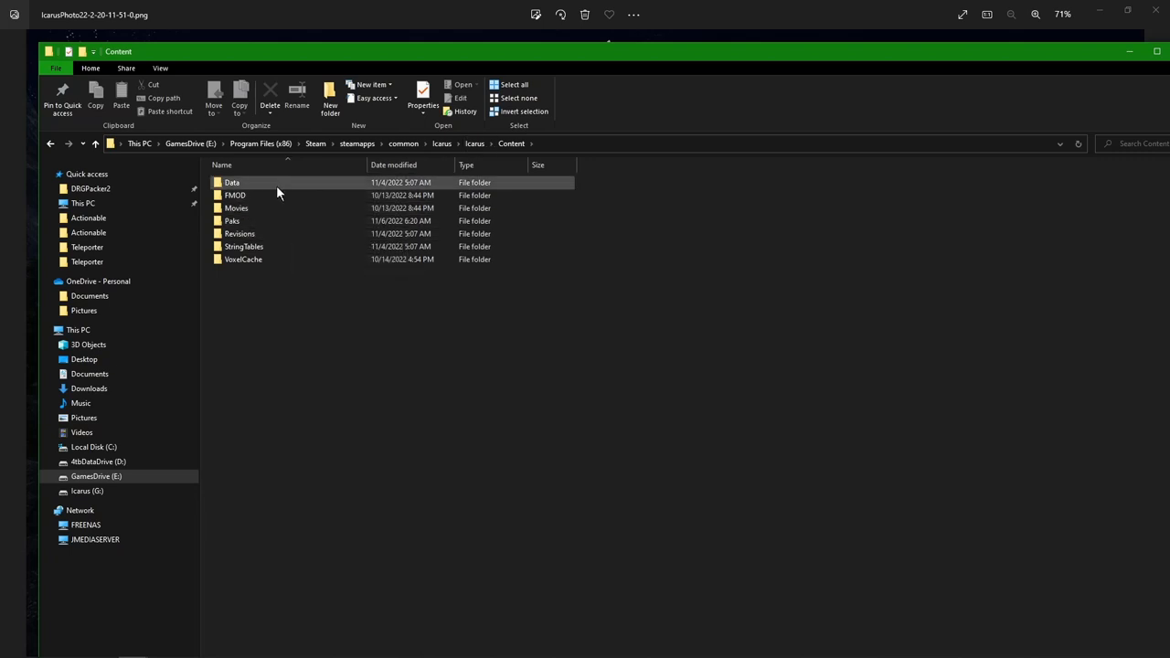
pyautogui.doubleClick(232, 182)
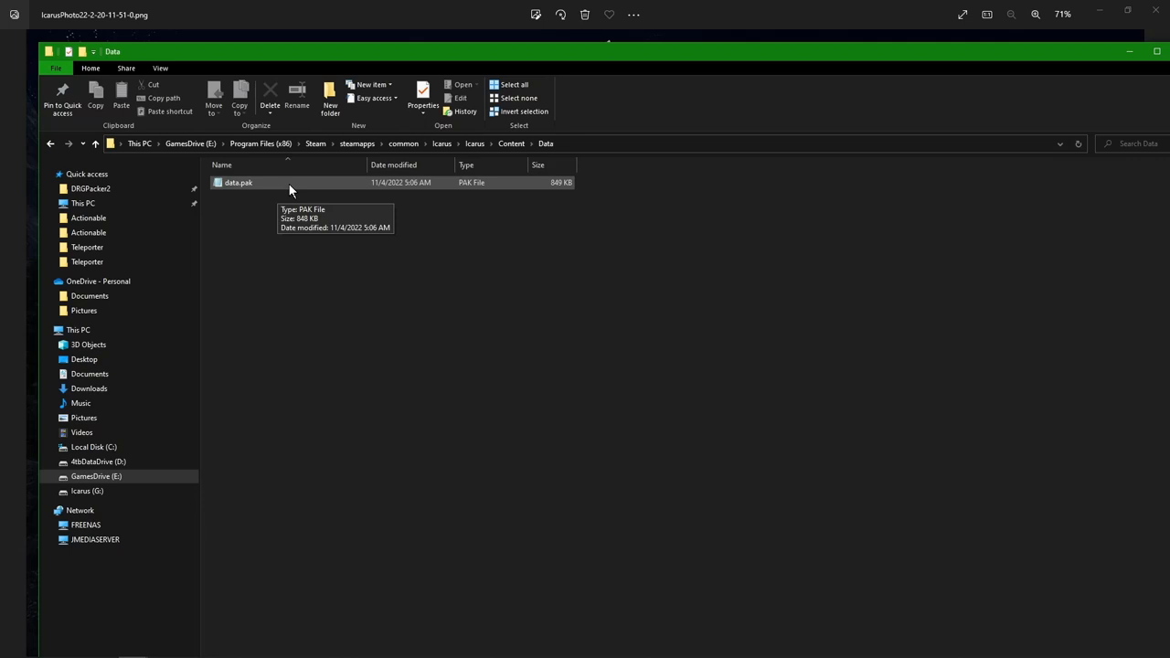
pyautogui.moveTo(263, 190)
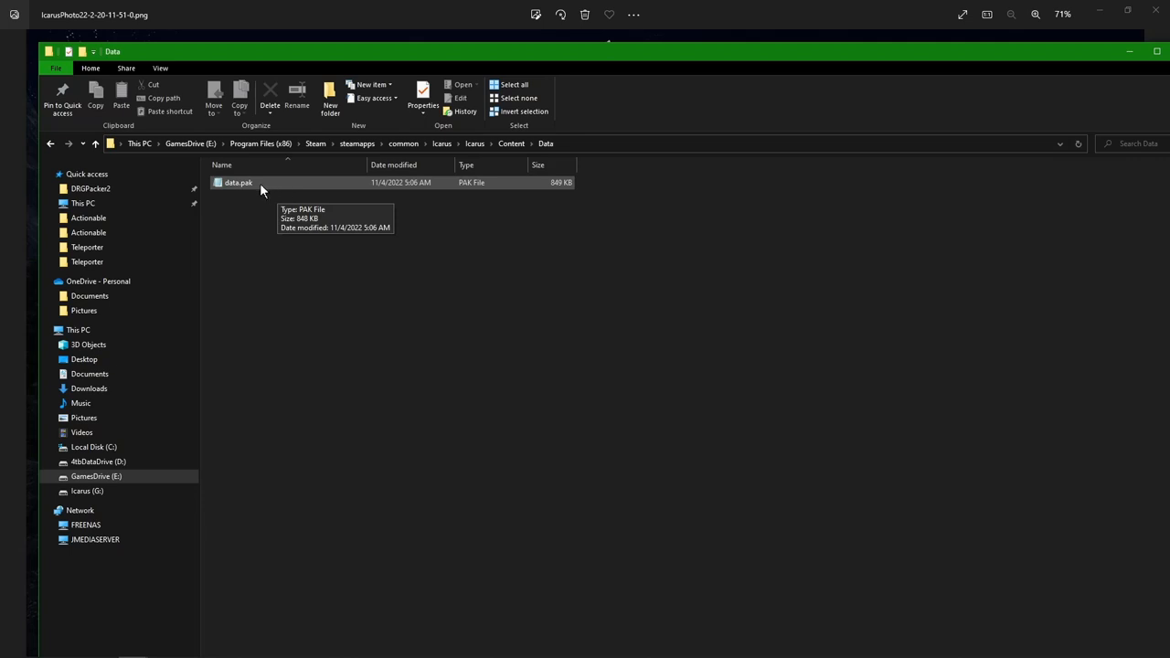
pyautogui.moveTo(349, 264)
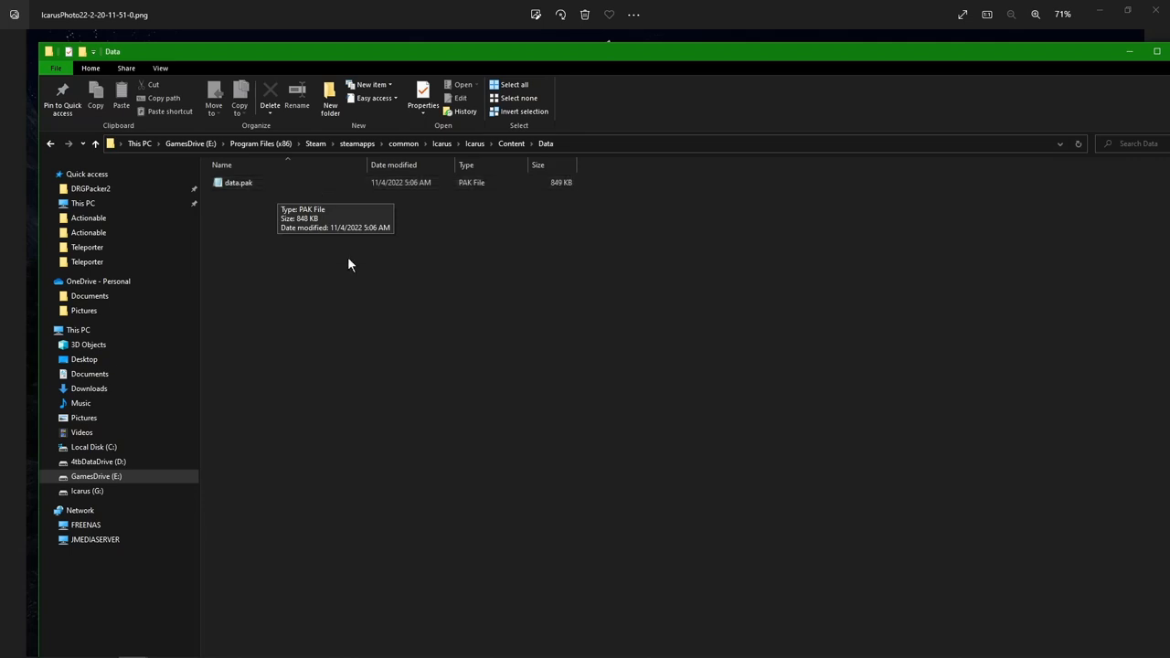
pyautogui.moveTo(364, 239)
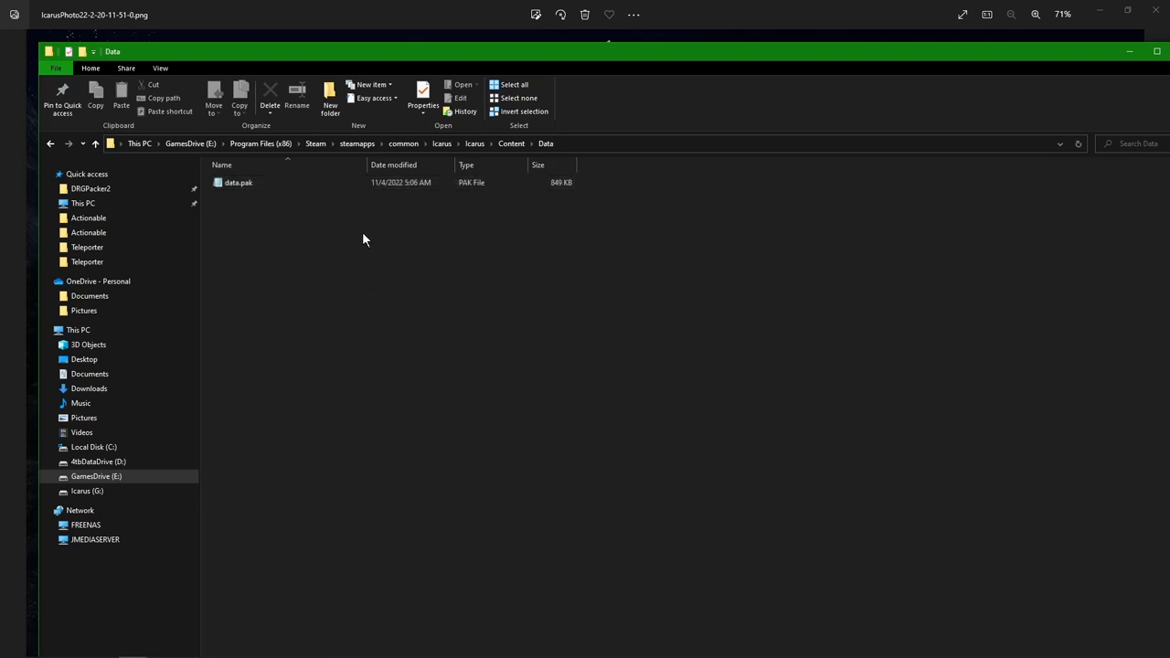
pyautogui.click(95, 144)
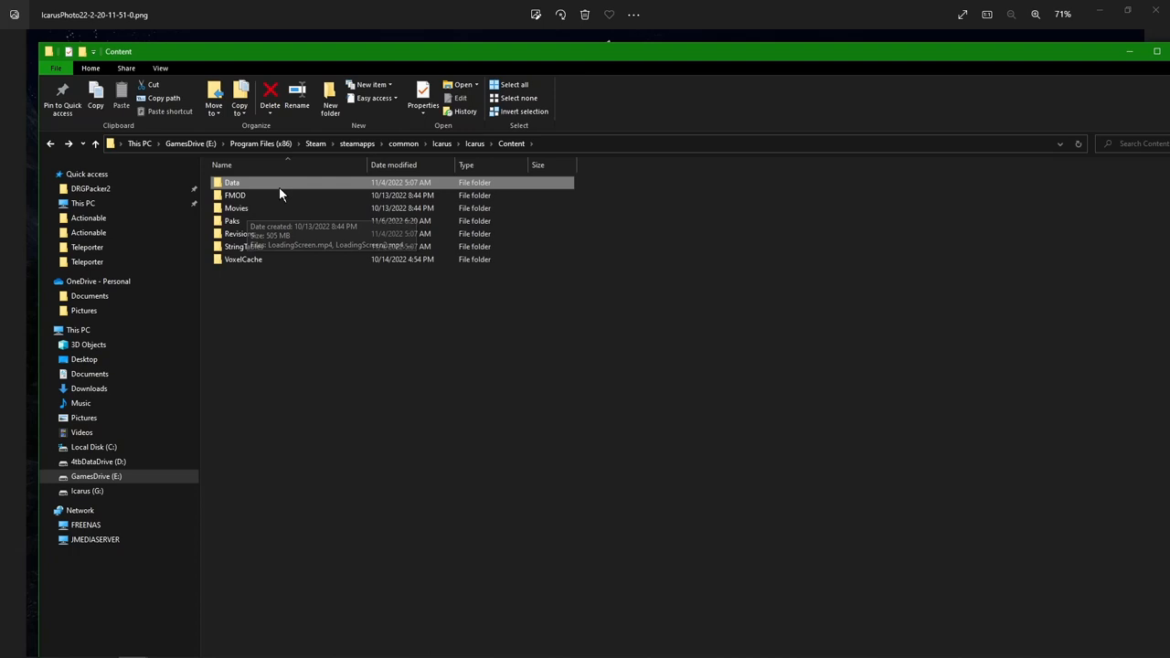
pyautogui.moveTo(256, 189)
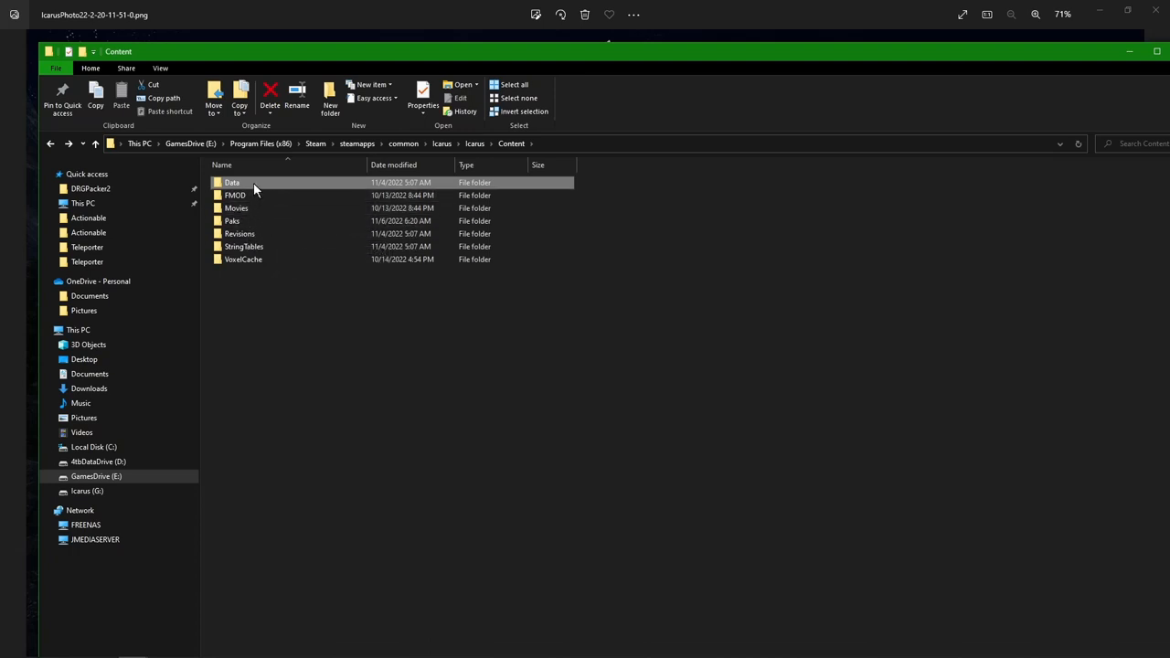
# - Open Paks > mods, inspect JimK_Weapons_Mod_V2_P.pak, then return to Paks
pyautogui.doubleClick(231, 220)
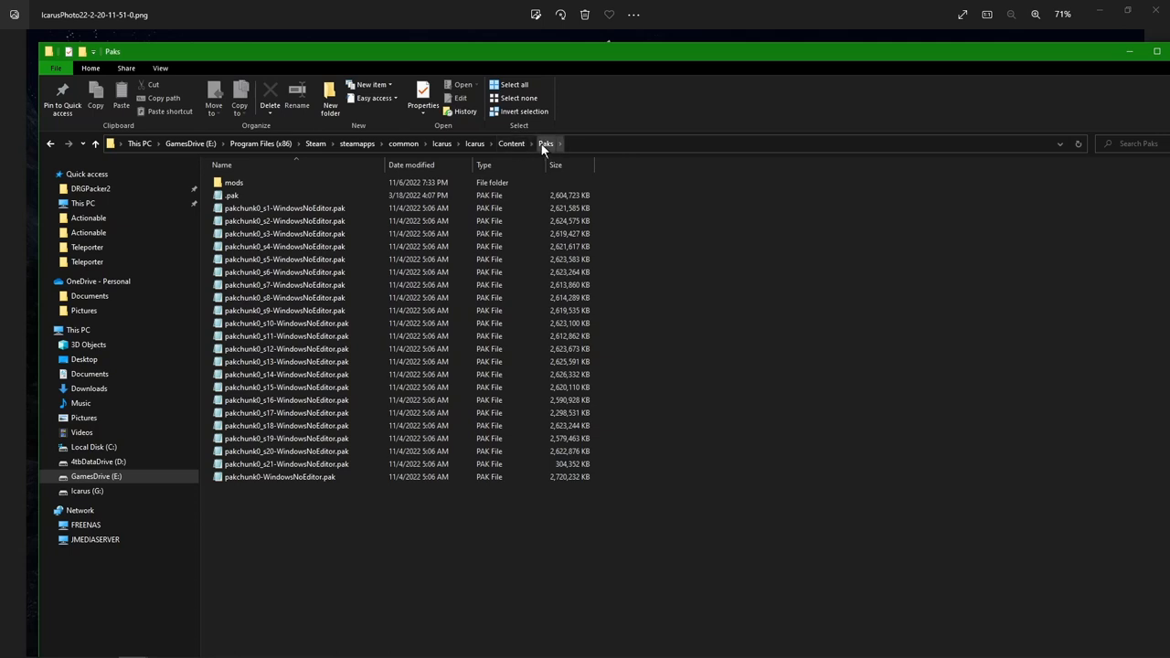
pyautogui.click(233, 195)
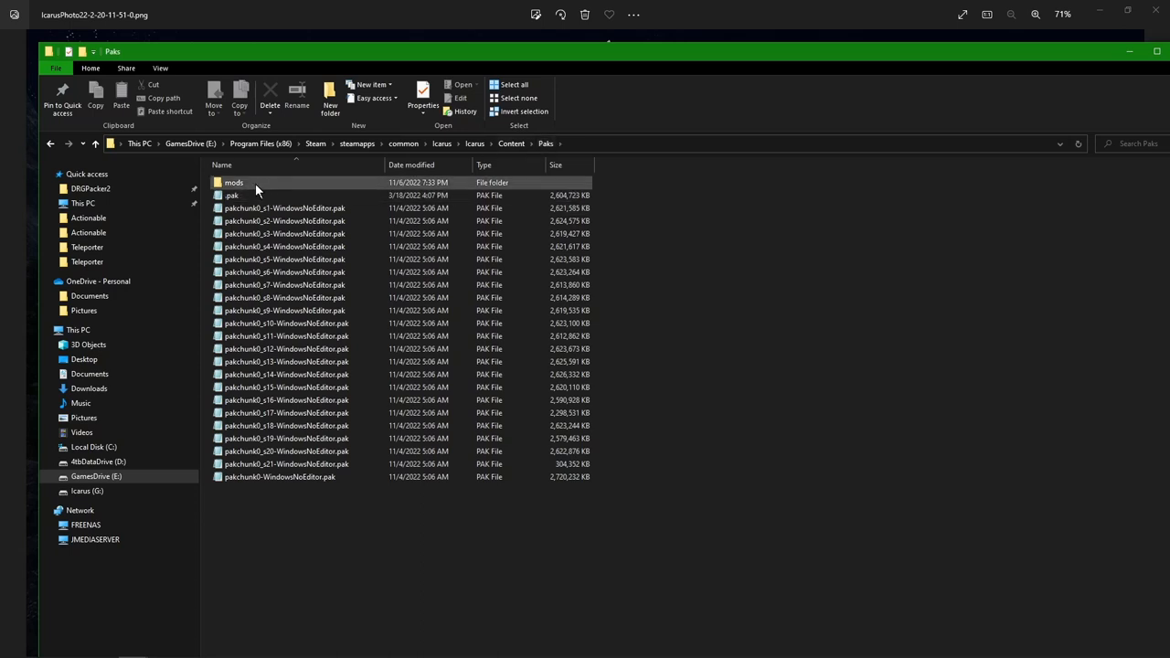
pyautogui.click(233, 182)
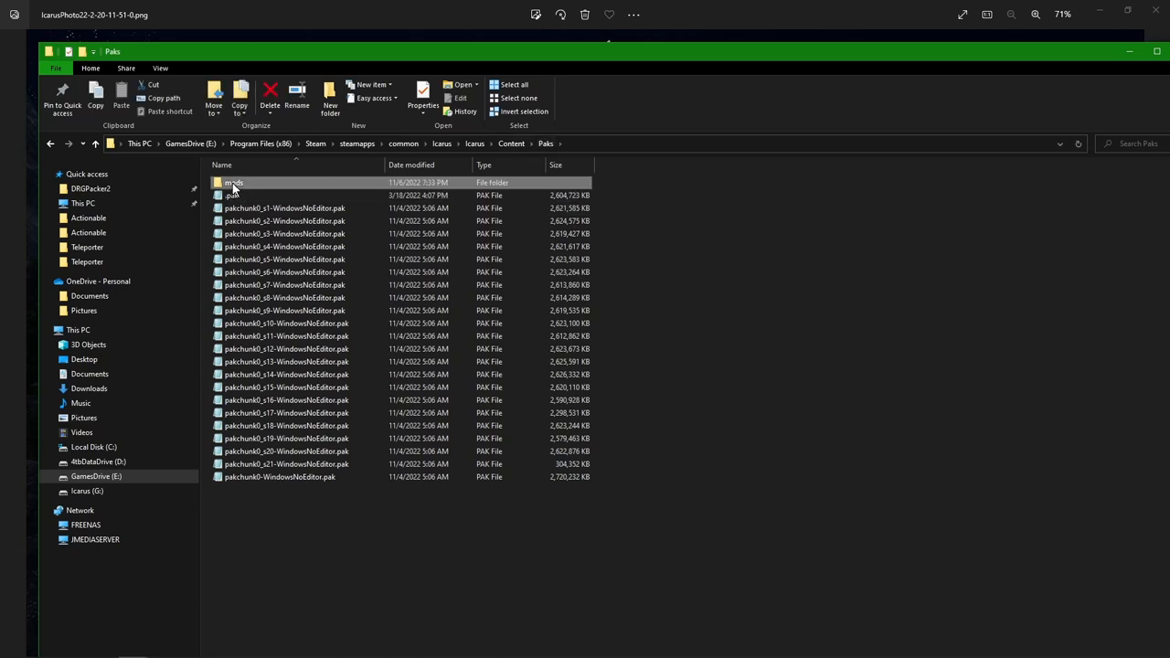
pyautogui.doubleClick(234, 182)
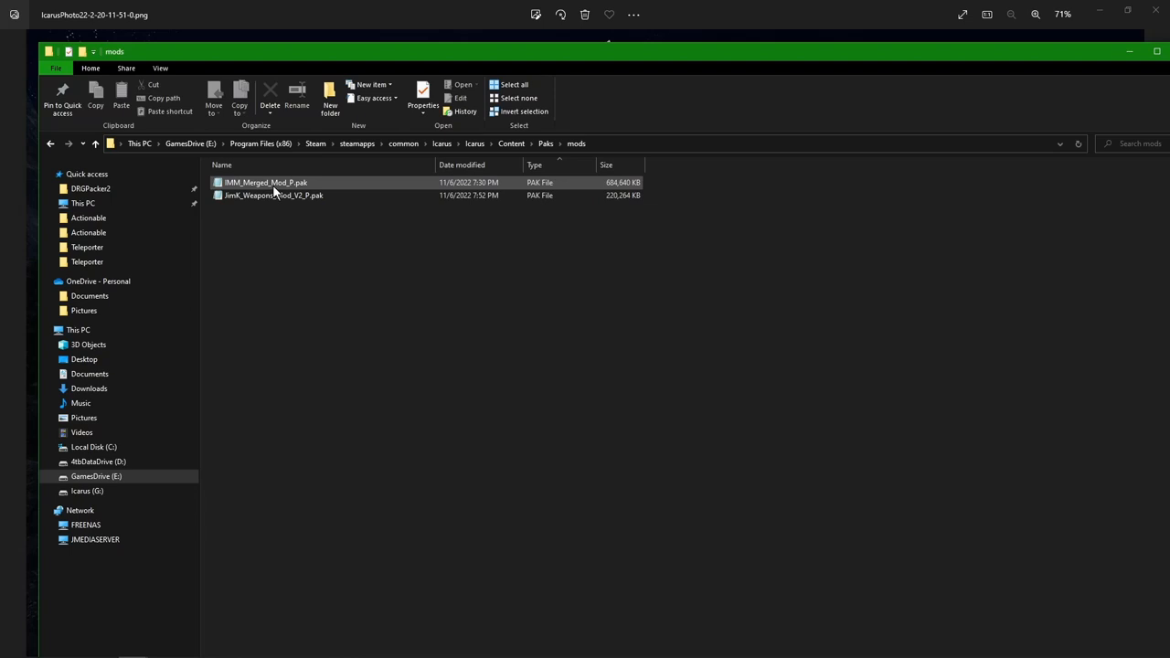
pyautogui.click(347, 222)
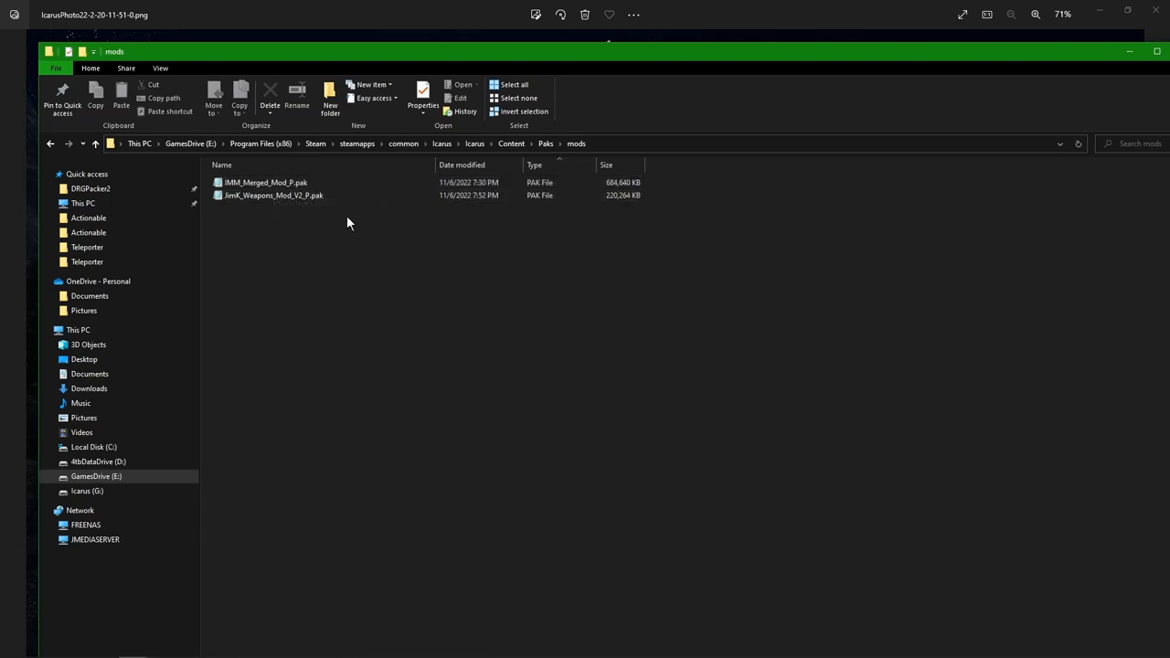
pyautogui.moveTo(293, 196)
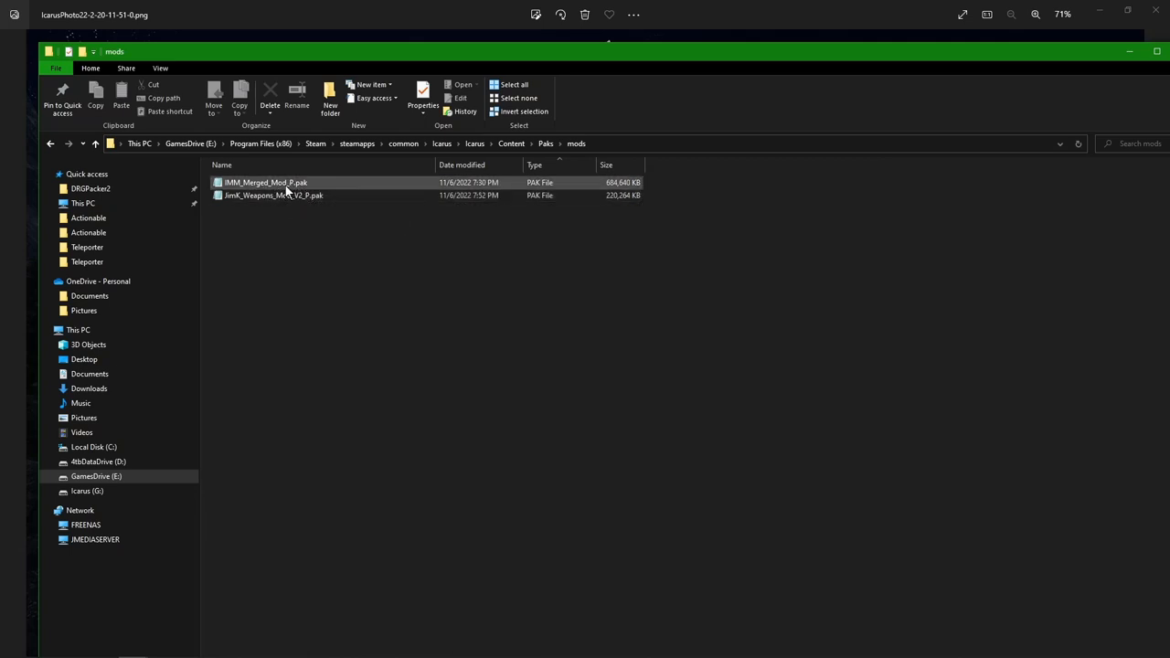
pyautogui.moveTo(284, 187)
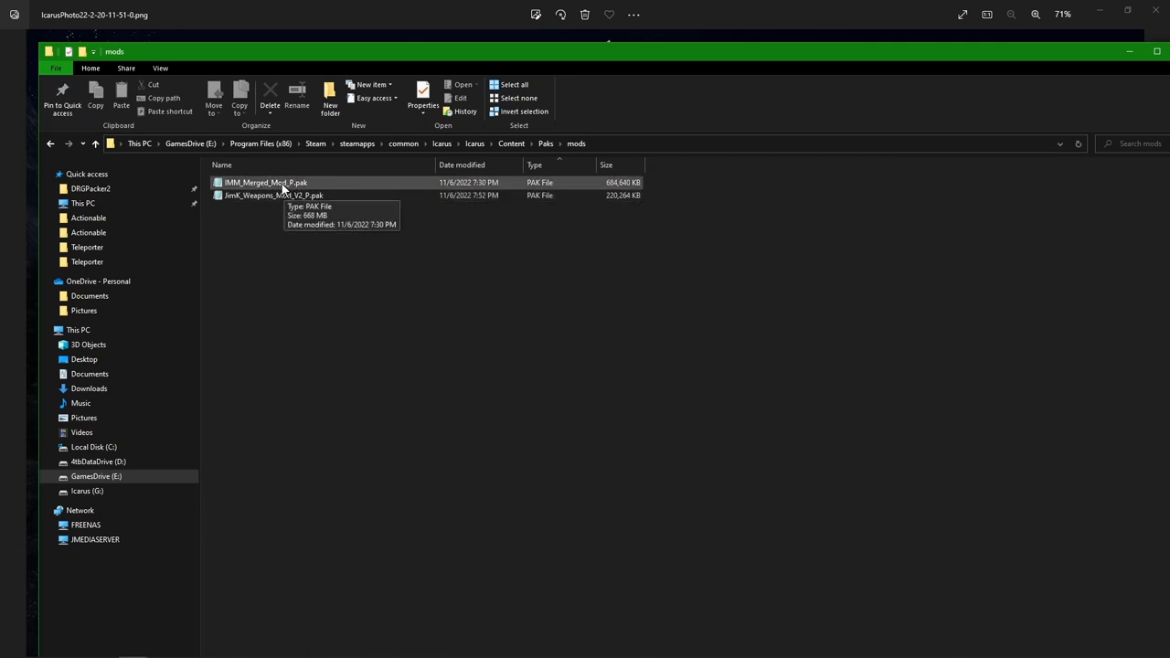
pyautogui.moveTo(308, 268)
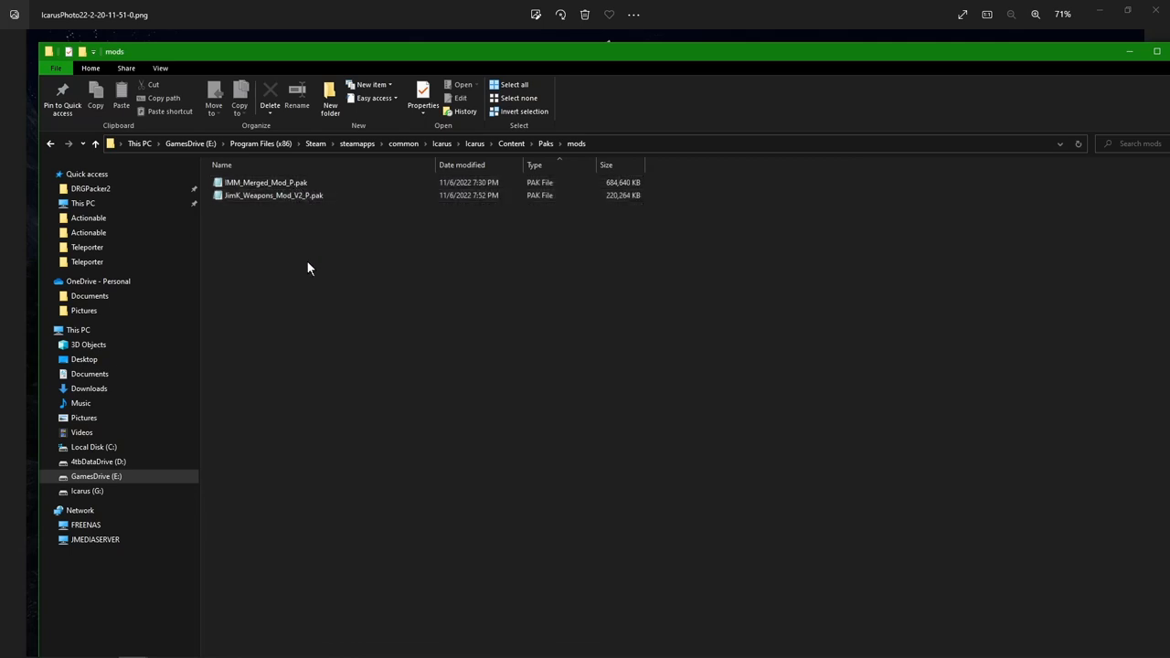
pyautogui.click(273, 194)
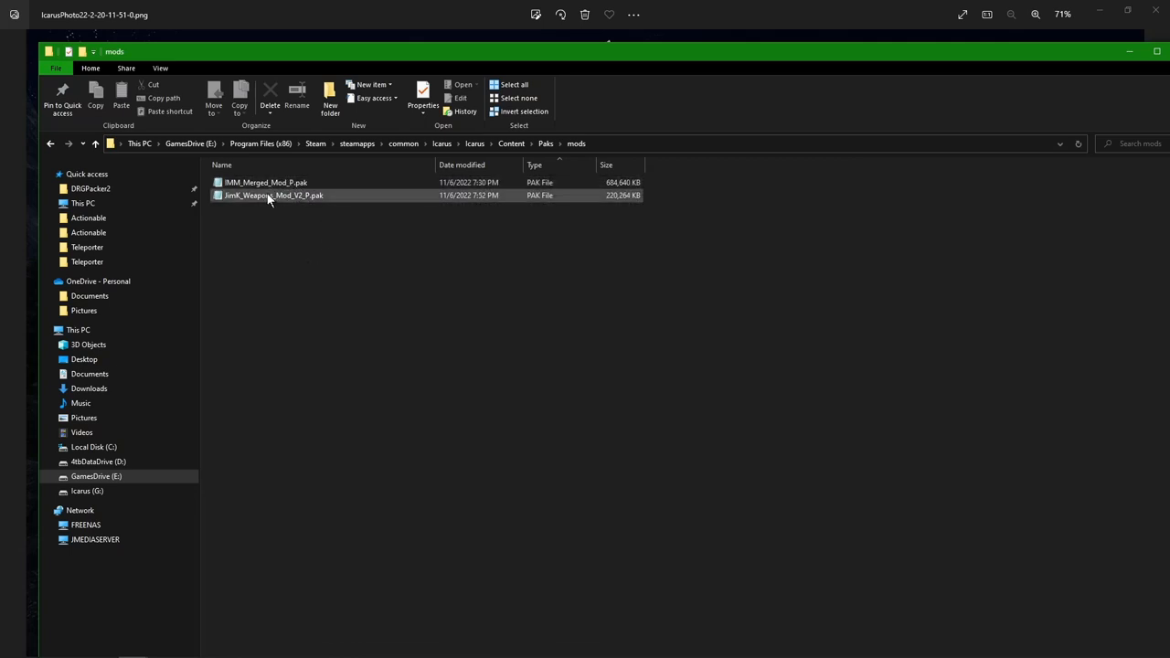
pyautogui.moveTo(272, 194)
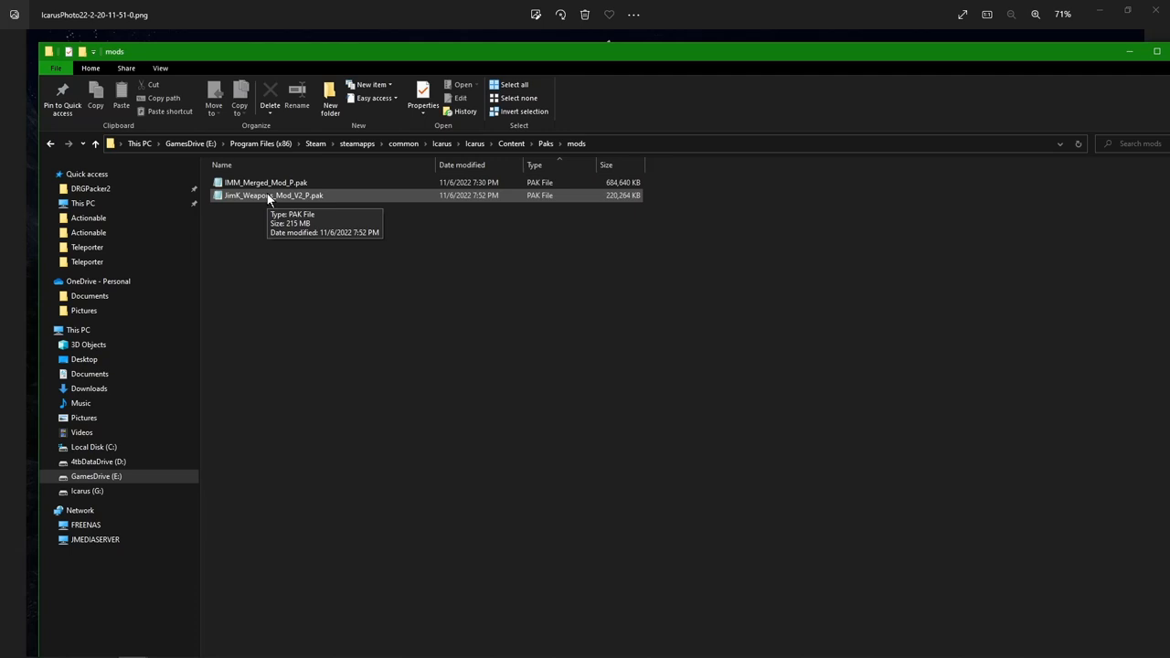
pyautogui.moveTo(256, 201)
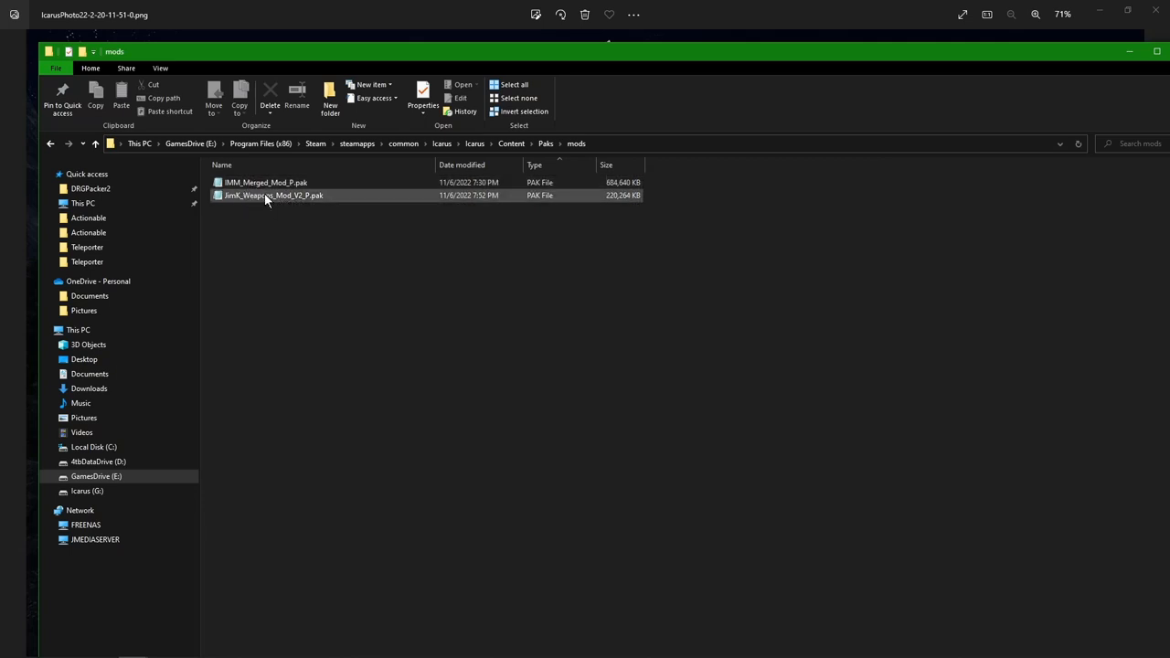
pyautogui.moveTo(265, 182)
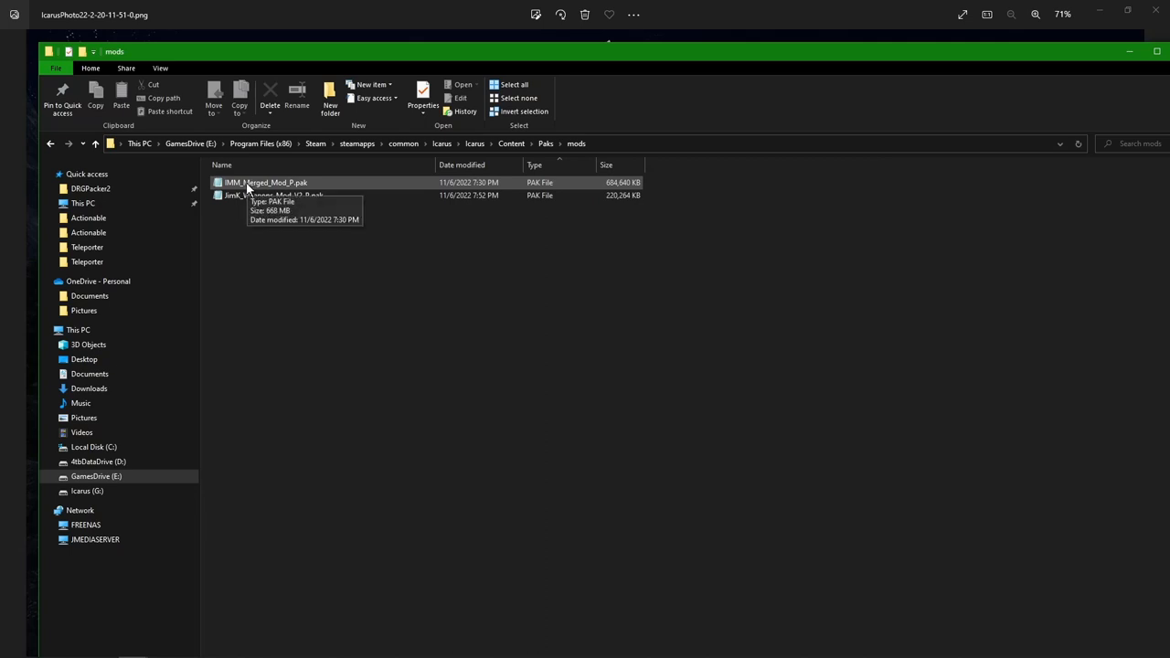
pyautogui.moveTo(414, 199)
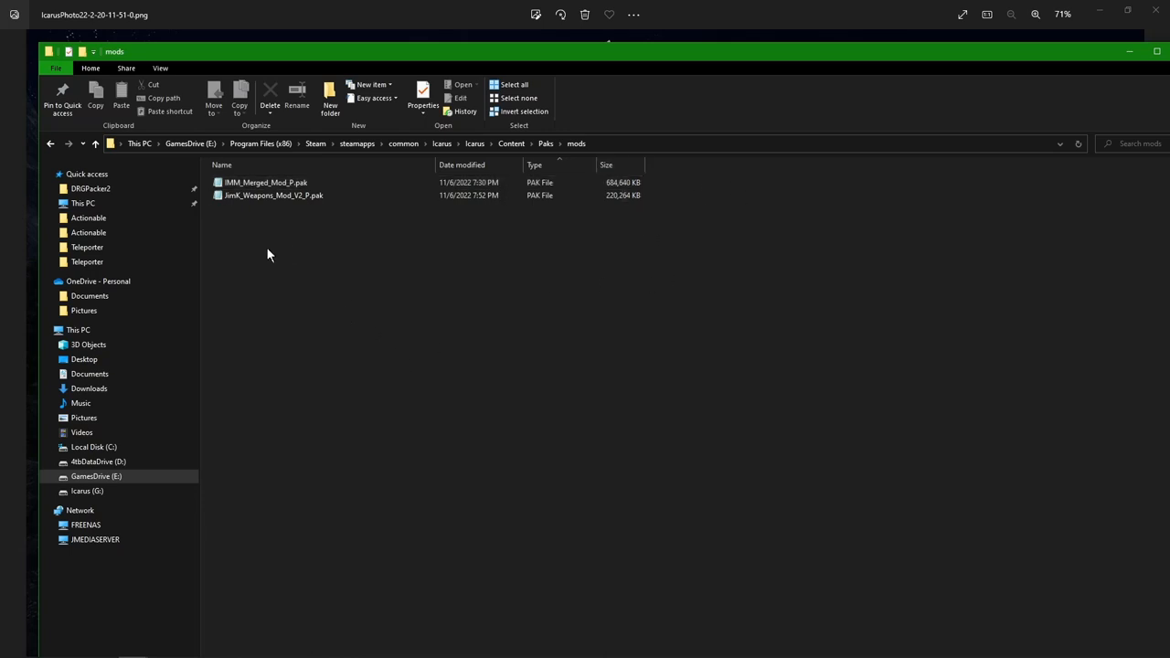
pyautogui.moveTo(295, 303)
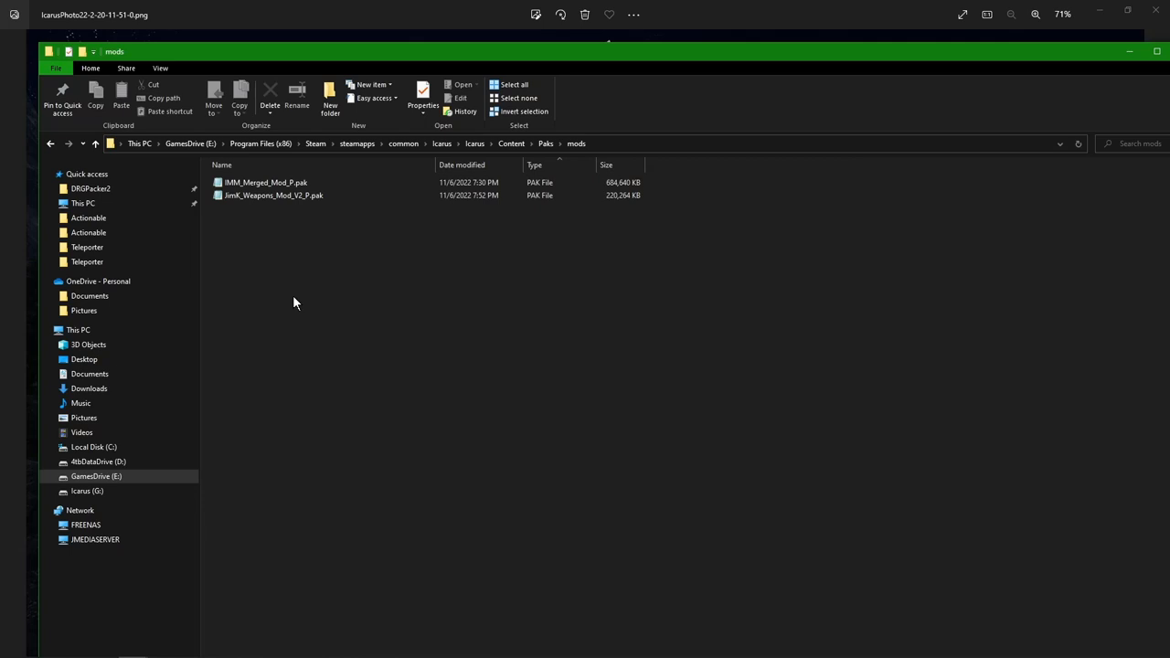
pyautogui.moveTo(291, 276)
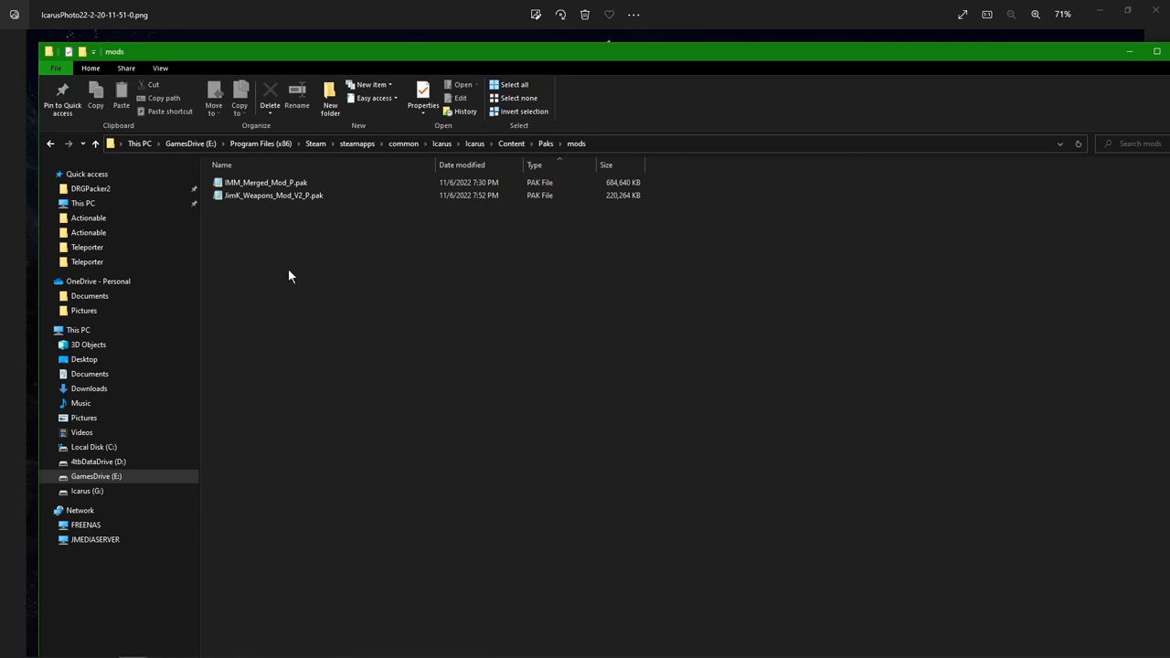
pyautogui.moveTo(265, 194)
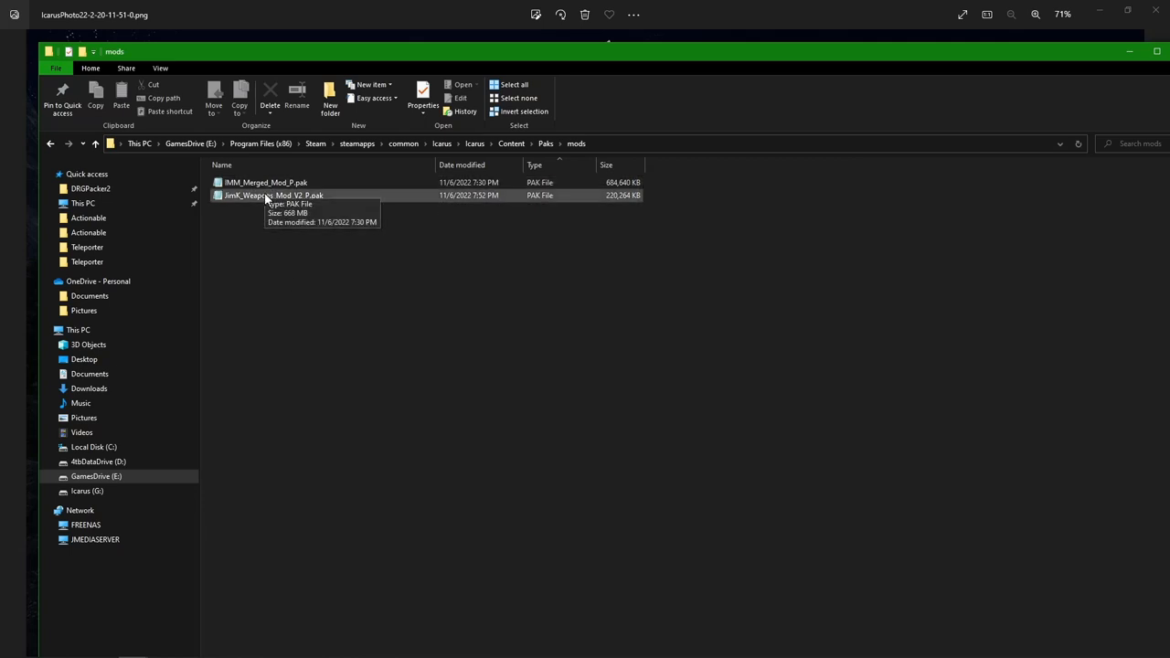
pyautogui.moveTo(281, 234)
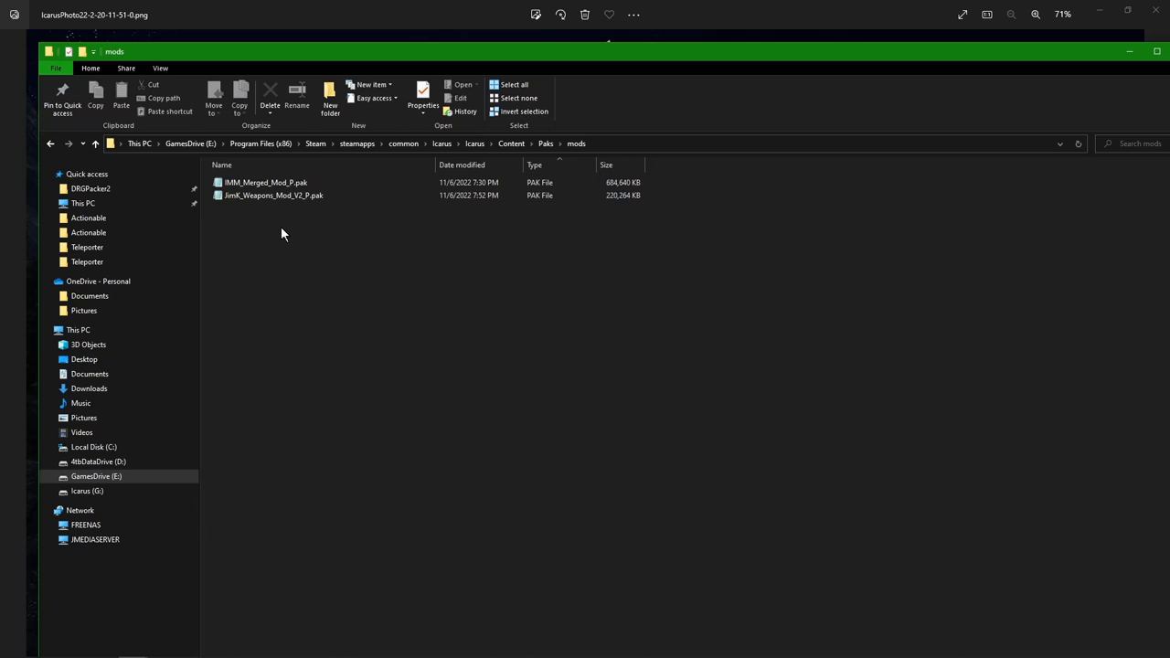
pyautogui.moveTo(303, 235)
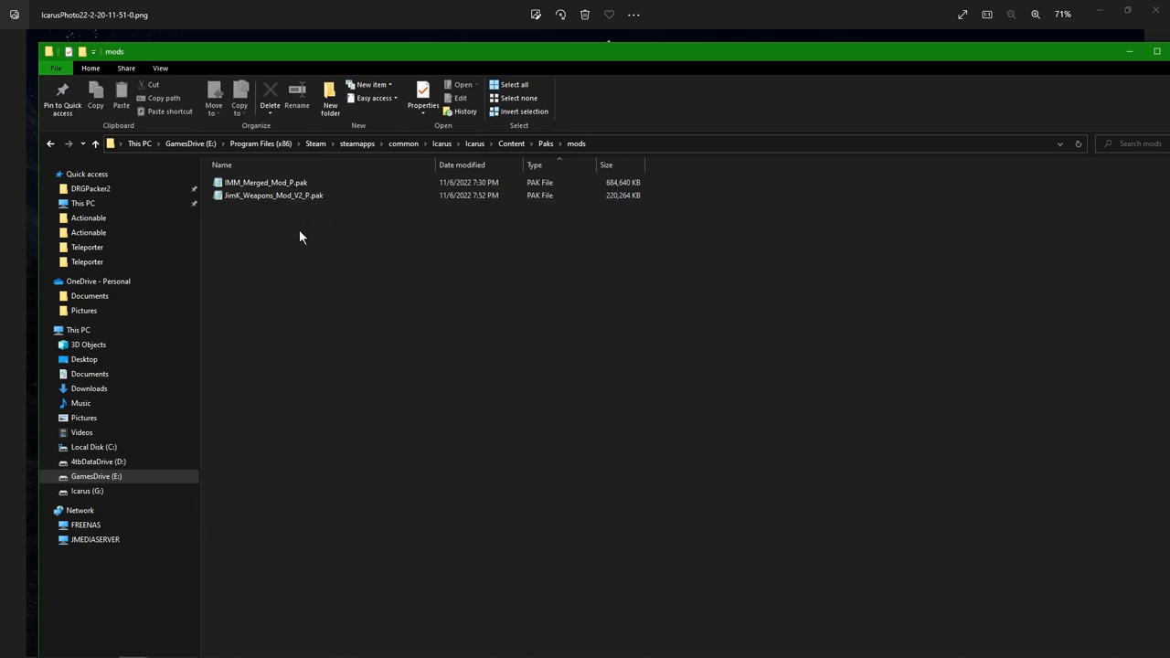
pyautogui.moveTo(292, 272)
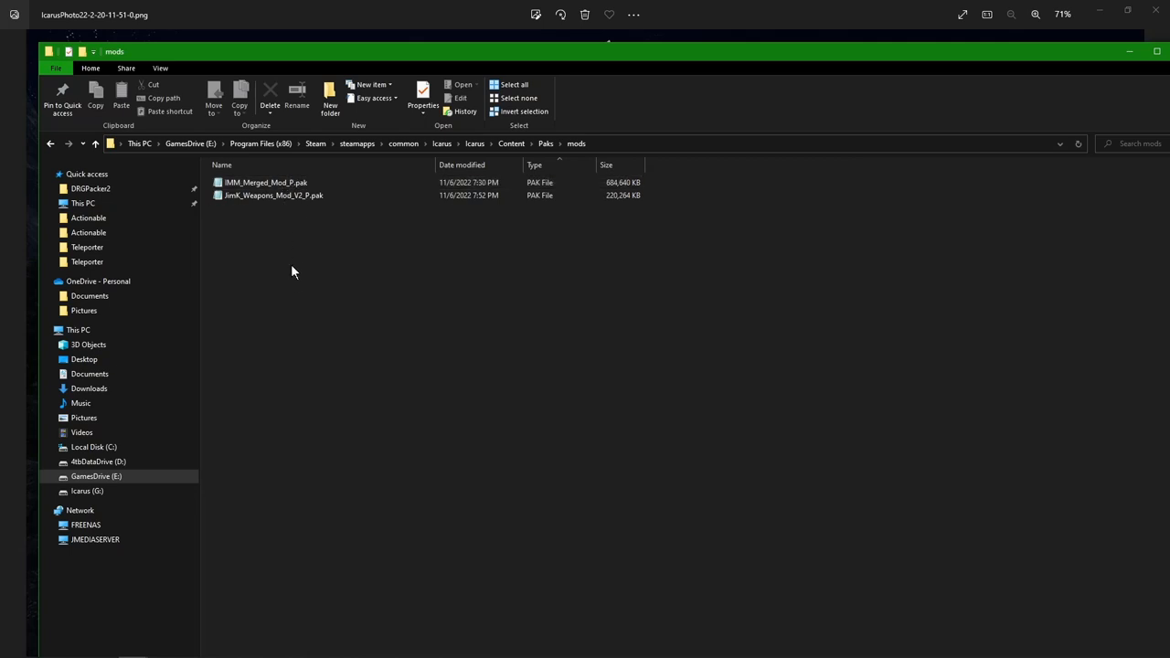
pyautogui.moveTo(546, 143)
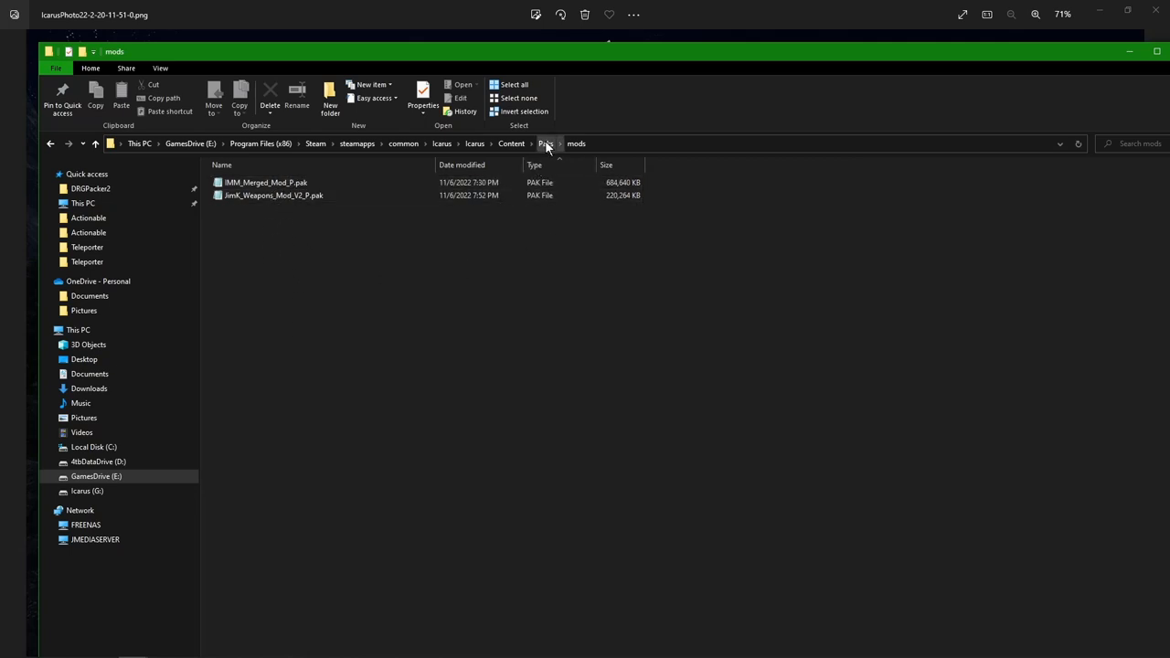
pyautogui.click(545, 144)
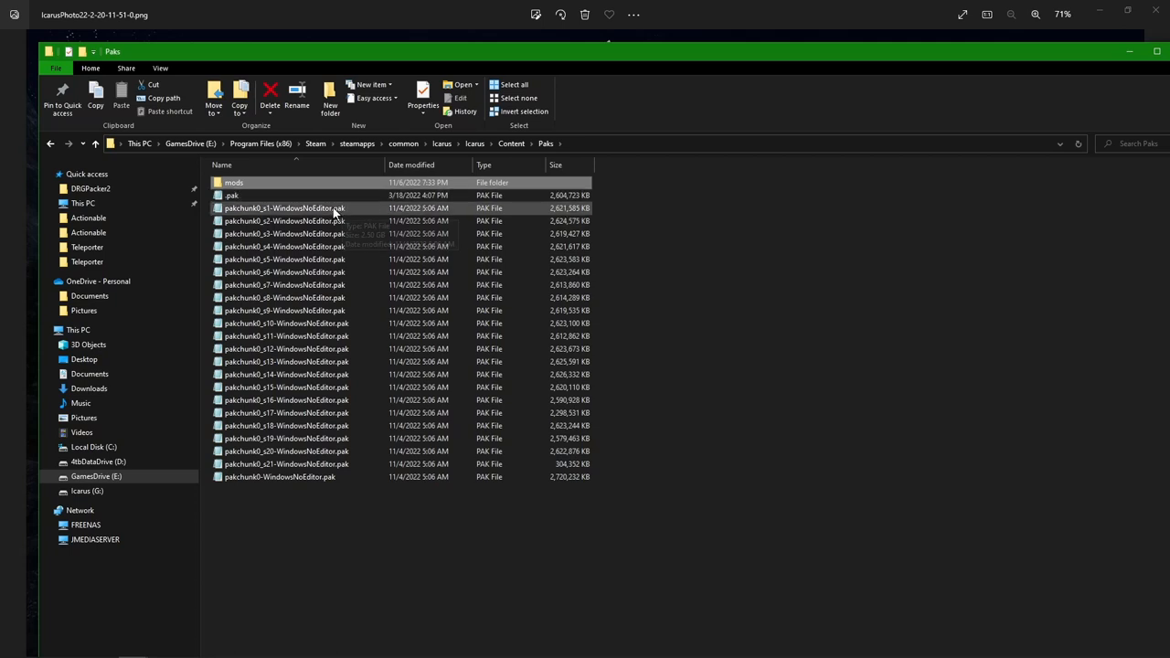
pyautogui.moveTo(301, 285)
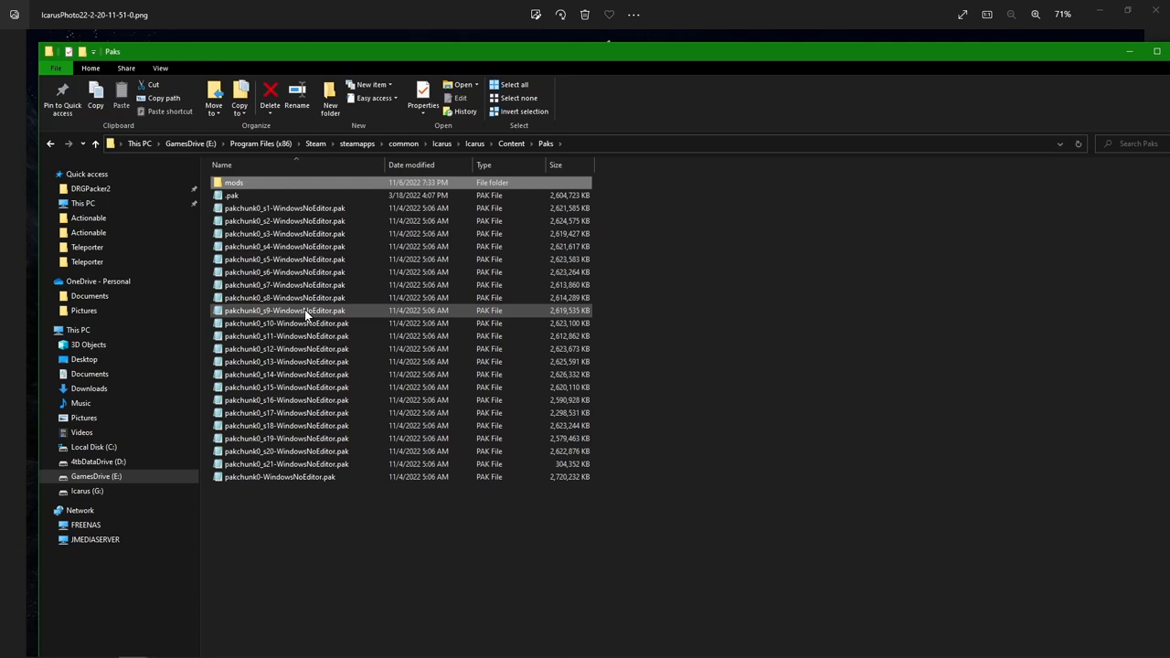
pyautogui.moveTo(302, 297)
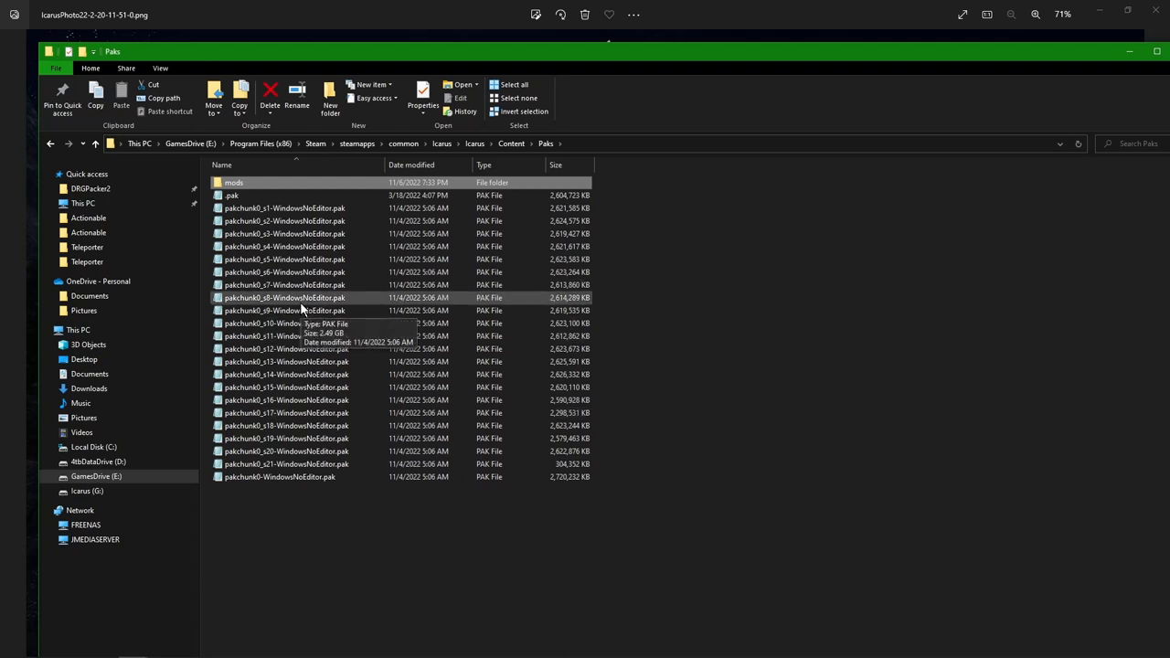
pyautogui.moveTo(324, 299)
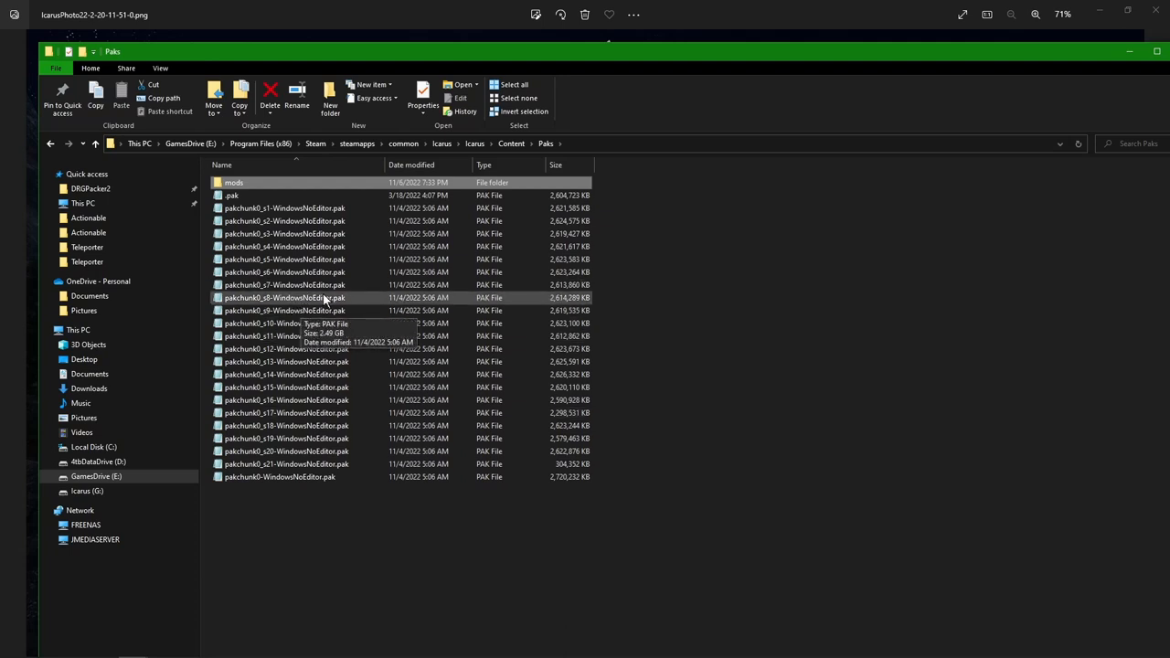
pyautogui.moveTo(297, 220)
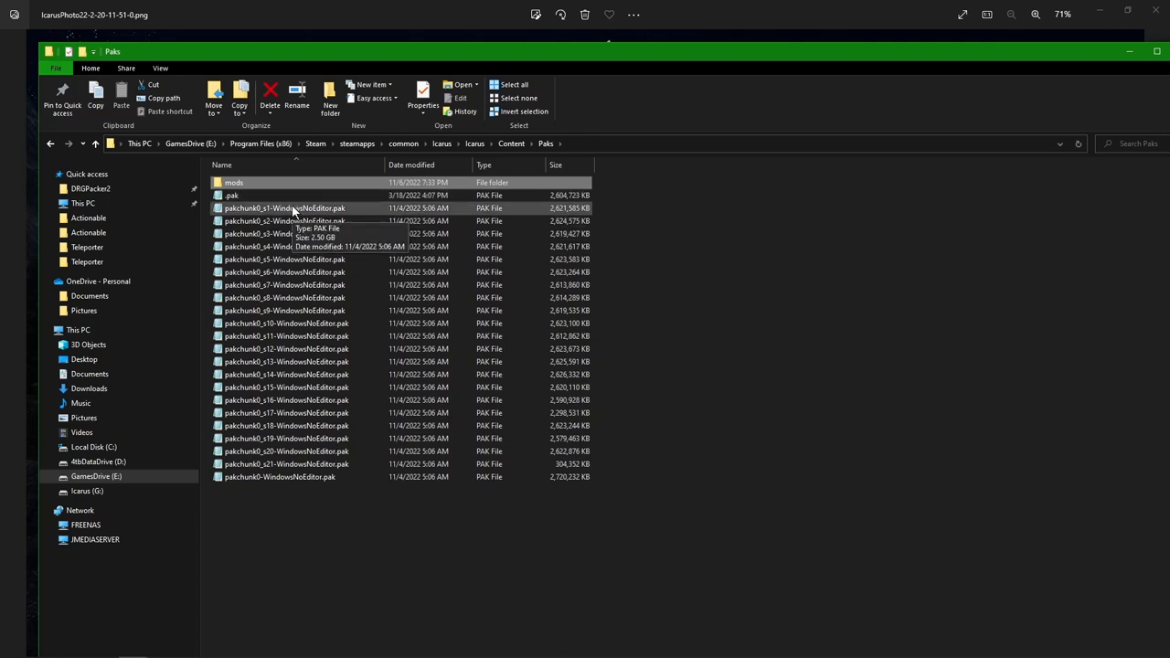
pyautogui.moveTo(293, 284)
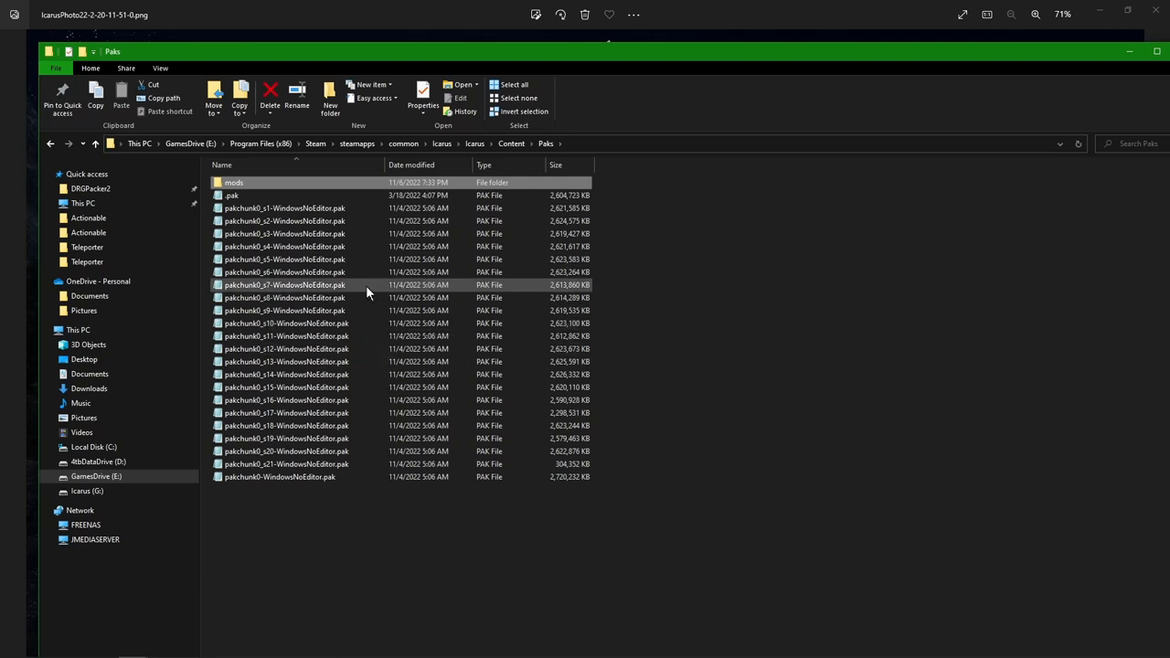
pyautogui.click(286, 322)
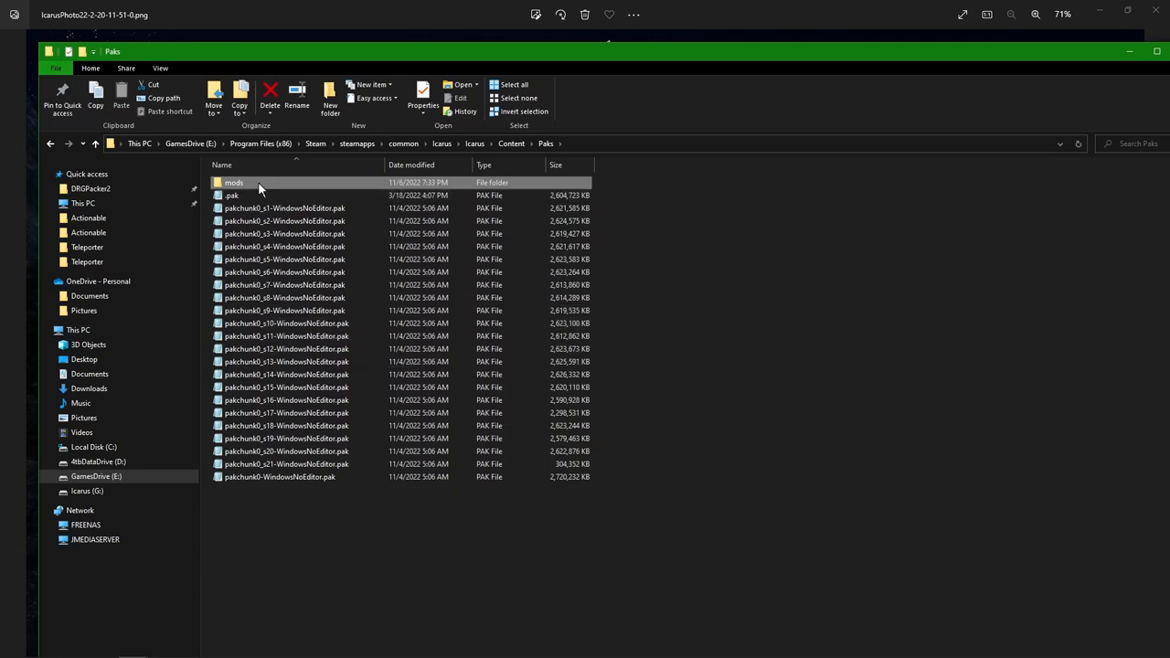
pyautogui.click(510, 144)
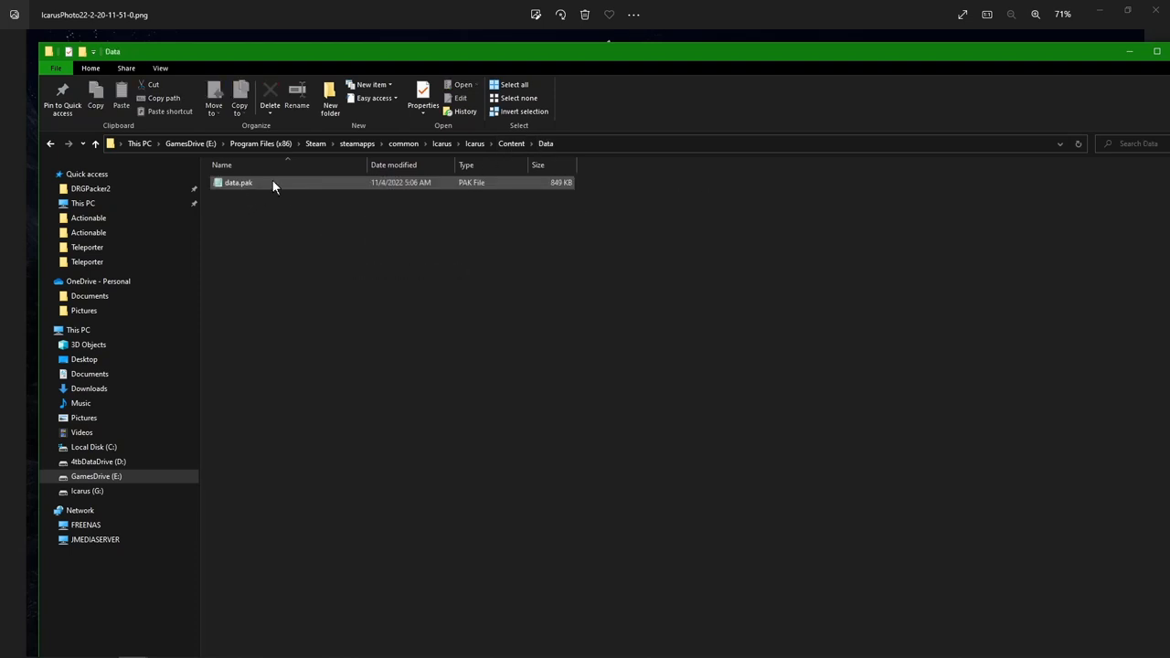
pyautogui.moveTo(242, 185)
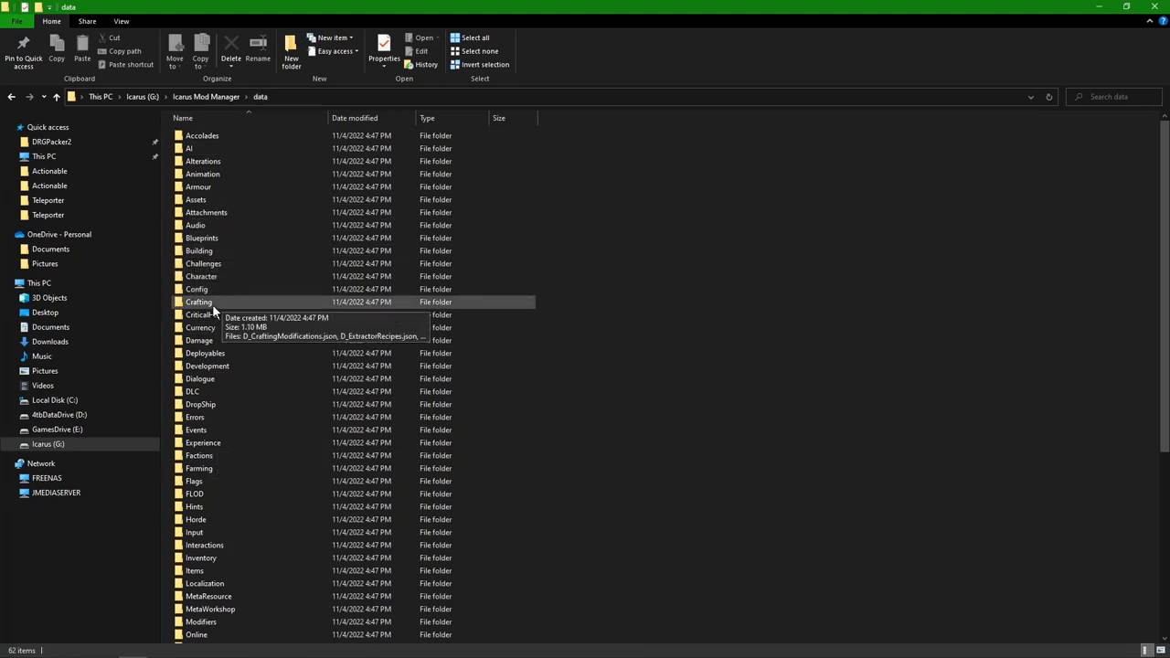
pyautogui.moveTo(228, 315)
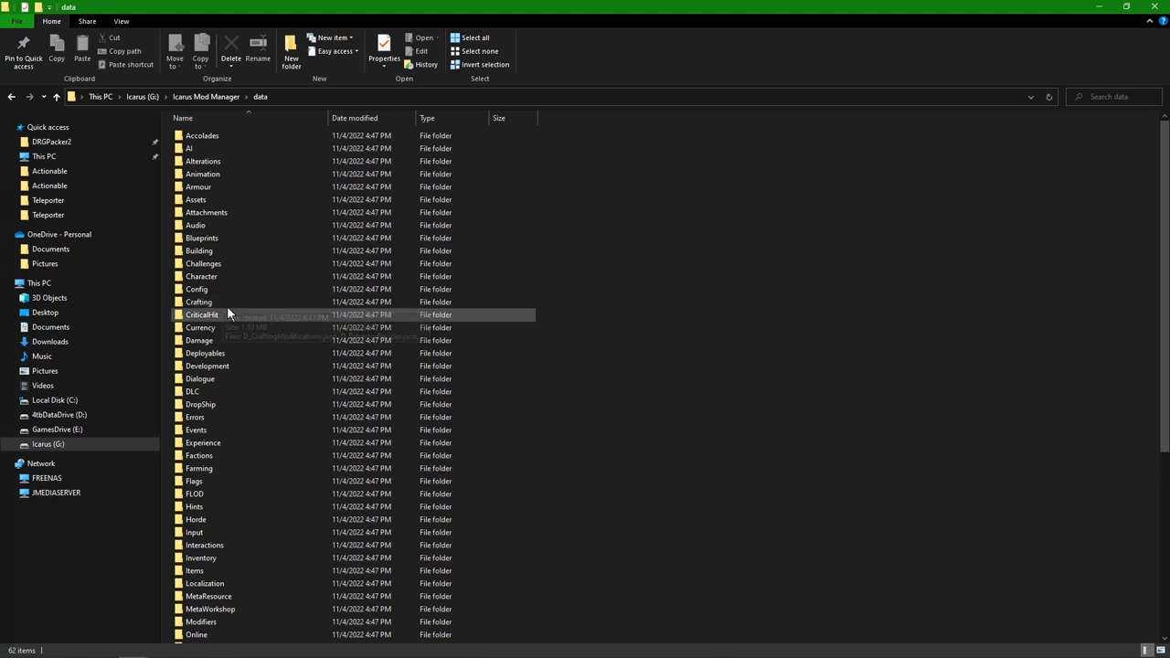
# - Open the Crafting folder in G:\Icarus Mod Manager\data
pyautogui.doubleClick(198, 302)
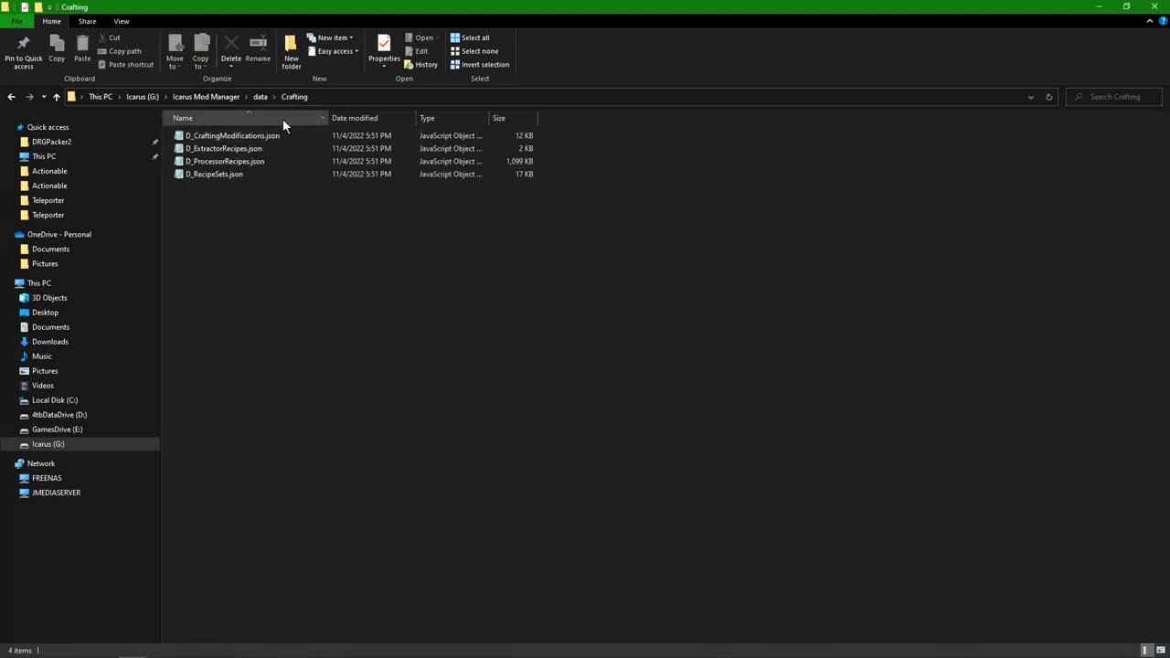
# - Open D_ProcessorRecipes.json in Notepad
pyautogui.click(224, 148)
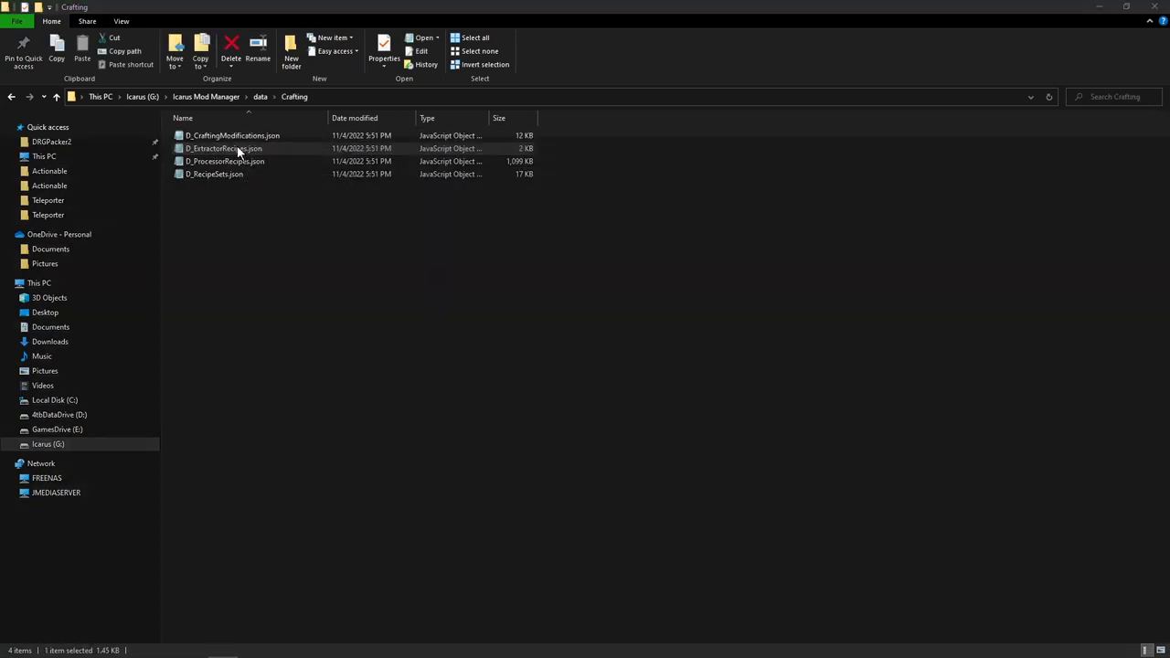
pyautogui.doubleClick(224, 149)
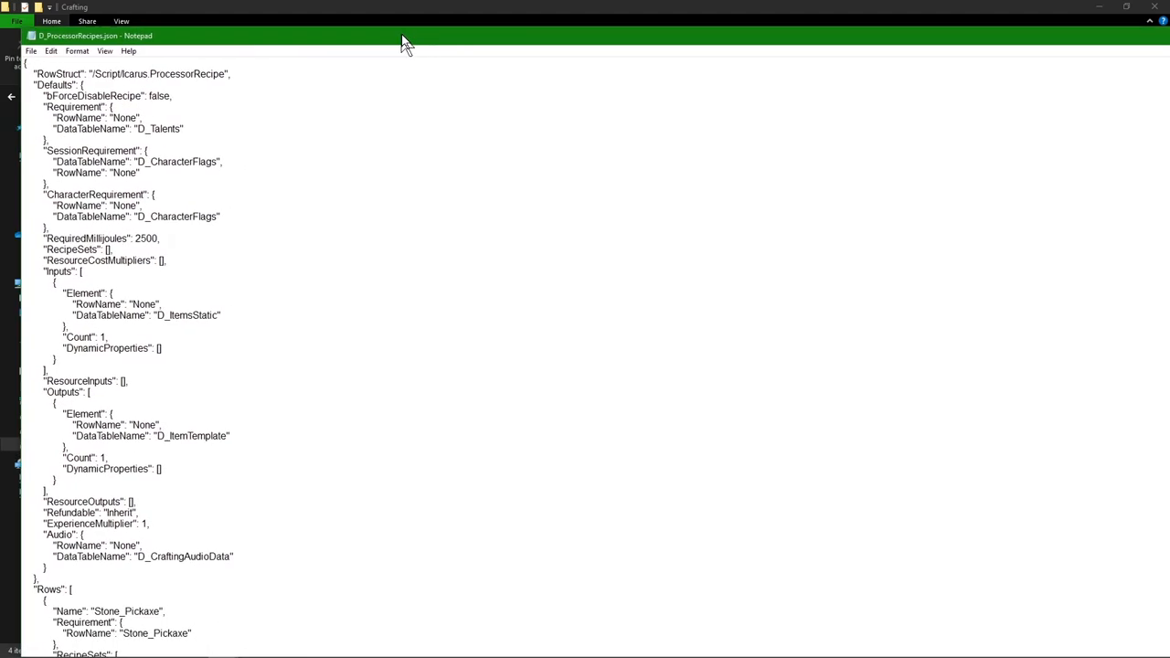
# - Scroll through the recipe rows from Stone_Axe down to FireWhacker
pyautogui.scroll(-3)
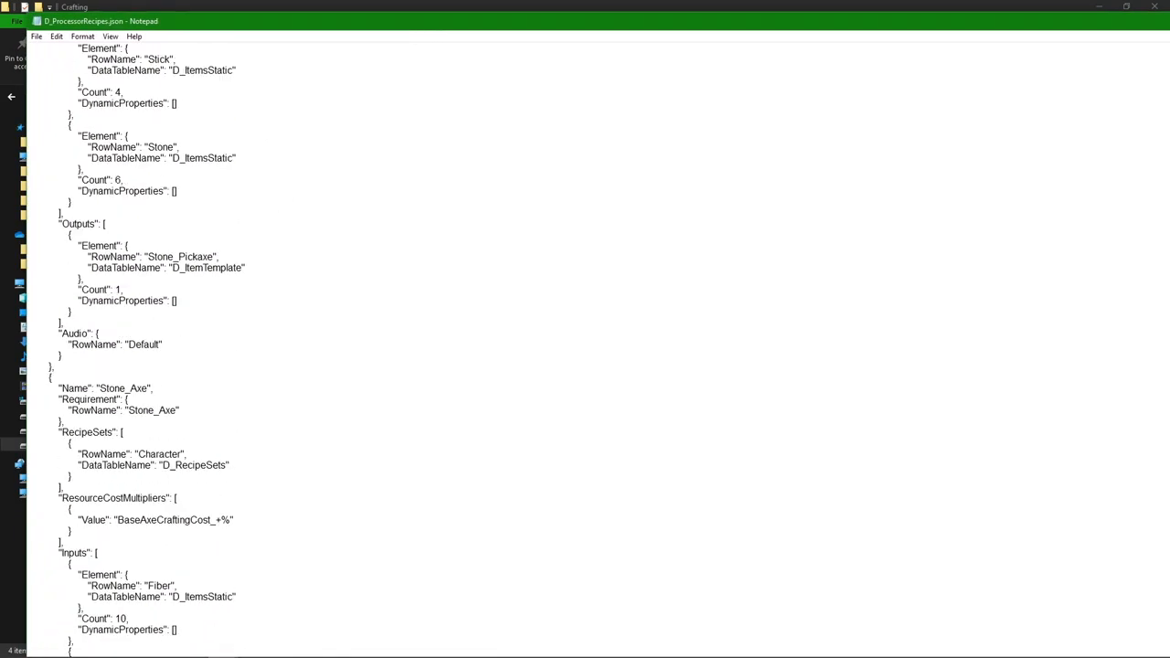
pyautogui.scroll(-3)
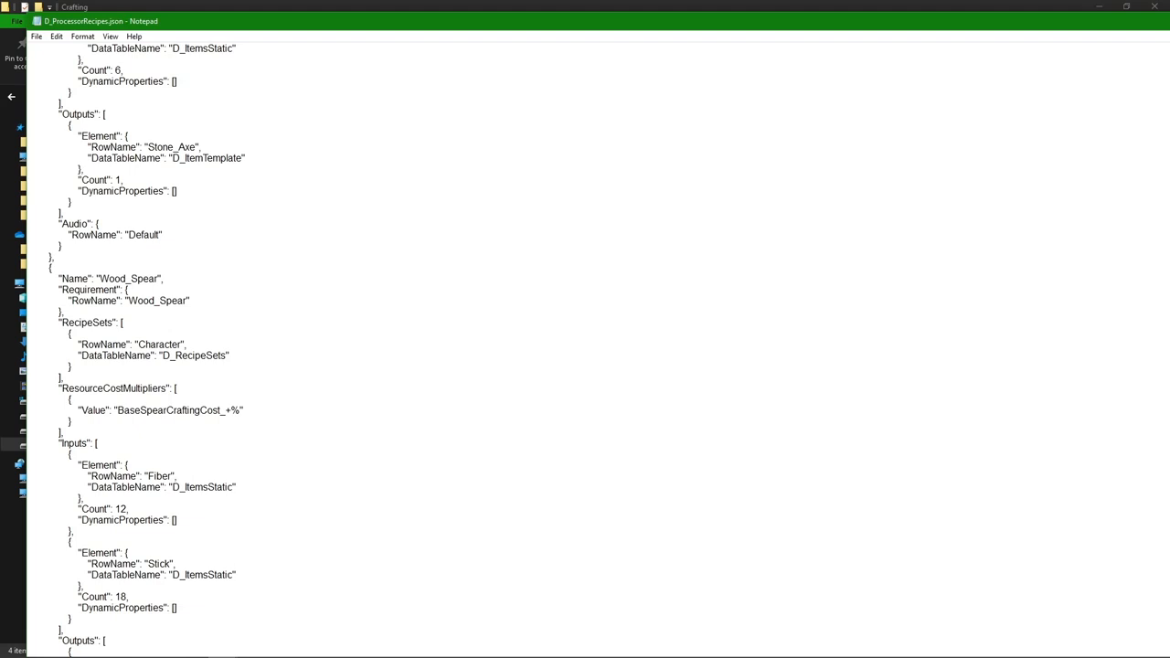
pyautogui.scroll(-3)
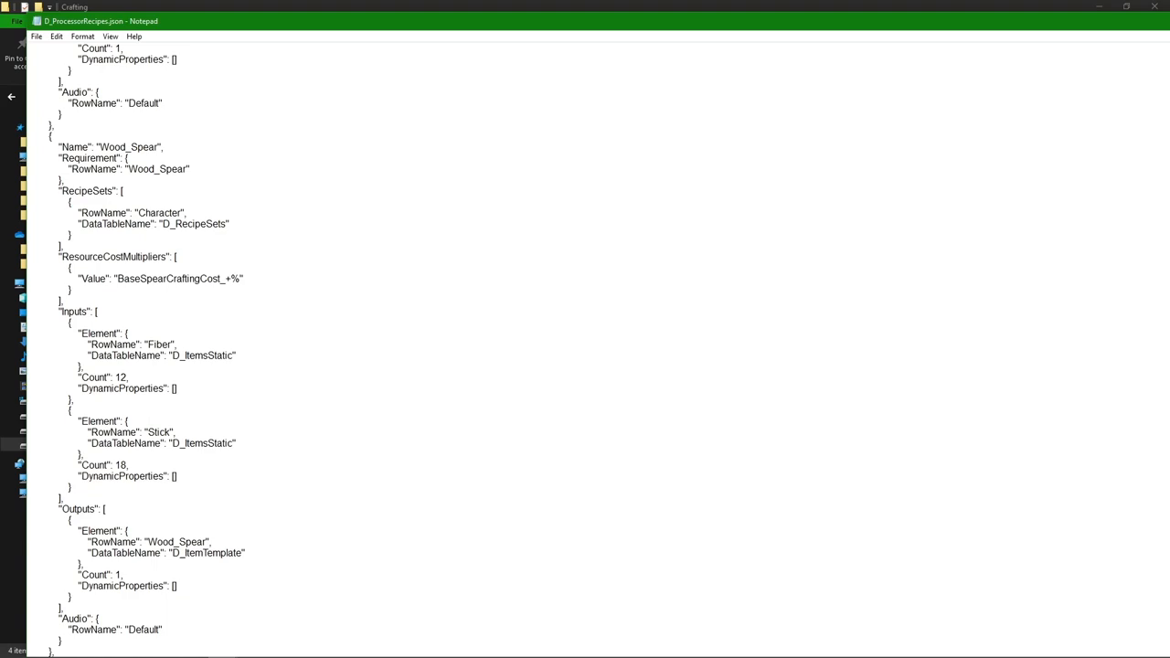
pyautogui.scroll(-3)
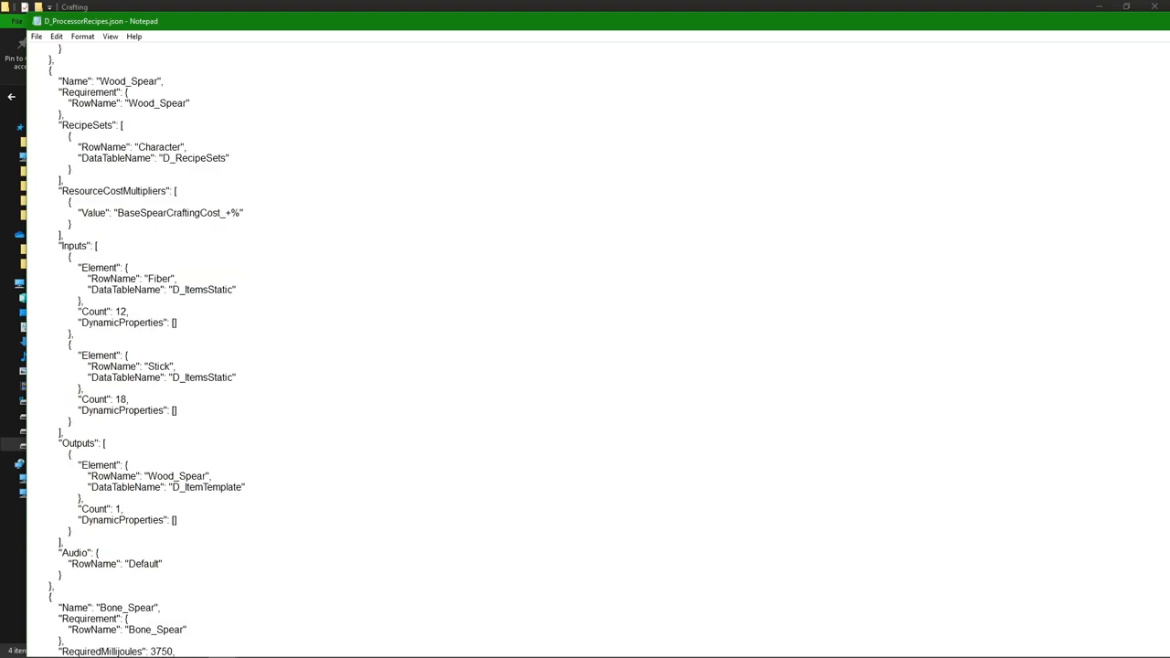
pyautogui.scroll(-3)
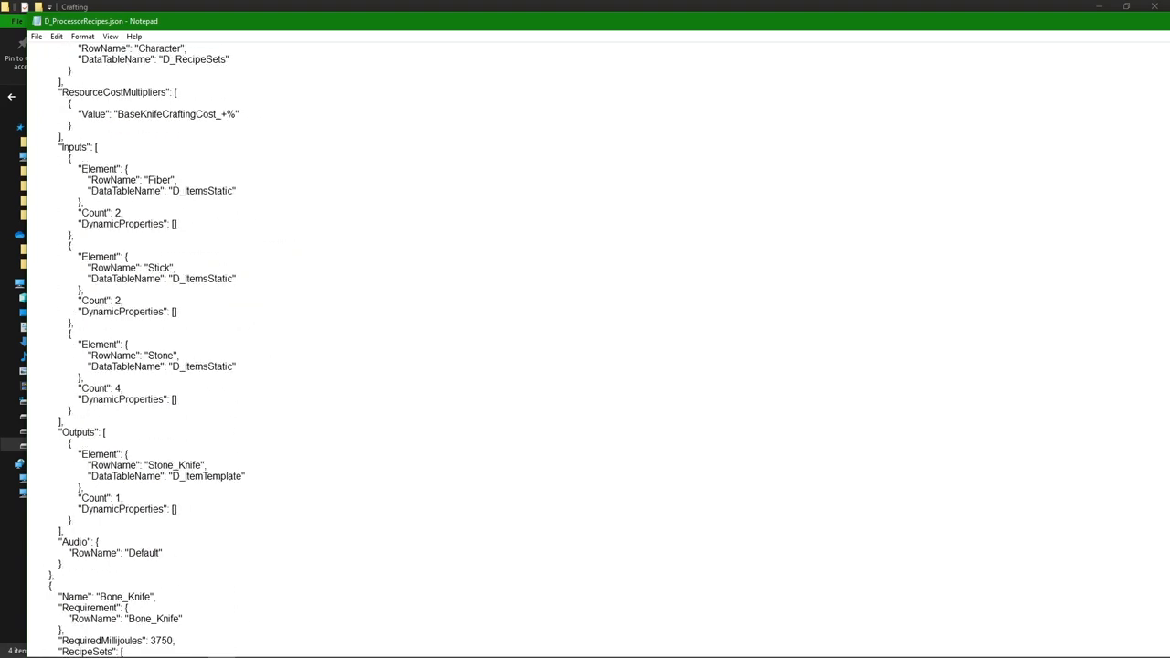
pyautogui.scroll(-3)
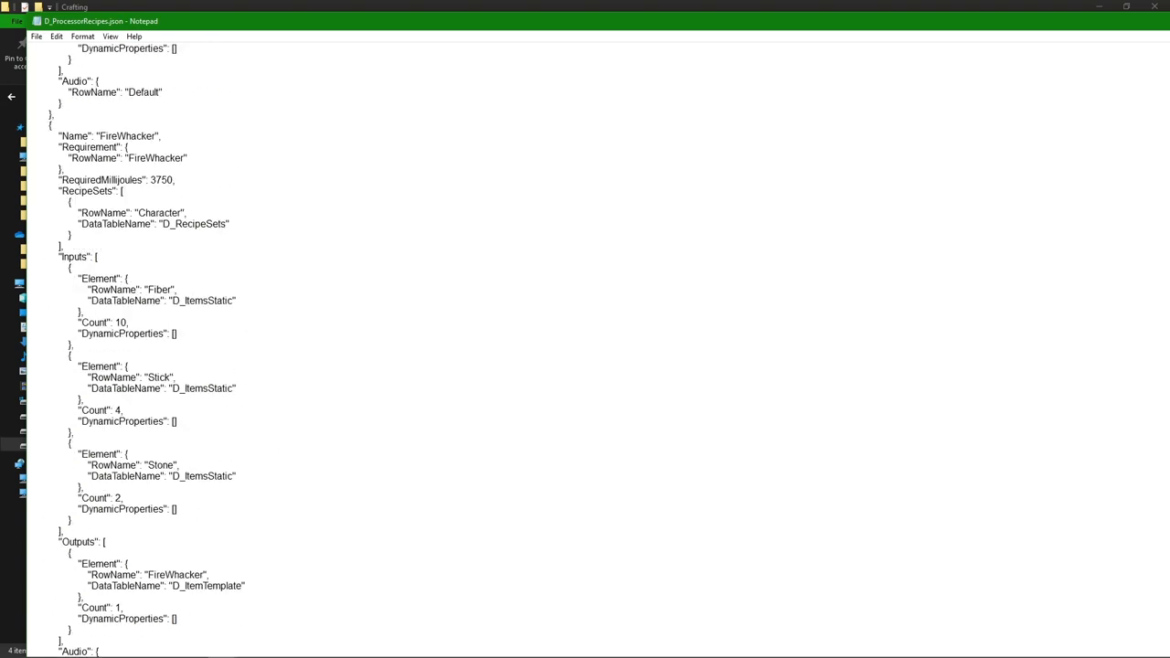
pyautogui.moveTo(498, 12)
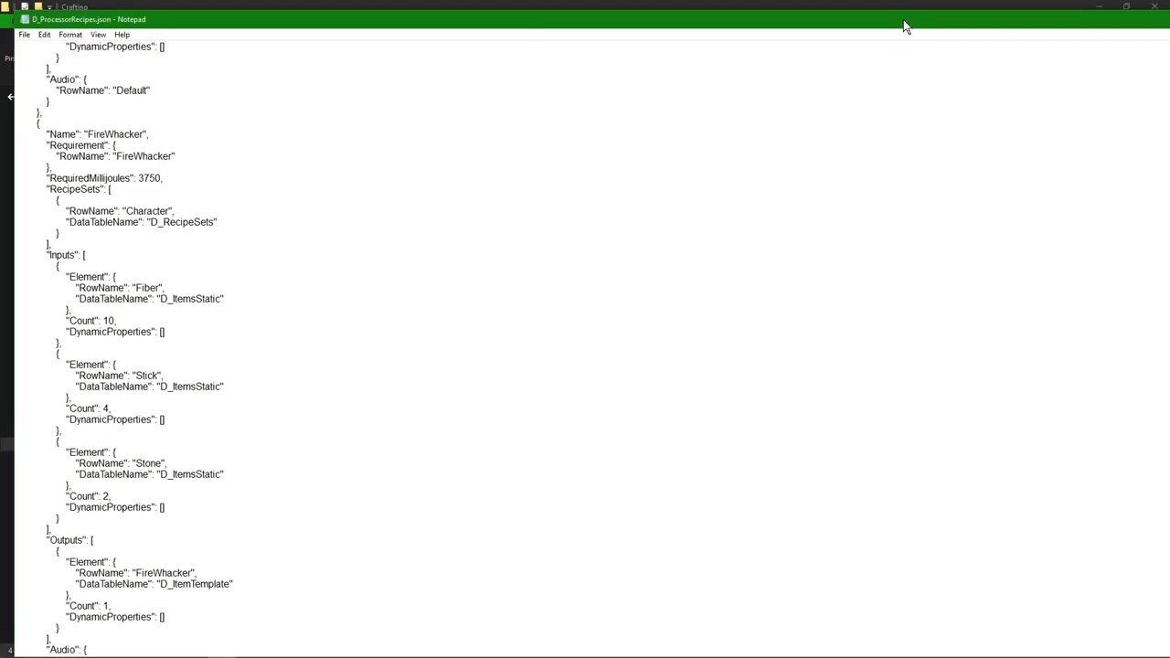
pyautogui.moveTo(1106, 25)
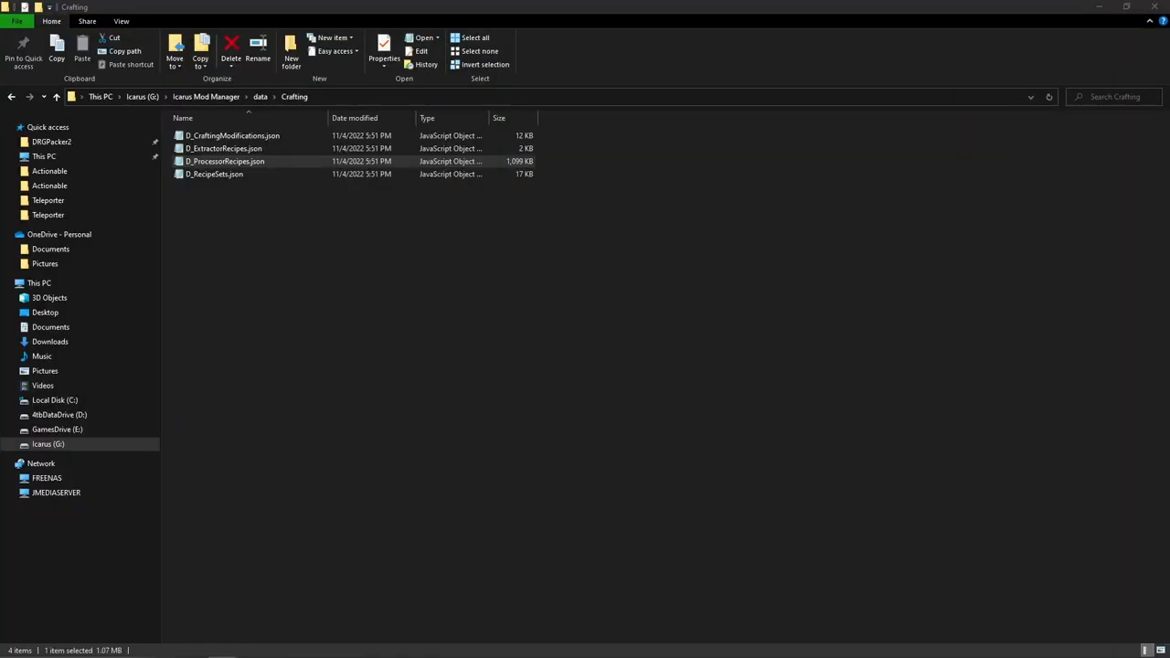
# - Go up to the data folder and open the Tools folder
pyautogui.click(327, 247)
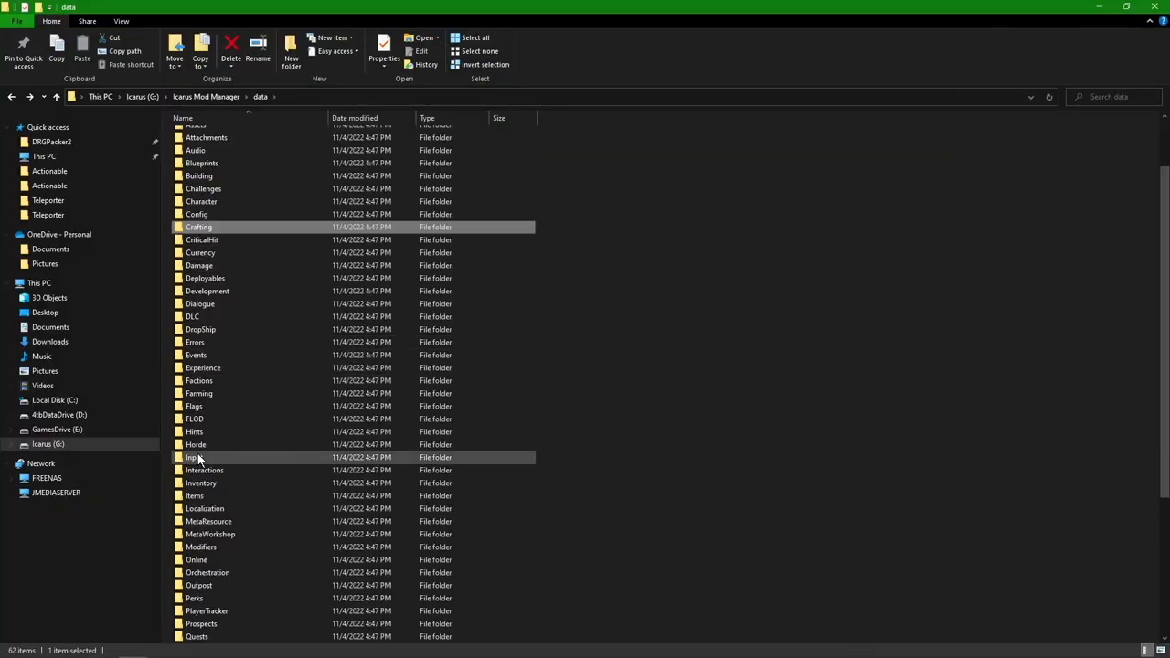
pyautogui.scroll(-3)
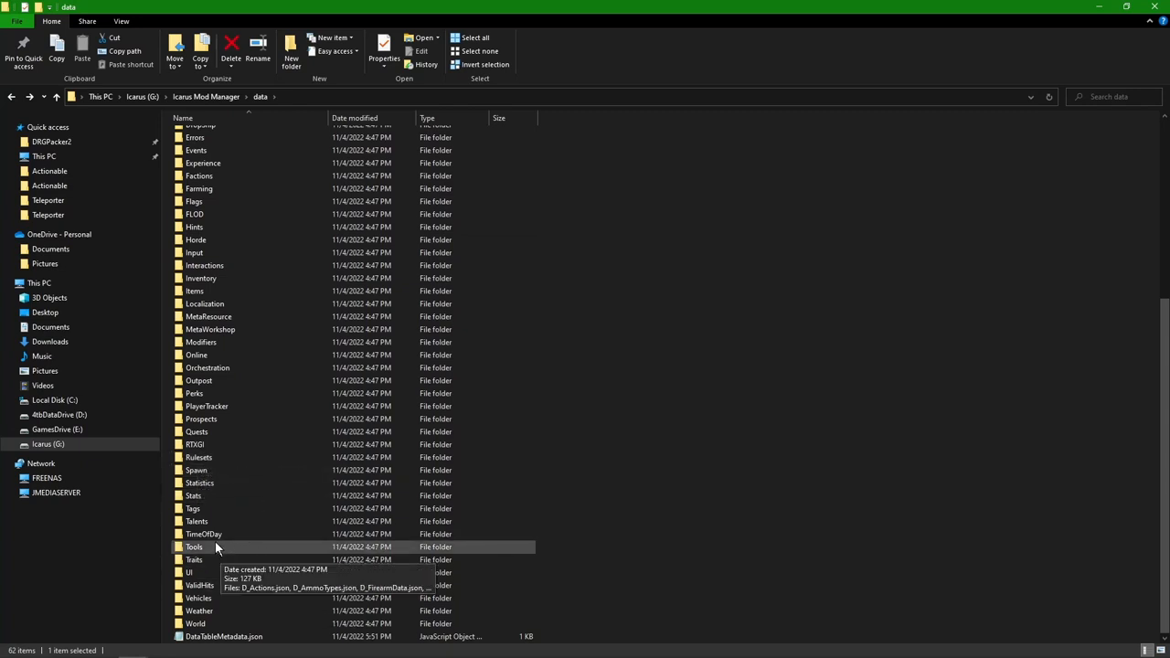
pyautogui.doubleClick(193, 546)
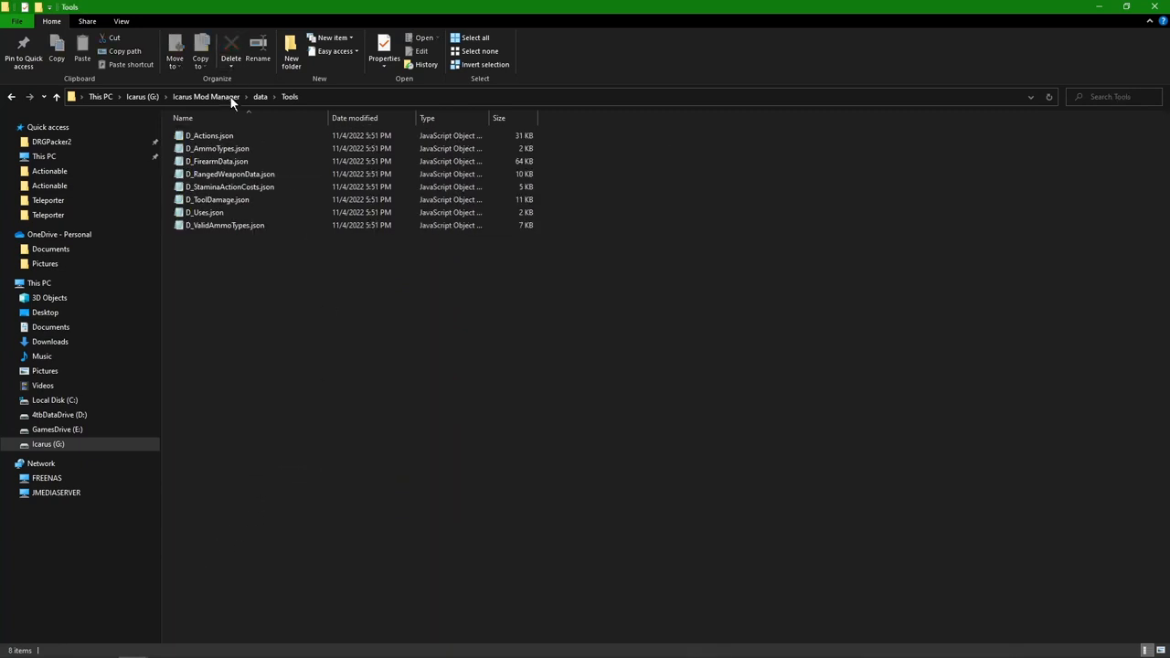
pyautogui.moveTo(215, 161)
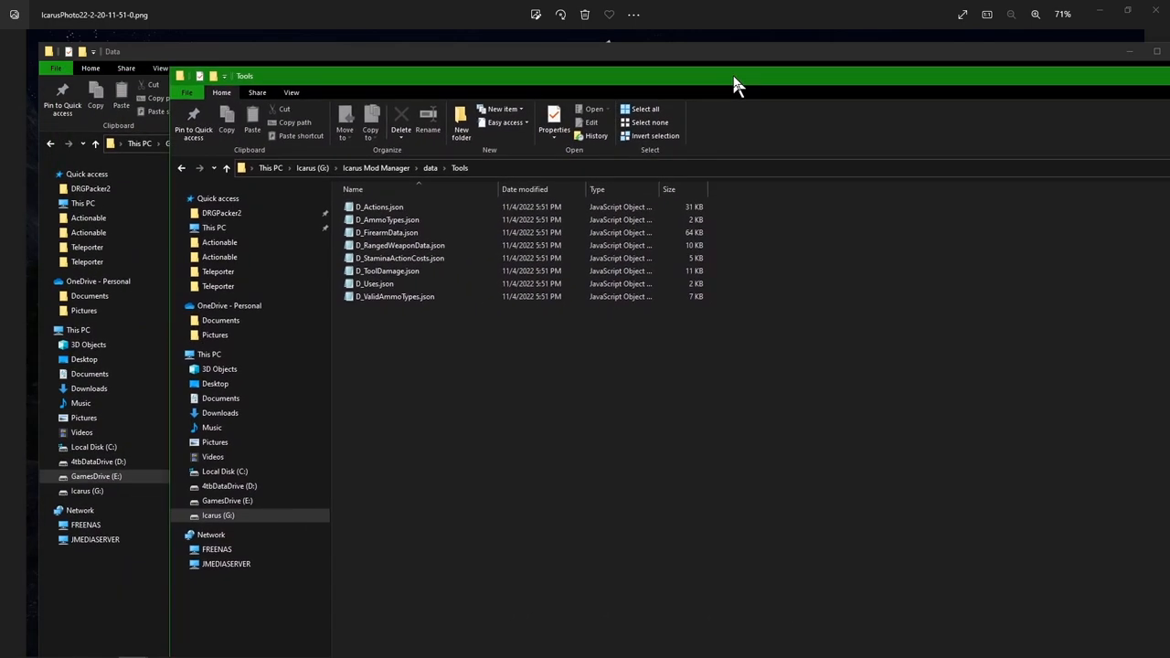
pyautogui.moveTo(738, 88)
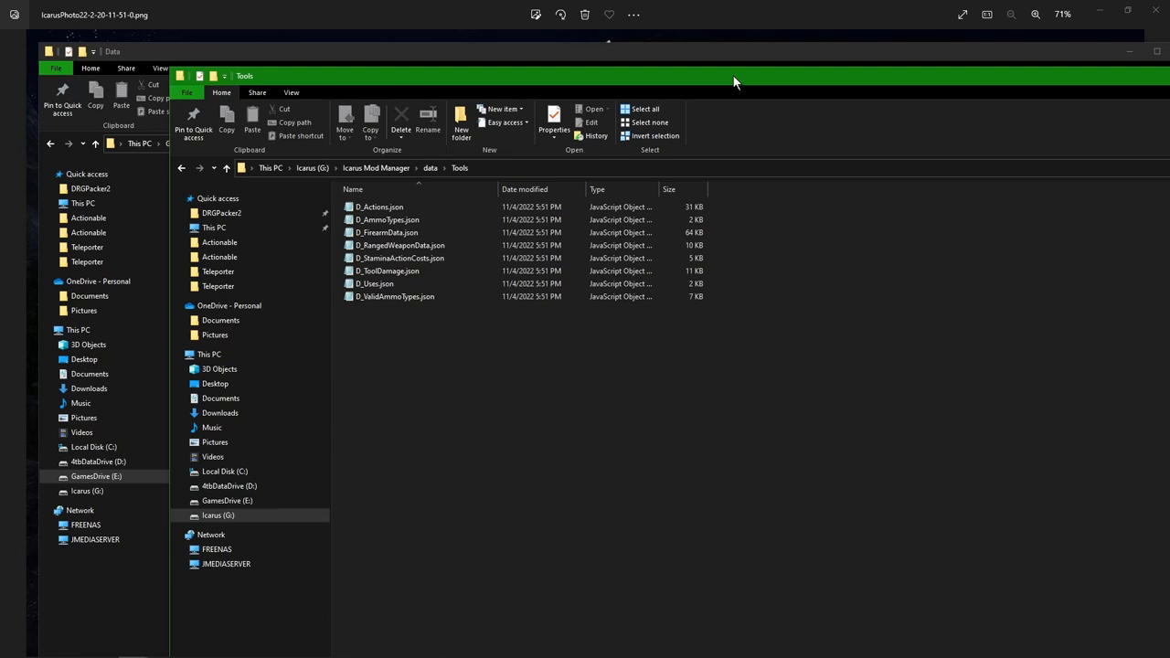
pyautogui.moveTo(875, 80)
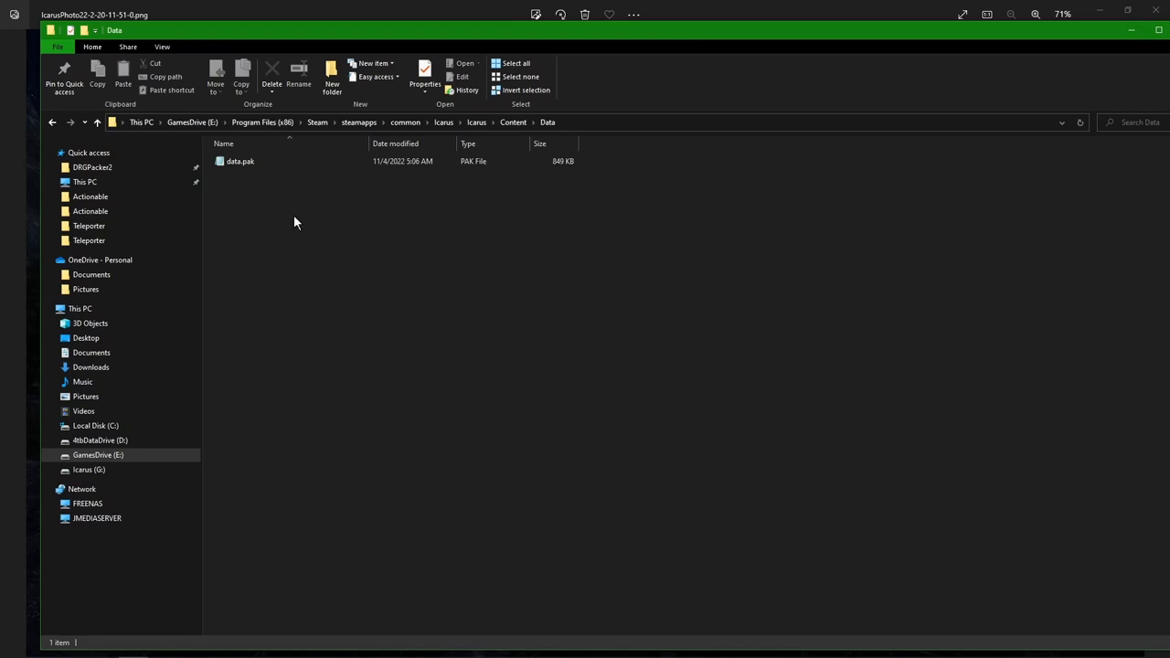
pyautogui.moveTo(513, 121)
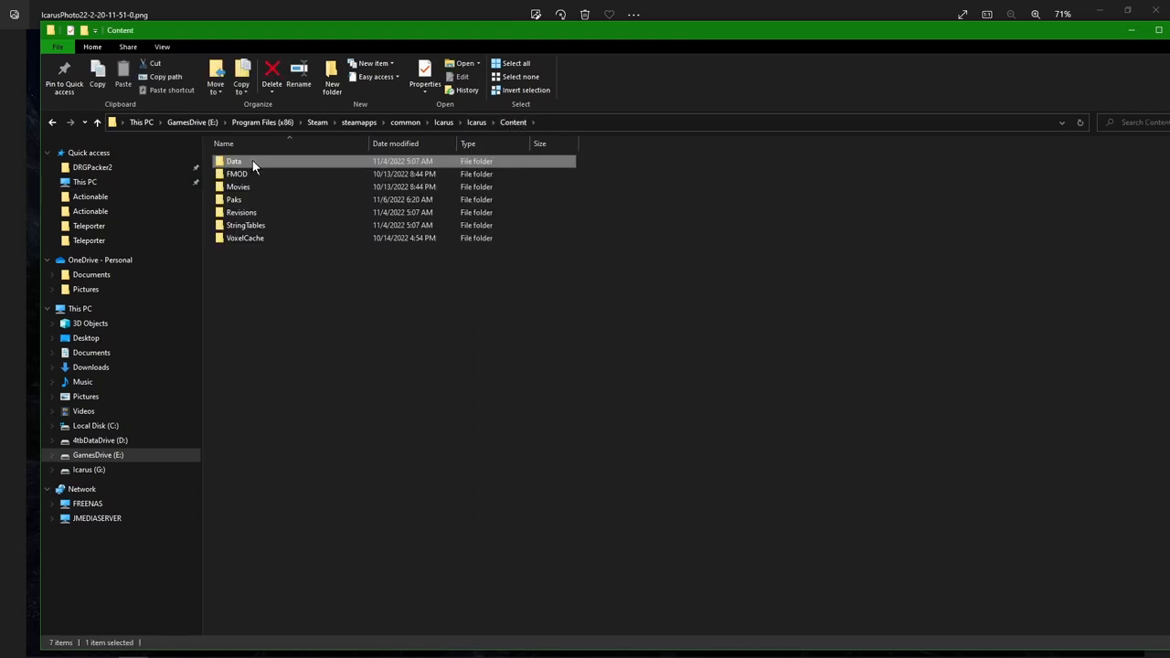
# - Open Paks > mods and select IMM_Merged_Mod_P.pak beside JimK_Weapons_Mod_V2_P.pak
pyautogui.doubleClick(234, 199)
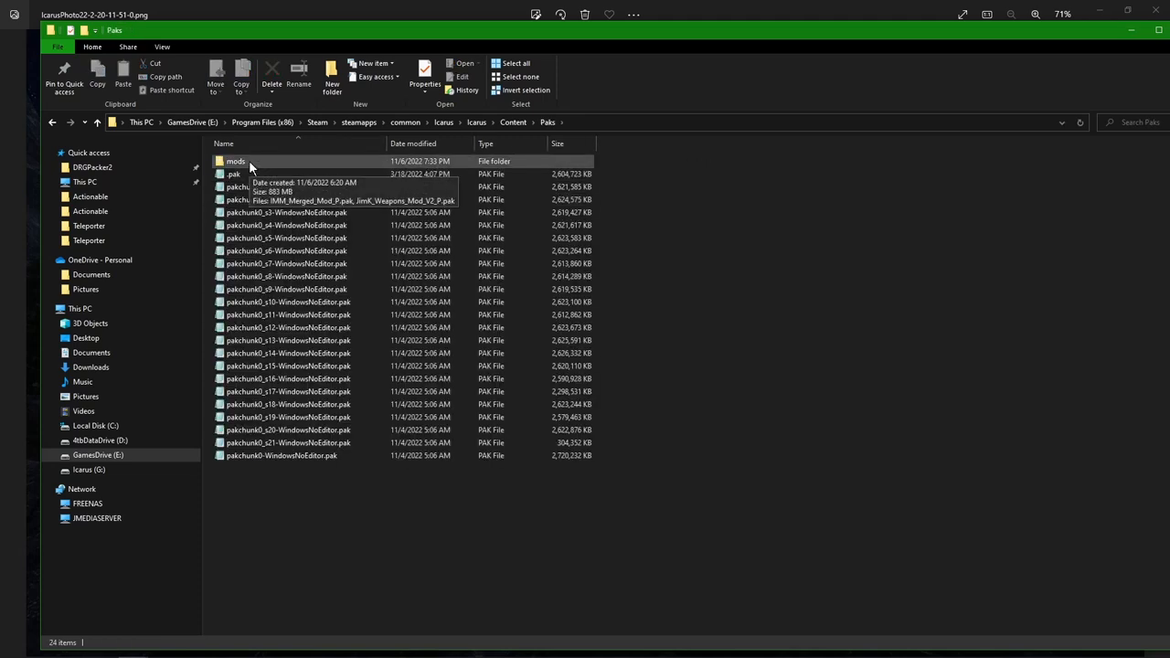
pyautogui.doubleClick(236, 160)
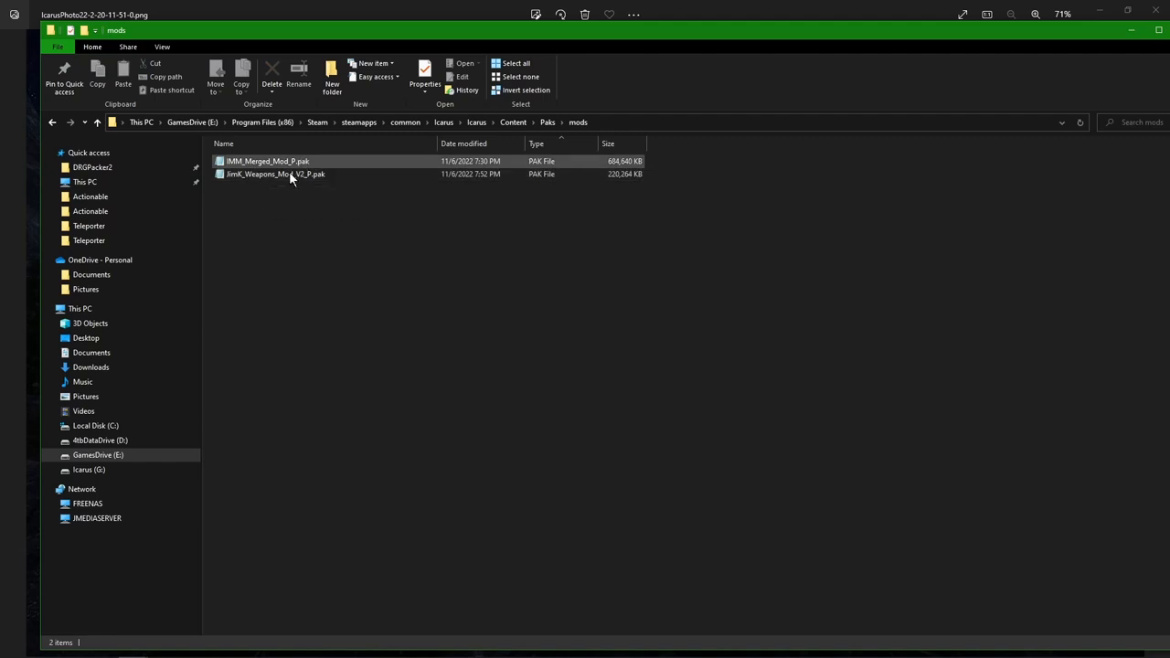
pyautogui.click(358, 293)
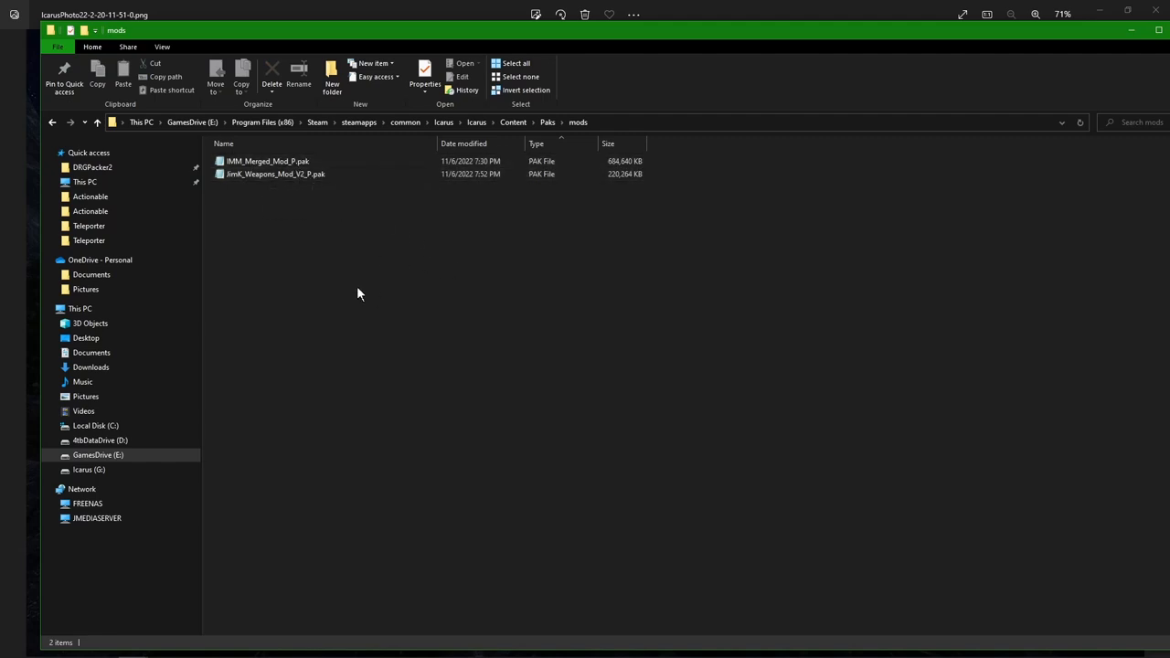
pyautogui.moveTo(364, 297)
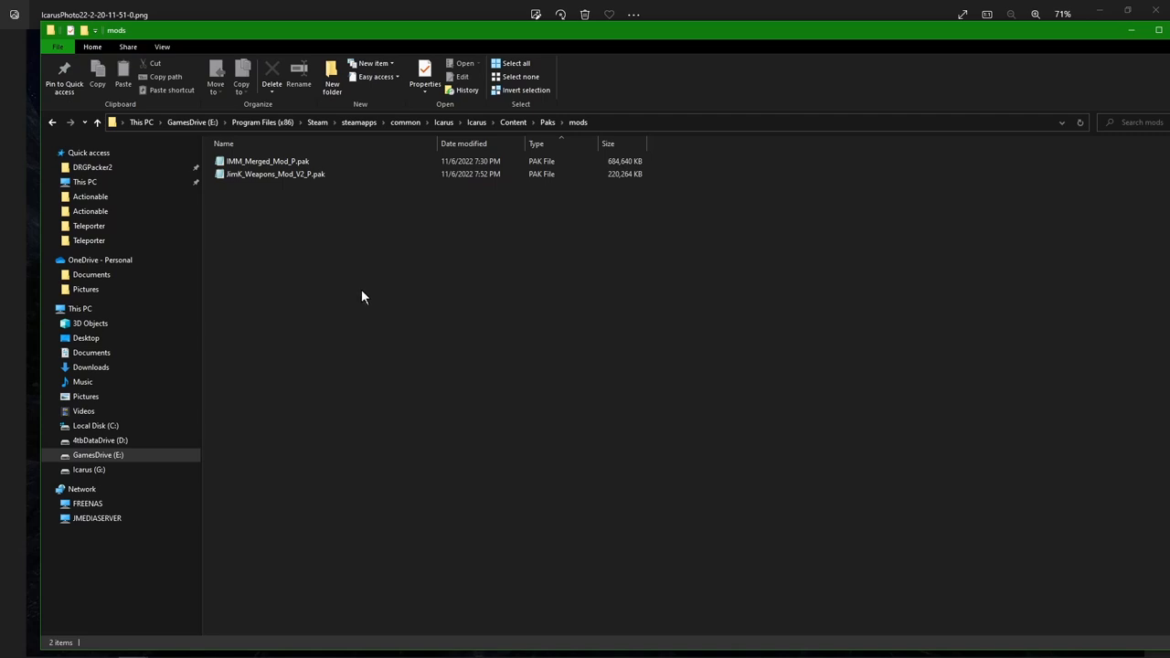
pyautogui.moveTo(373, 249)
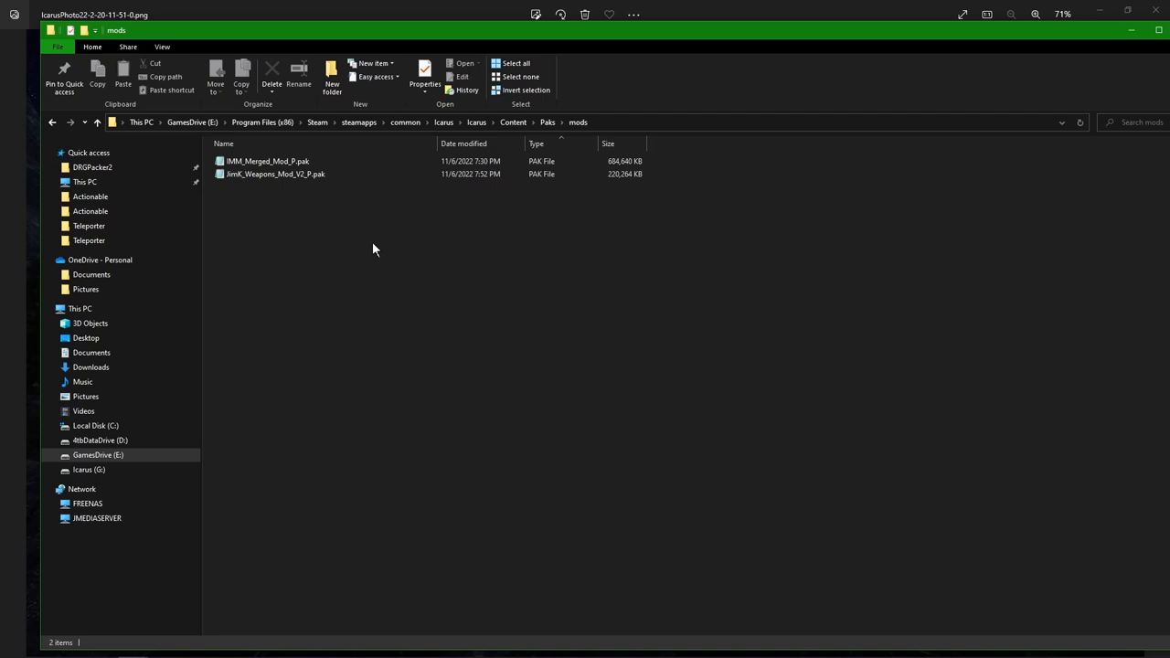
pyautogui.click(267, 161)
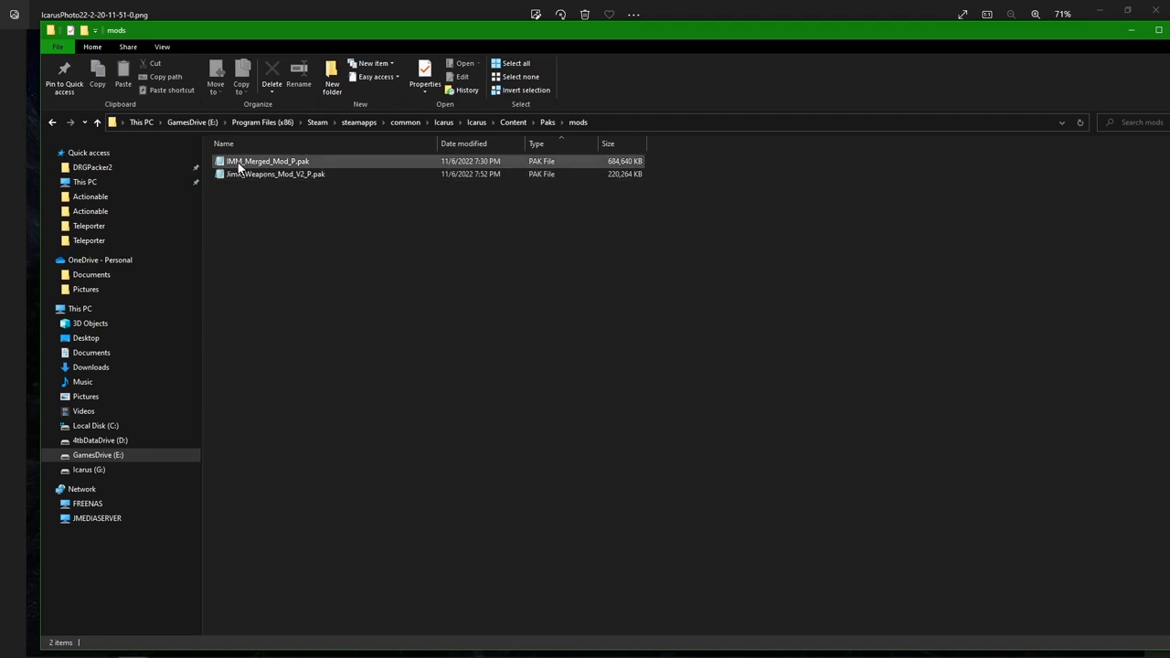
pyautogui.moveTo(279, 160)
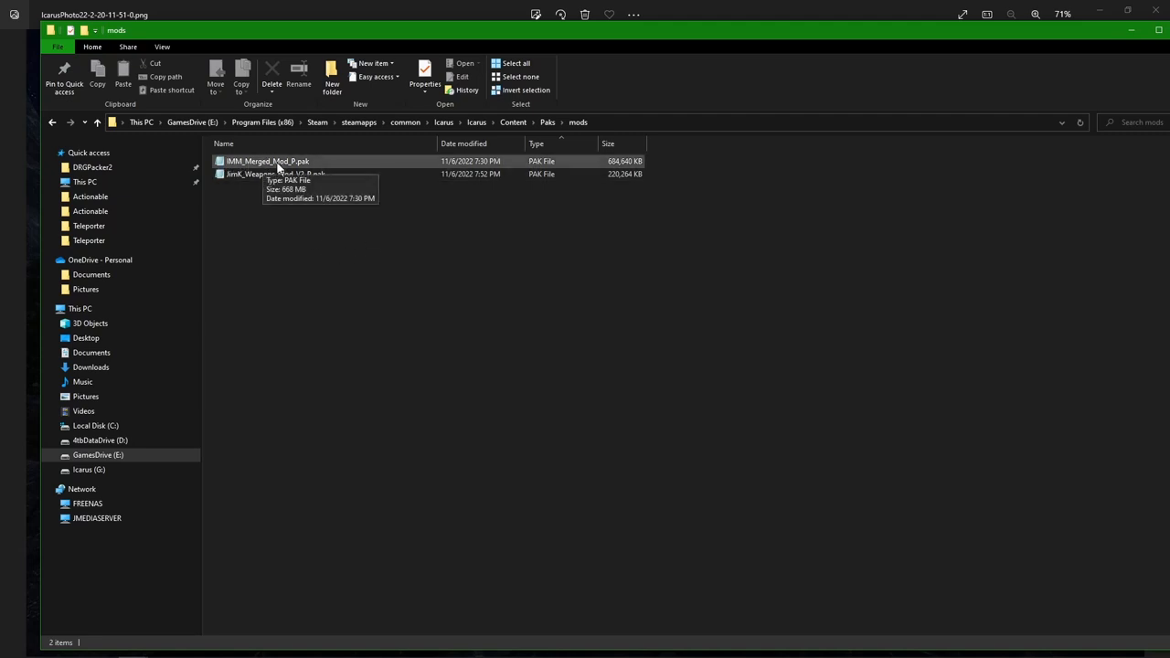
pyautogui.moveTo(288, 167)
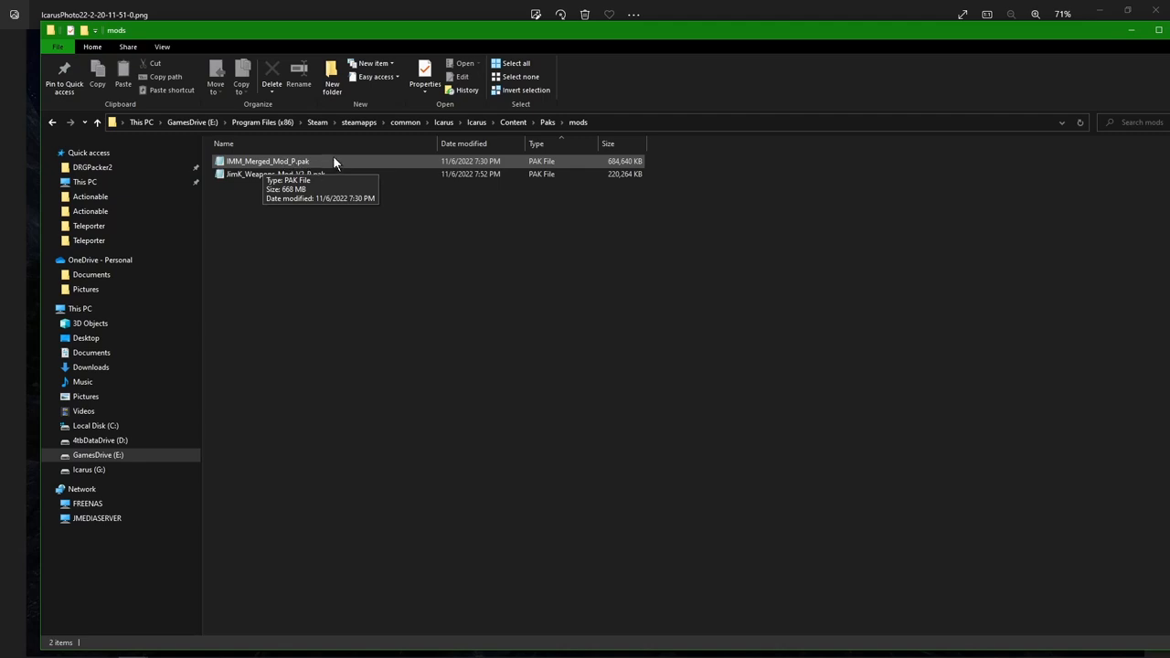
pyautogui.moveTo(712, 41)
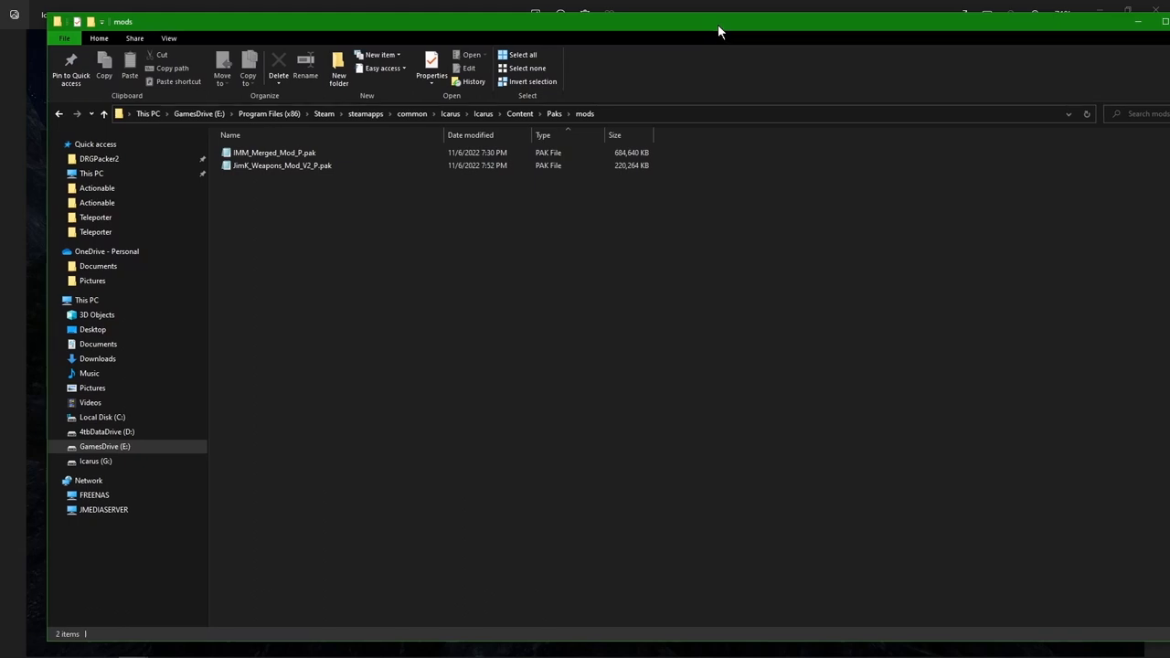
pyautogui.moveTo(849, 27)
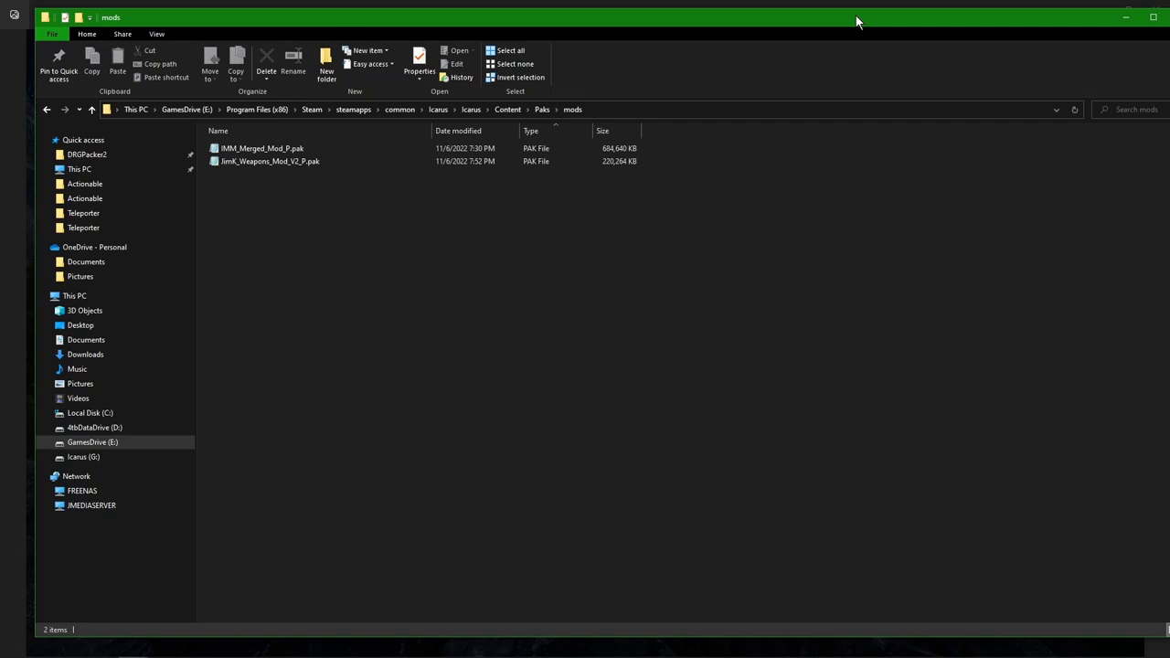
pyautogui.moveTo(863, 24)
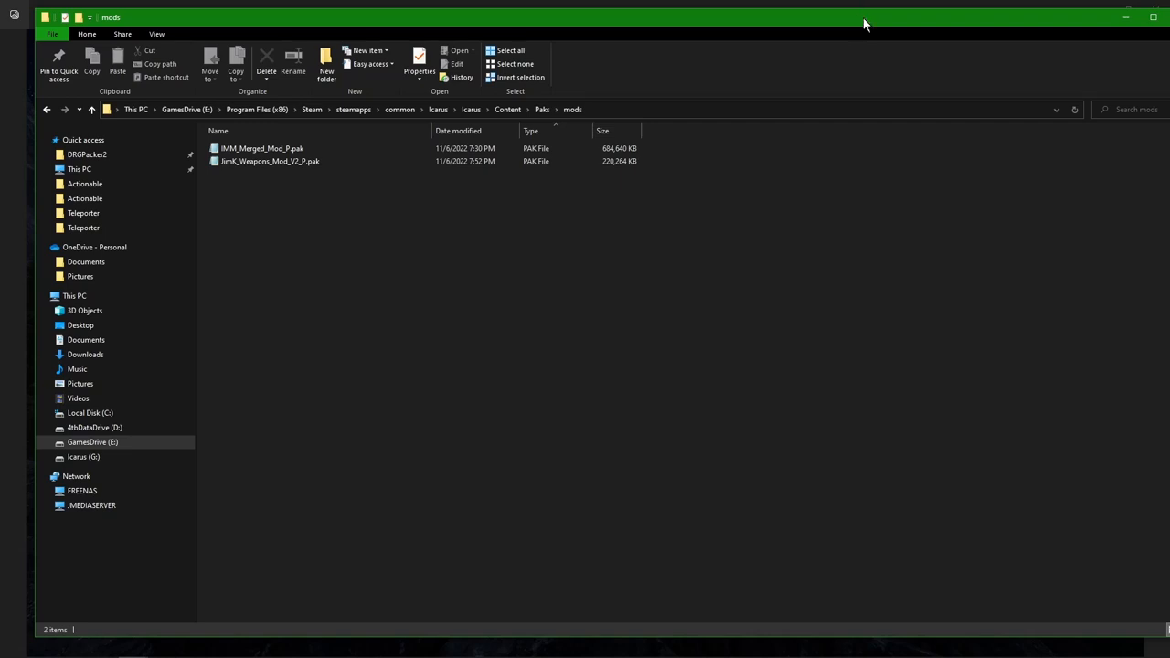
pyautogui.moveTo(334, 219)
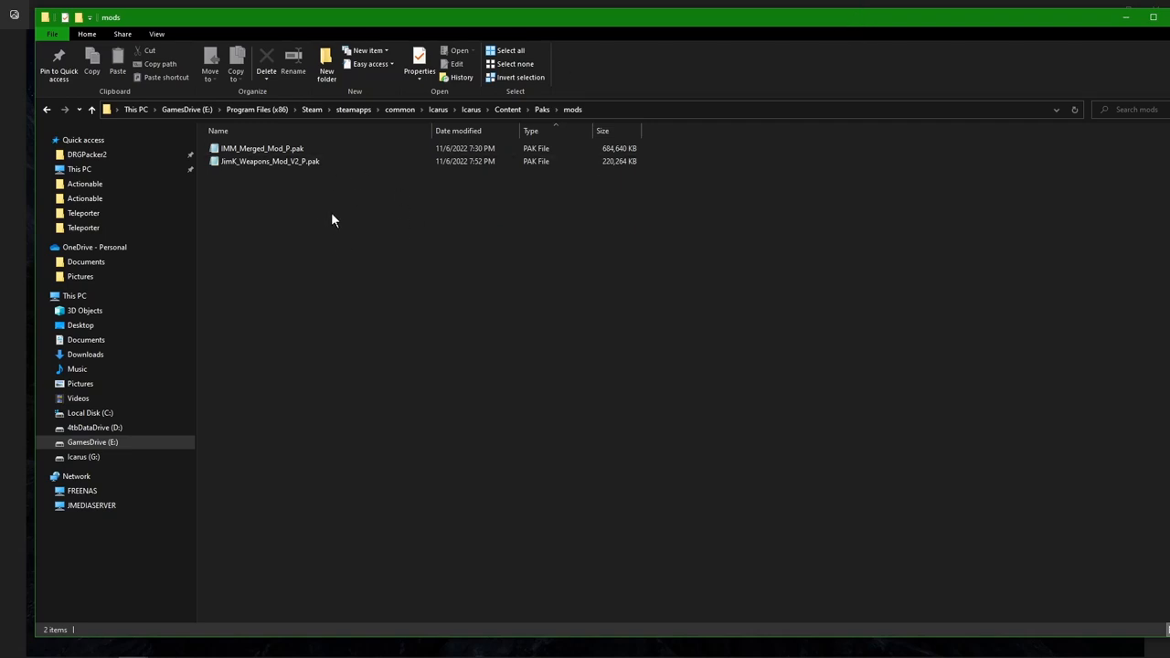
pyautogui.moveTo(287, 205)
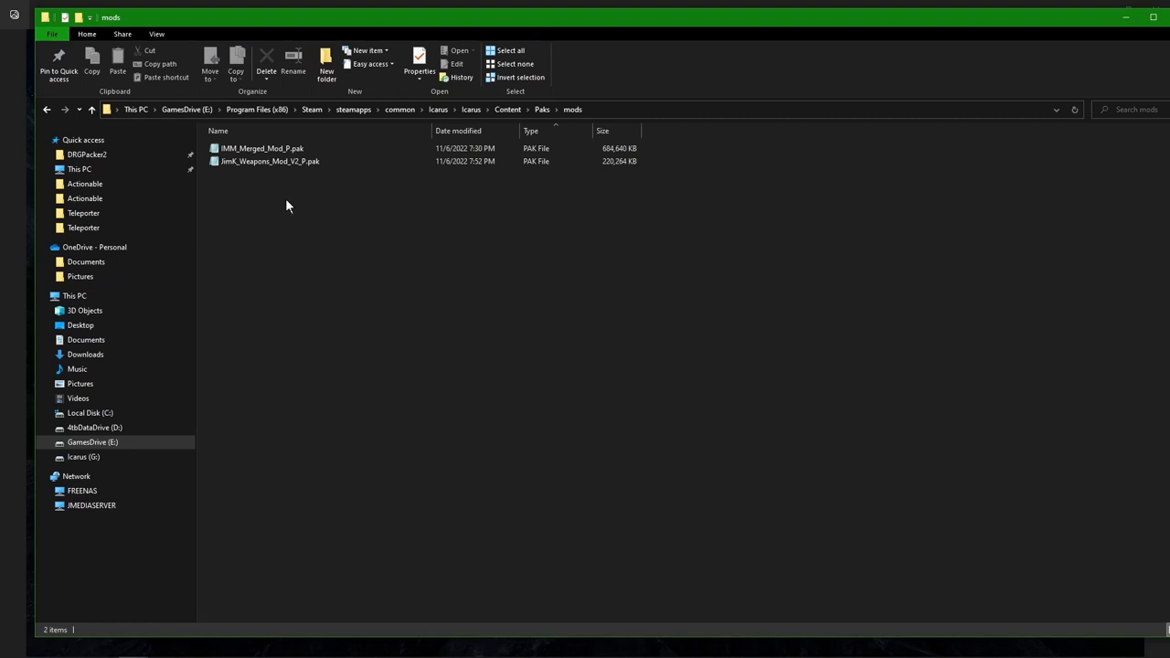
pyautogui.moveTo(303, 200)
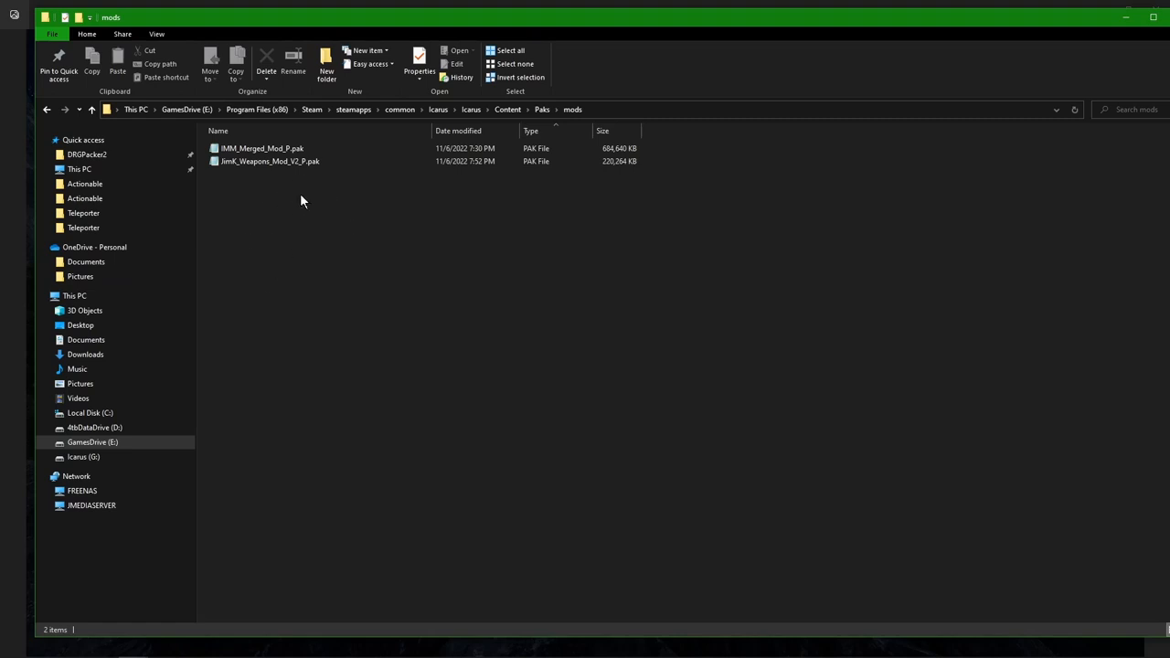
pyautogui.moveTo(293, 221)
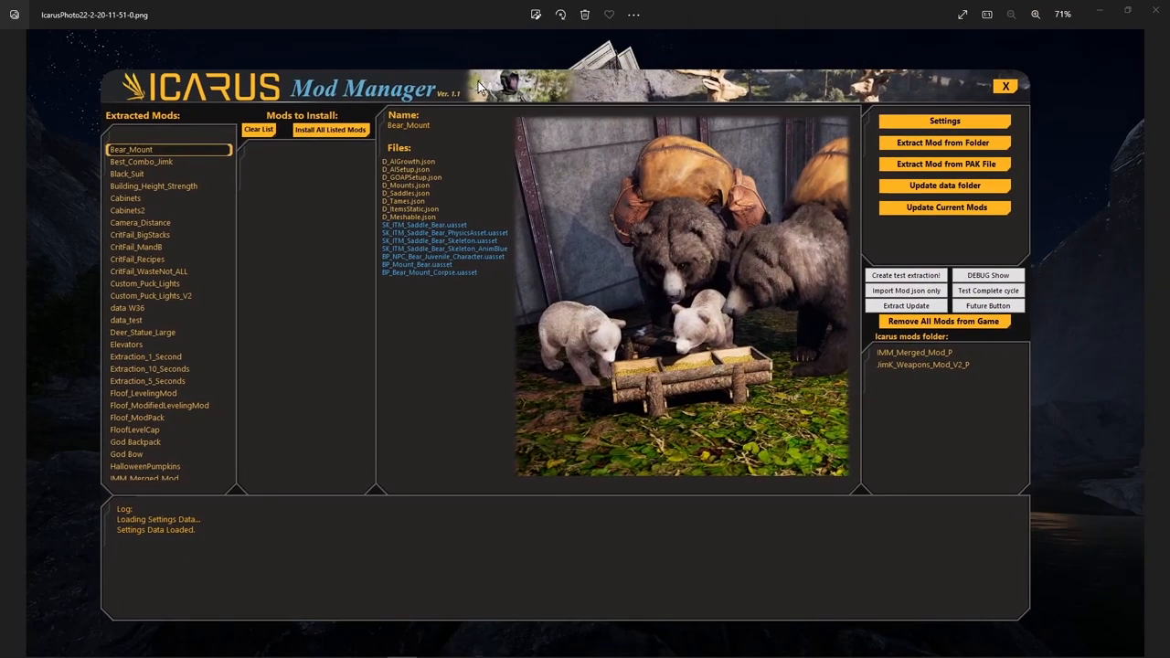
pyautogui.moveTo(514, 100)
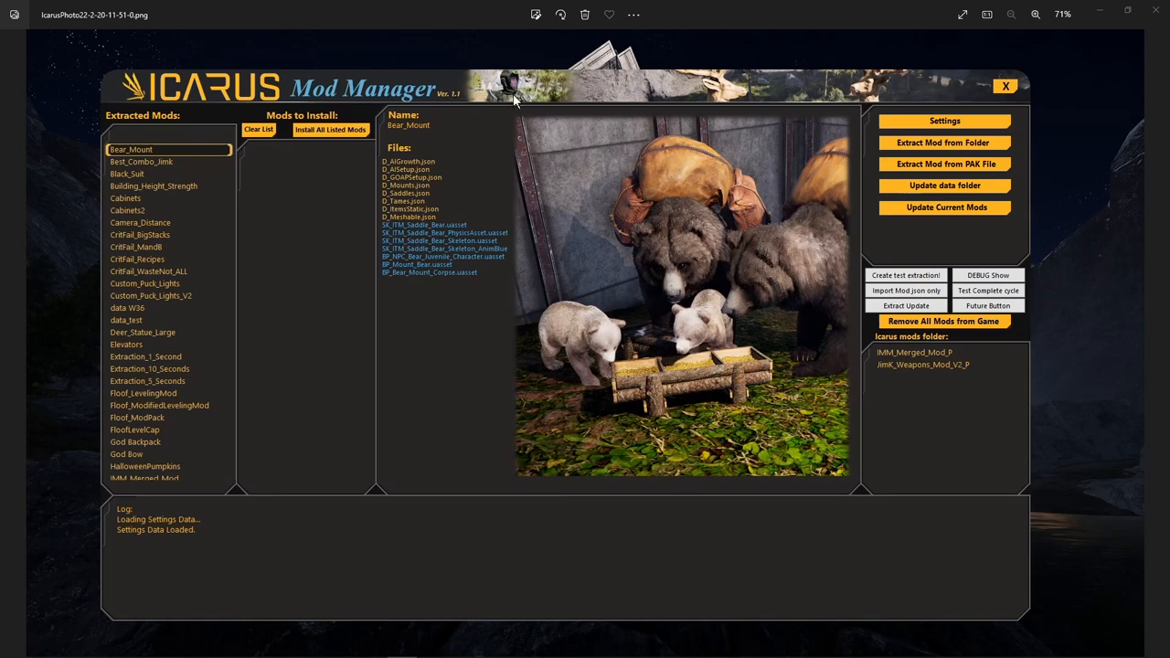
pyautogui.moveTo(521, 95)
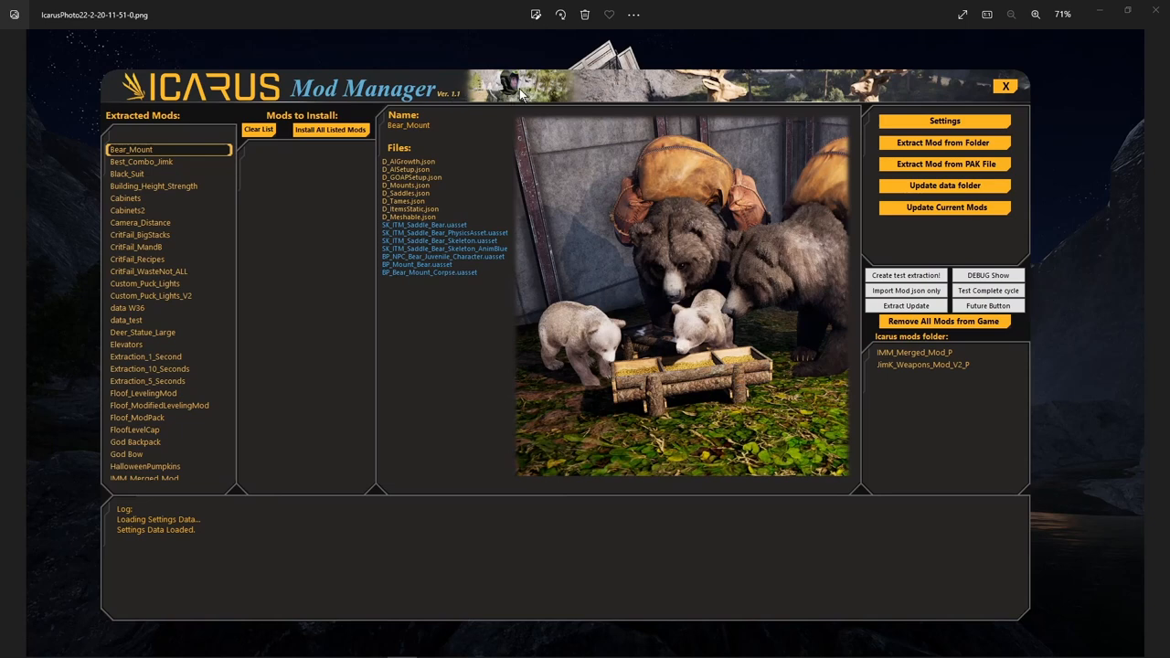
pyautogui.moveTo(141, 234)
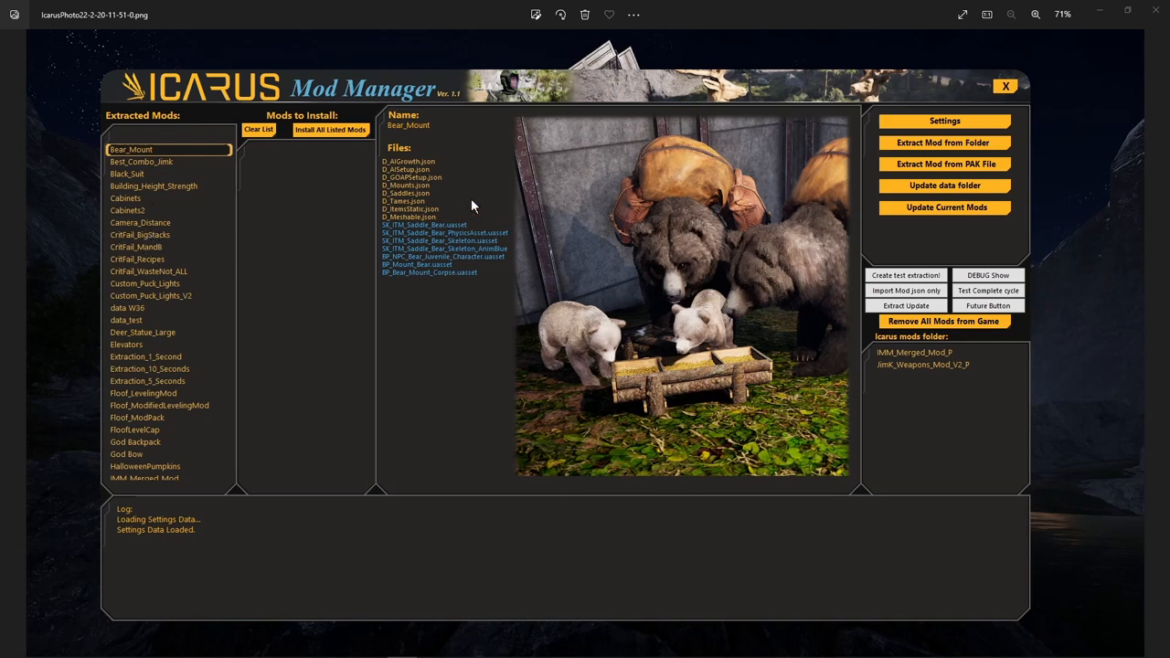
pyautogui.moveTo(955, 176)
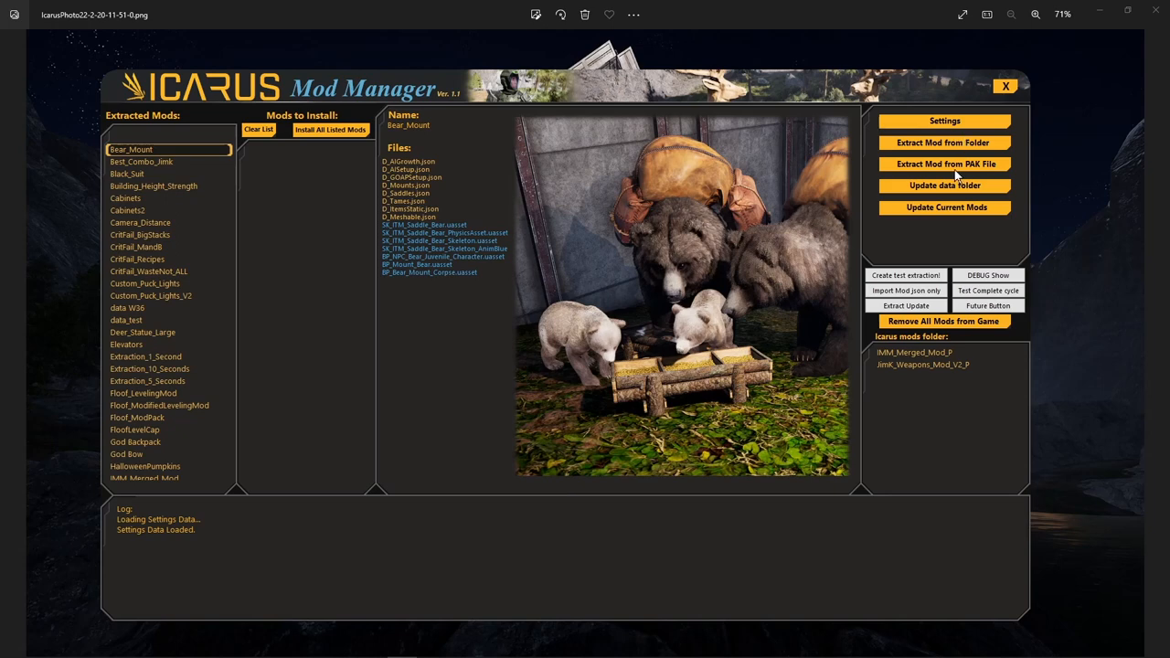
pyautogui.moveTo(989, 170)
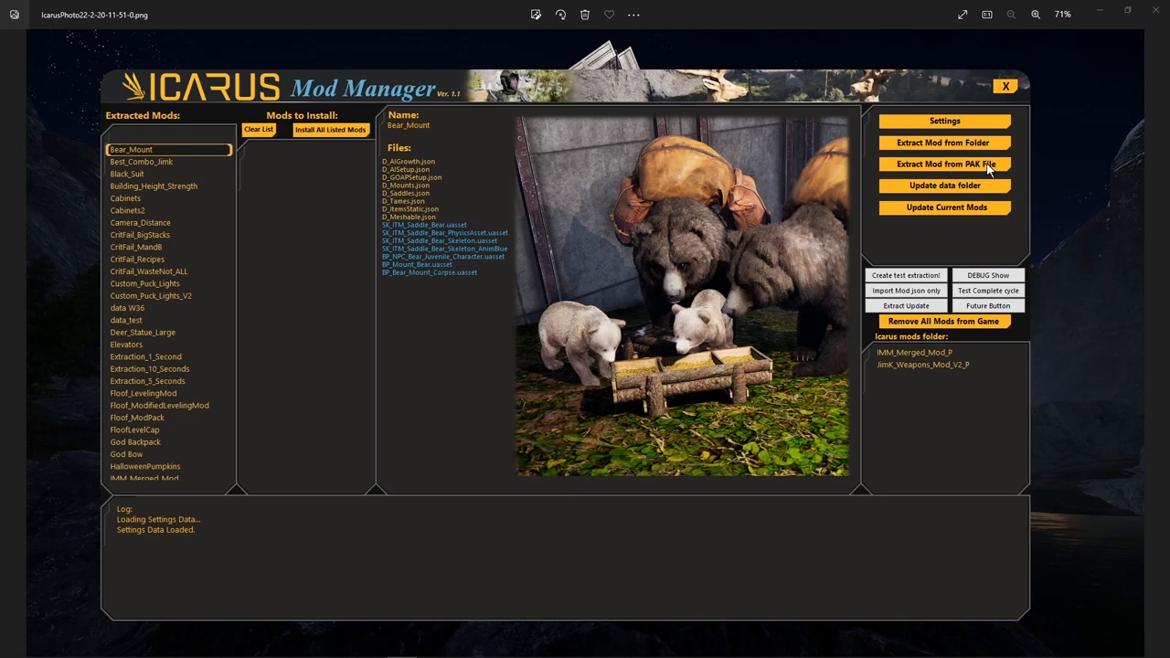
pyautogui.moveTo(1148, 199)
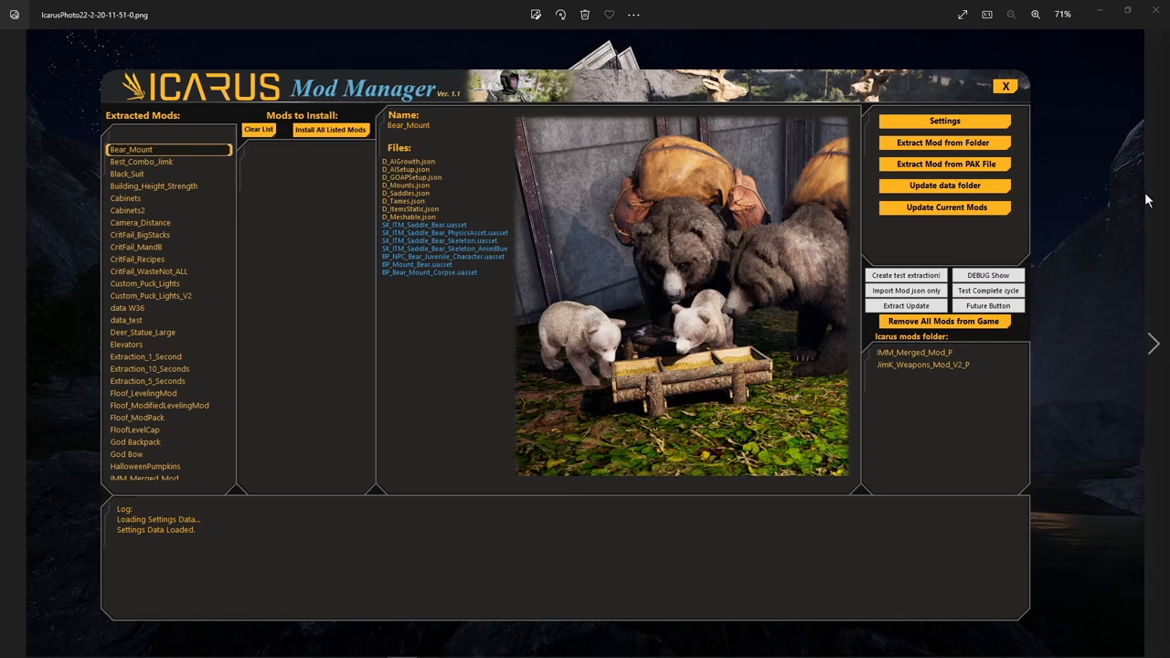
pyautogui.moveTo(1101, 175)
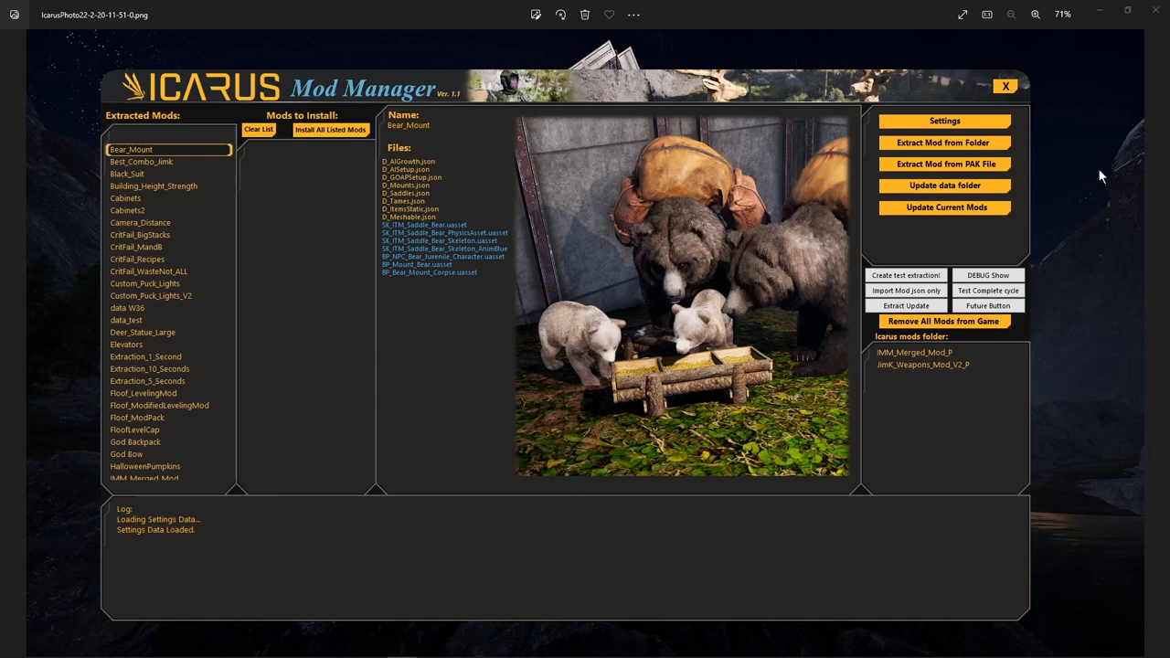
pyautogui.moveTo(154, 189)
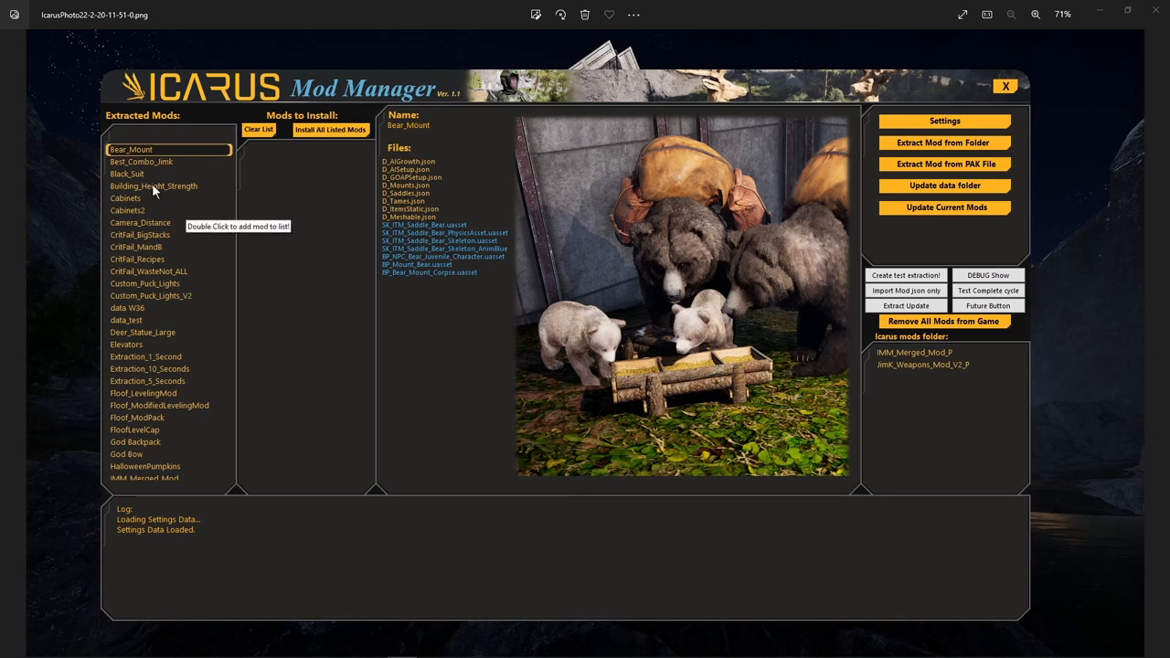
pyautogui.moveTo(153, 190)
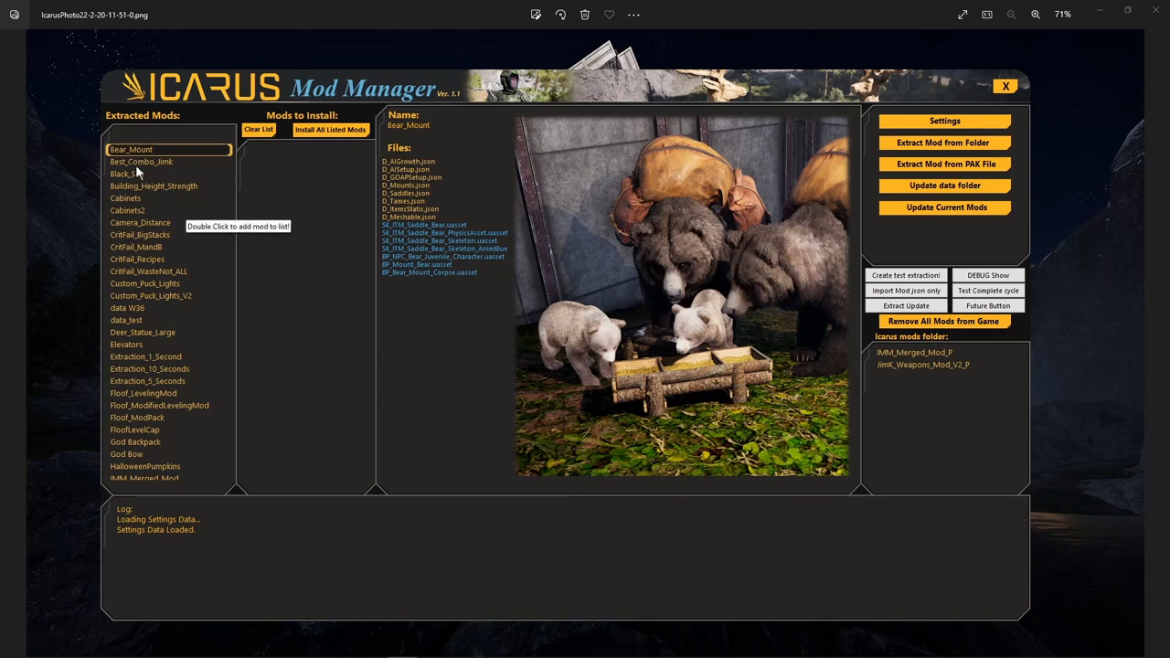
pyautogui.moveTo(146, 301)
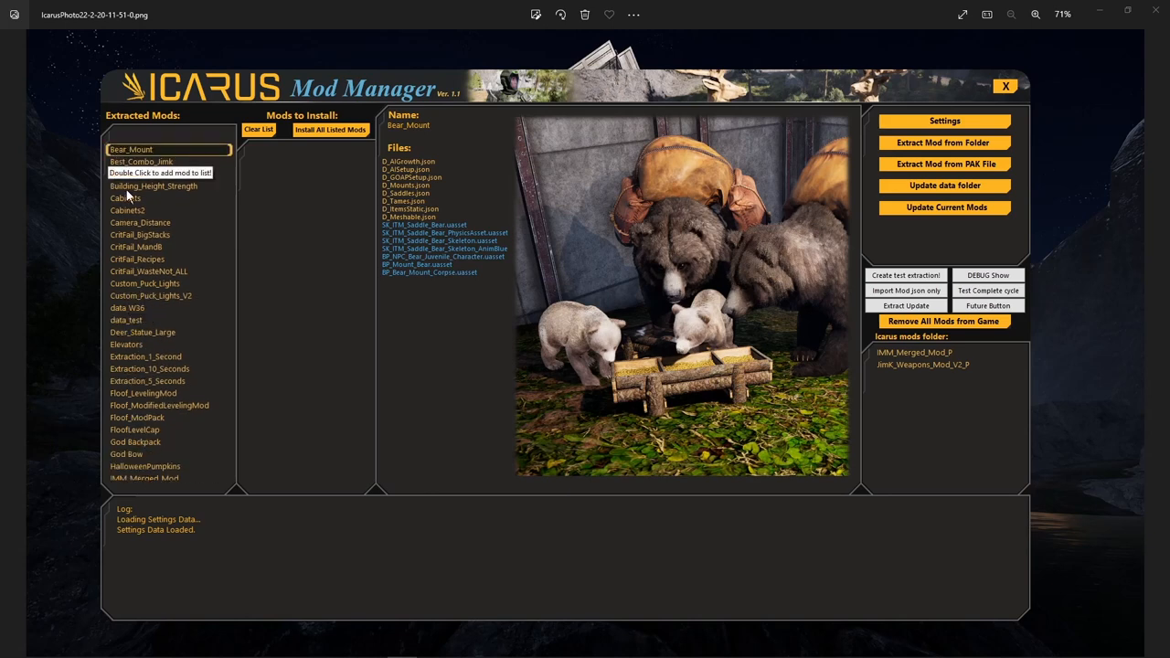
# - Preview the Cabinets, Building_Height_Strength and Custom_Puck_Lights_V2 extracted mods, scrolling through their files
pyautogui.click(125, 199)
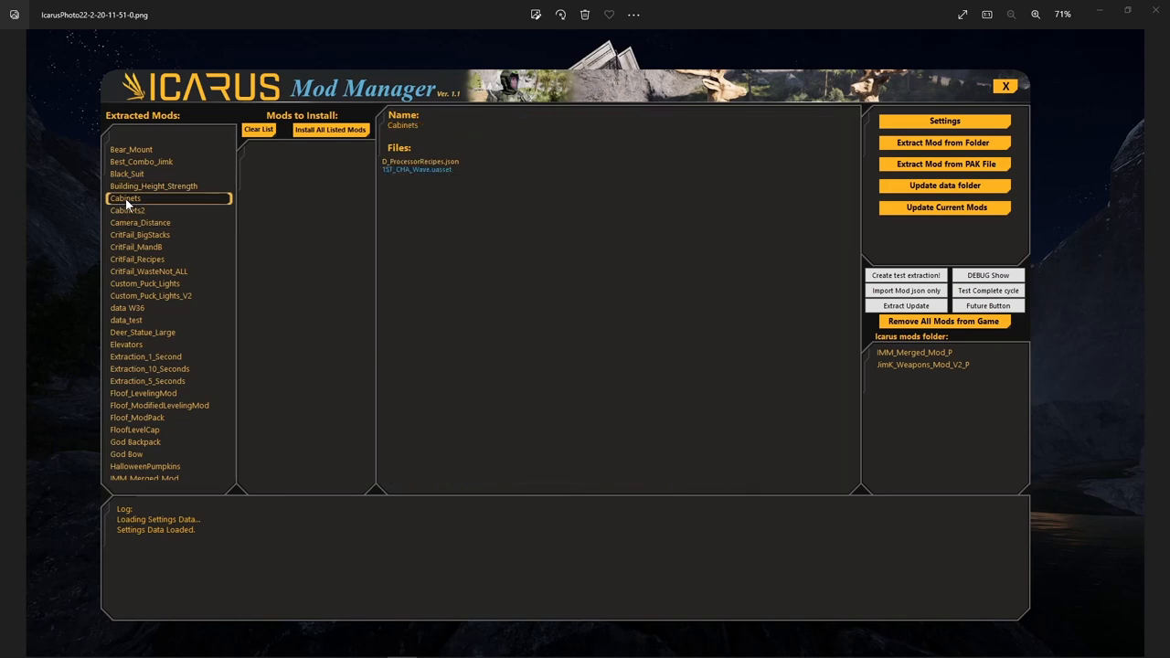
pyautogui.click(154, 185)
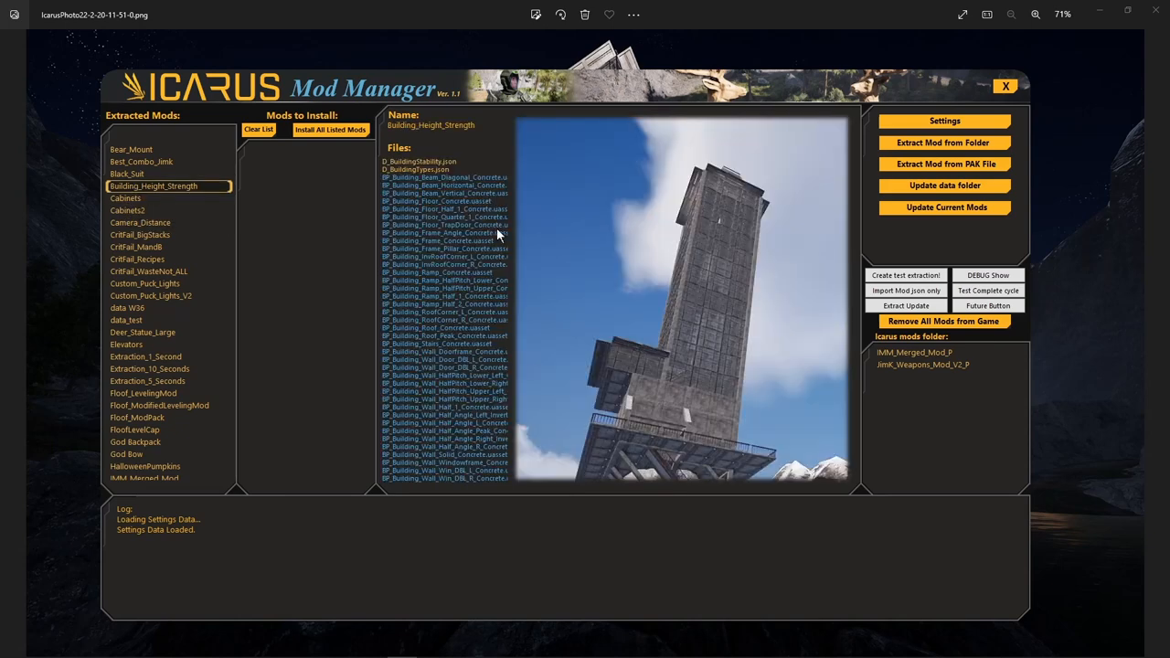
pyautogui.moveTo(689, 229)
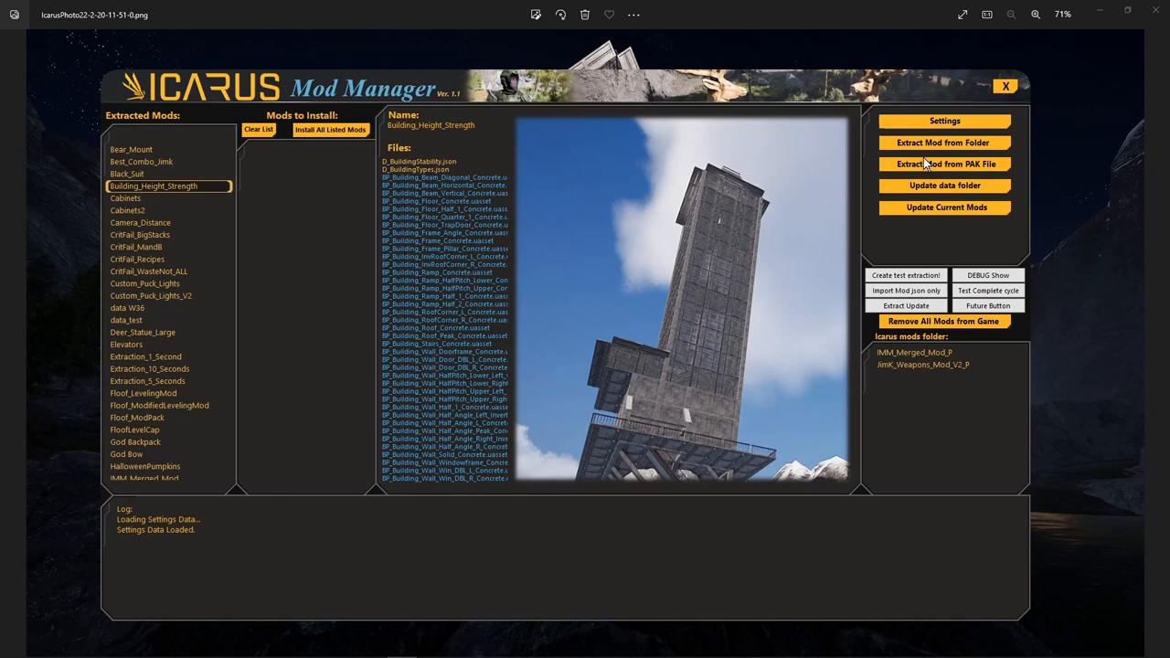
pyautogui.moveTo(565, 275)
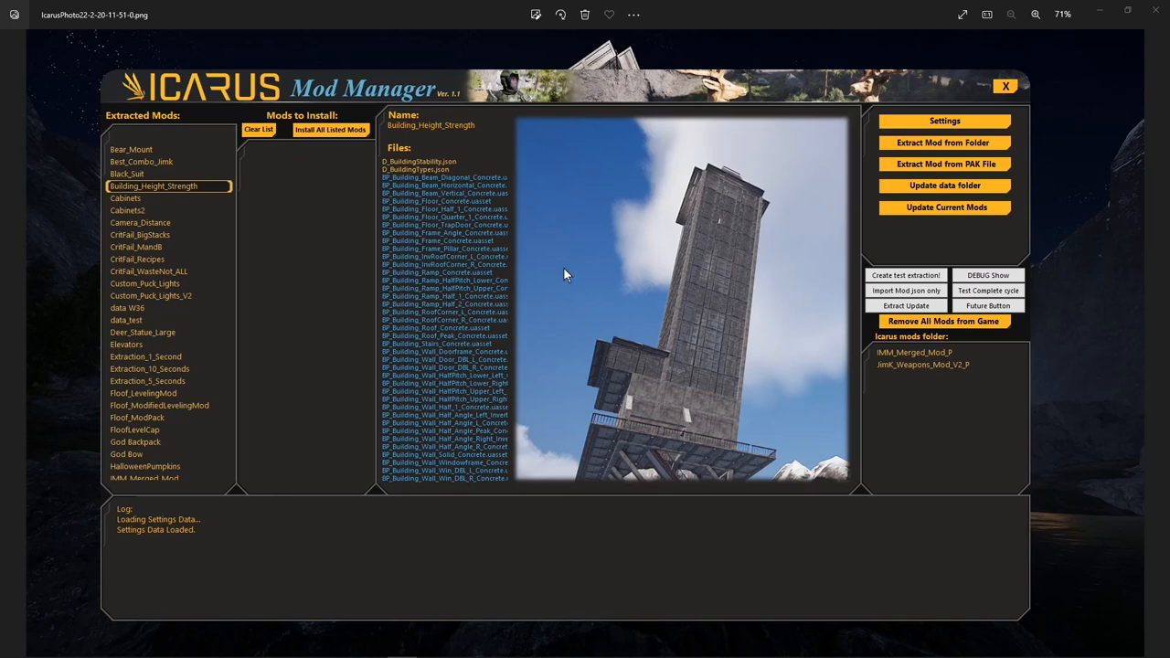
pyautogui.click(150, 295)
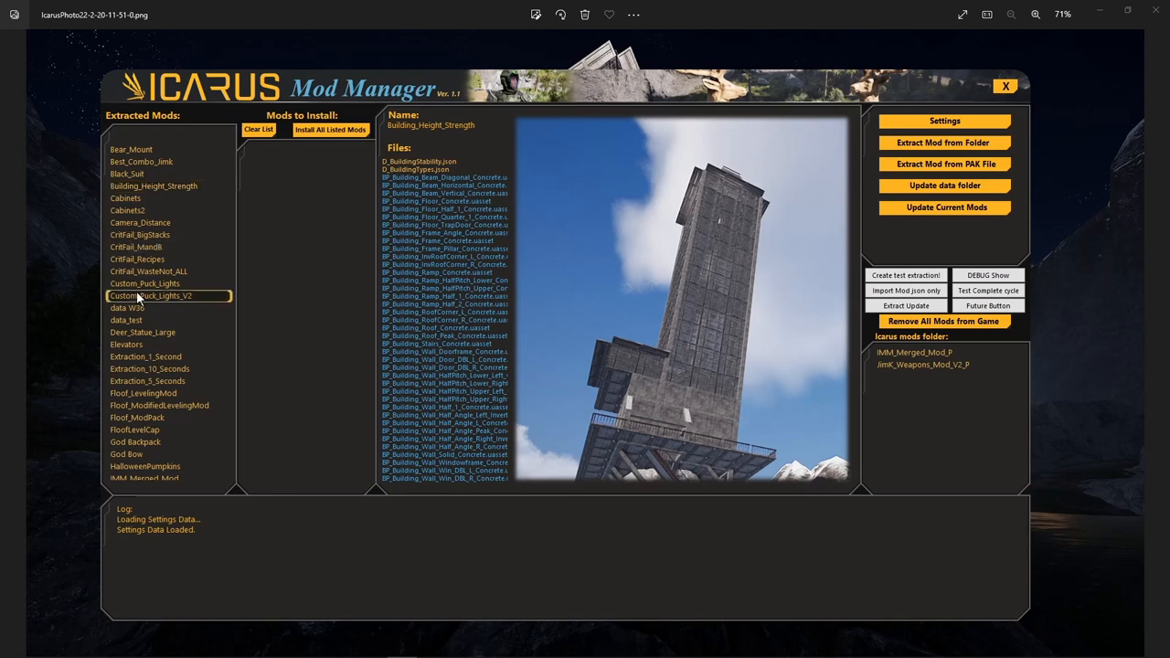
pyautogui.click(150, 295)
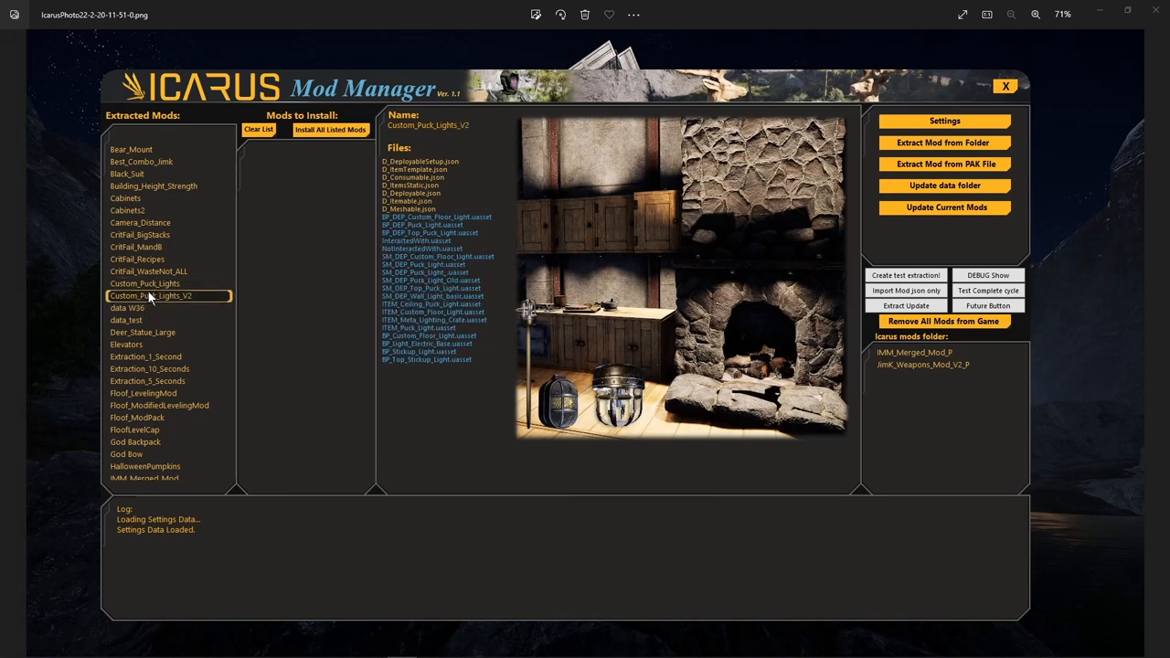
pyautogui.scroll(-3)
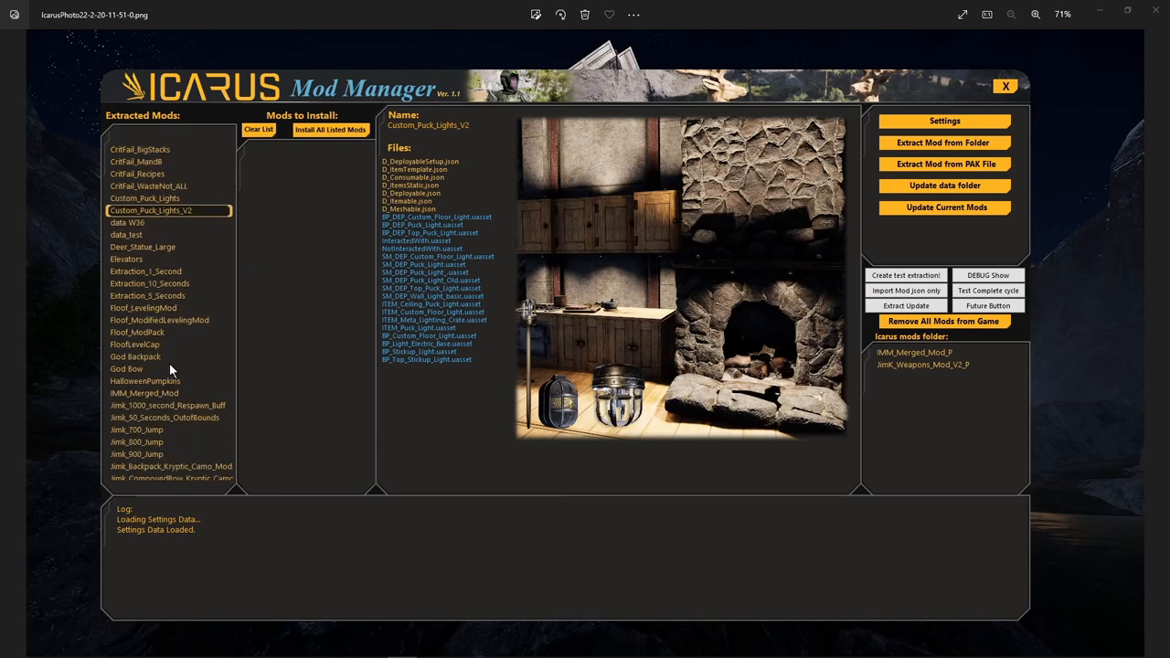
pyautogui.scroll(-3)
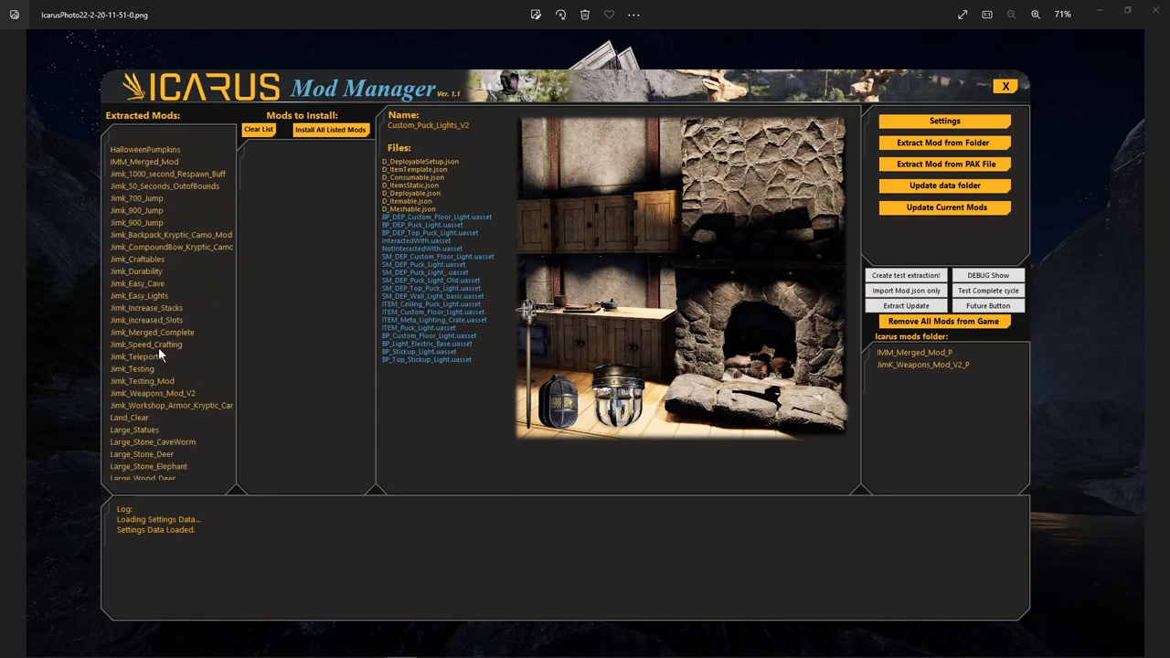
pyautogui.moveTo(160, 366)
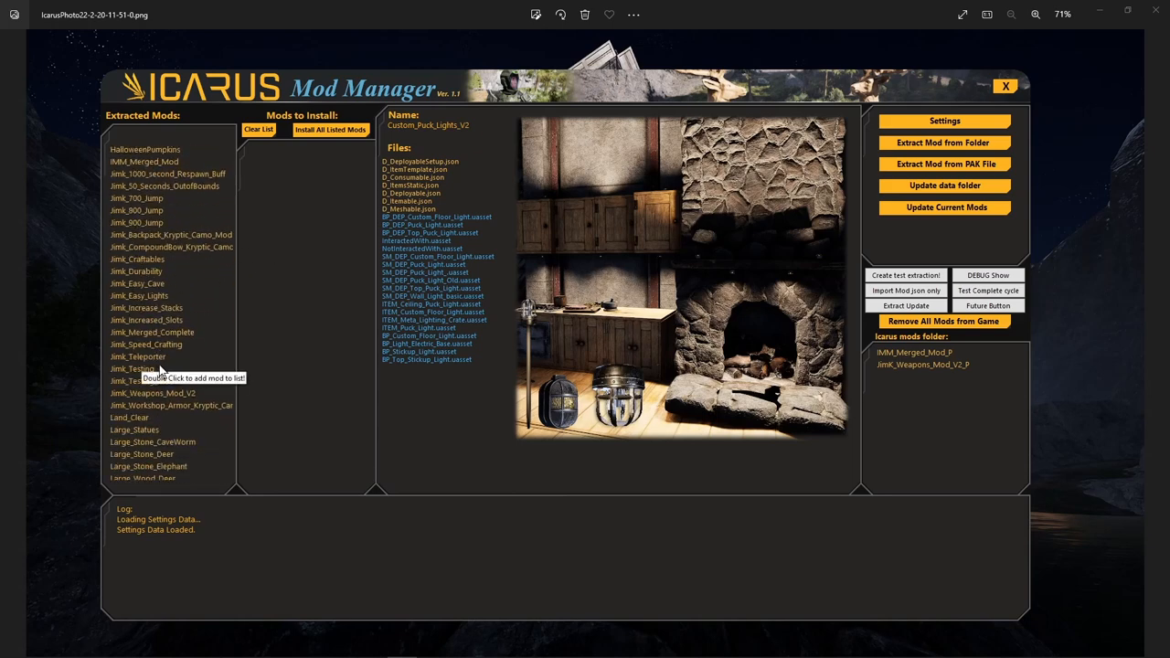
pyautogui.scroll(-3)
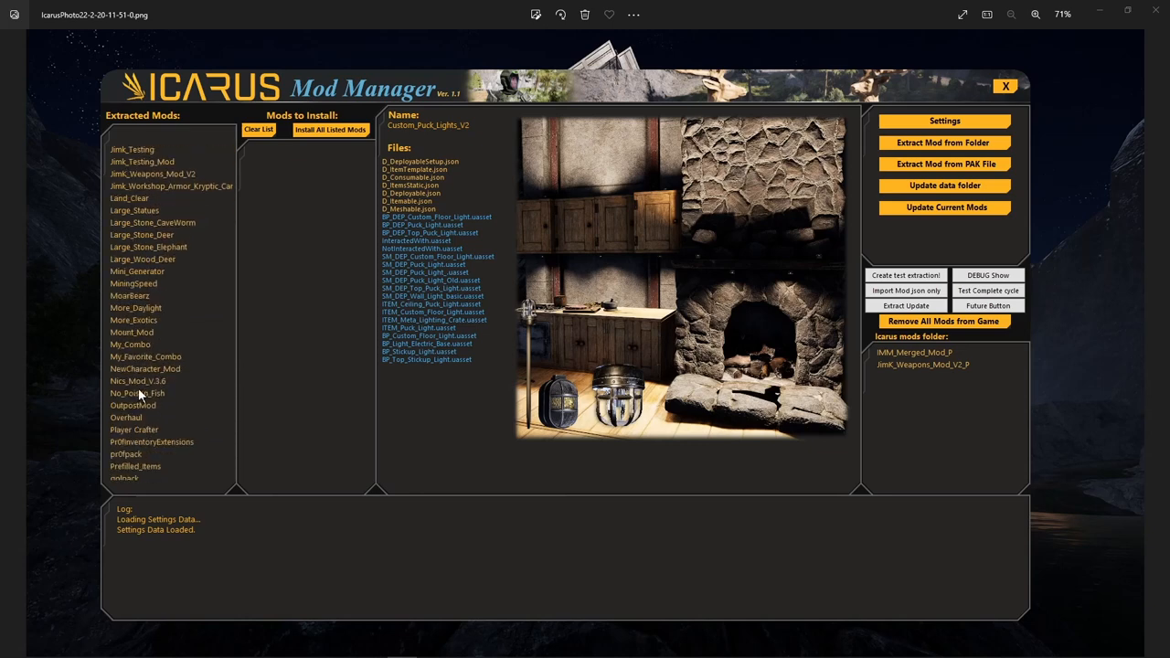
pyautogui.moveTo(133, 260)
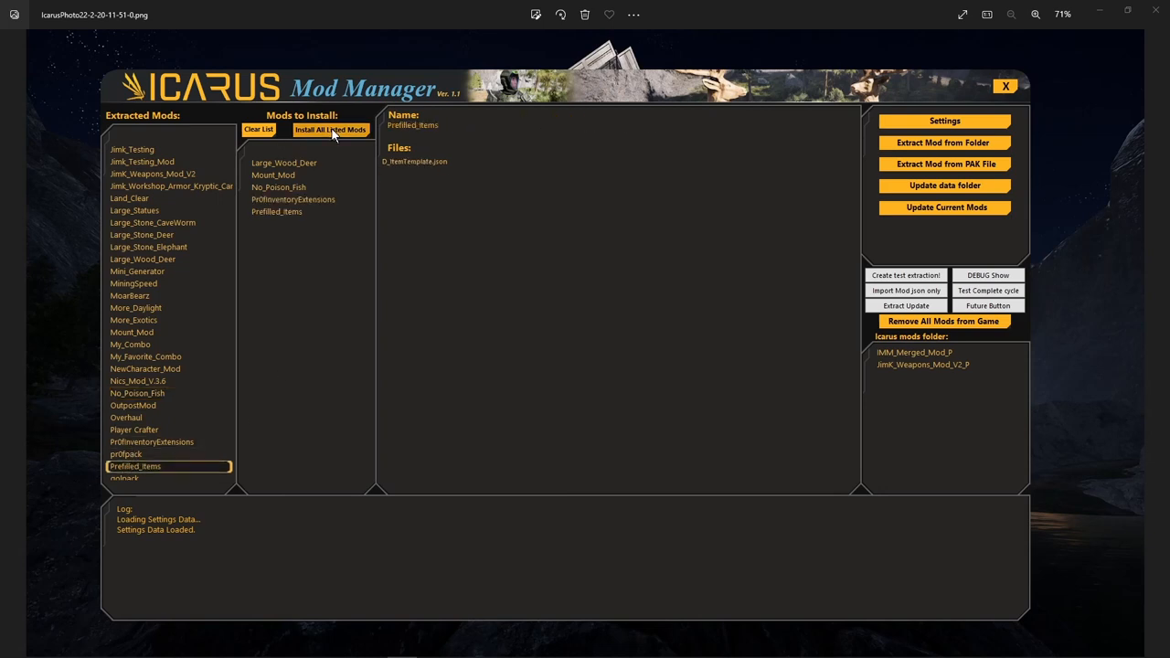
# - Install the five queued mods, Large_Wood_Deer through Prefilled_Items, creating IMM_Merged_Mod
pyautogui.click(330, 129)
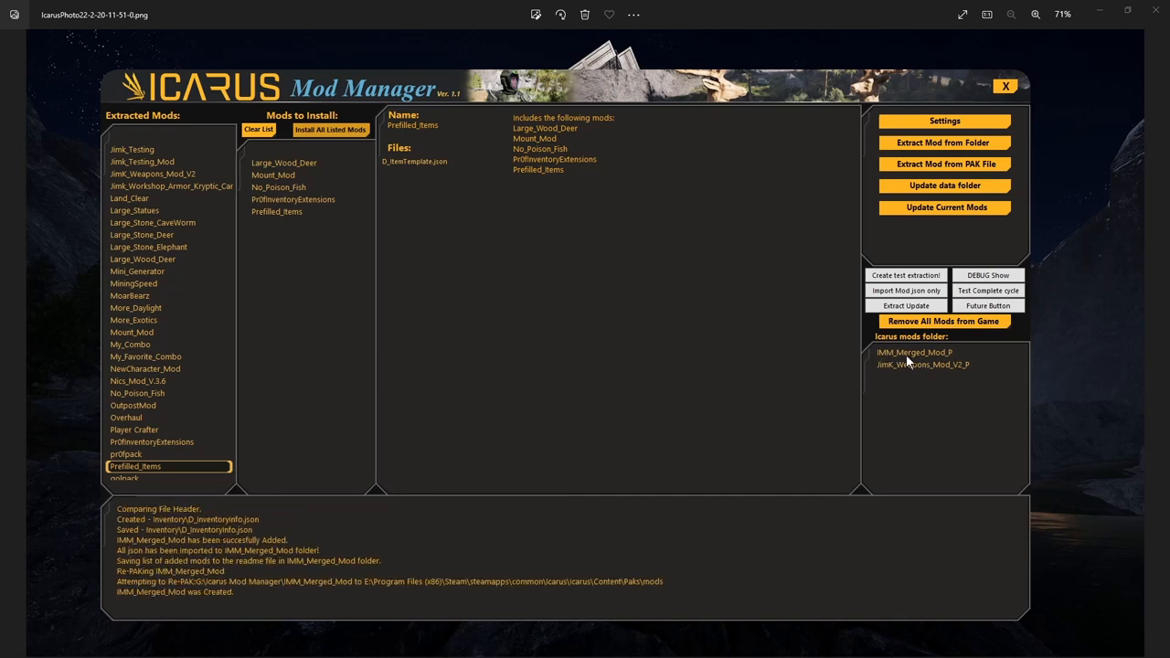
pyautogui.scroll(-3)
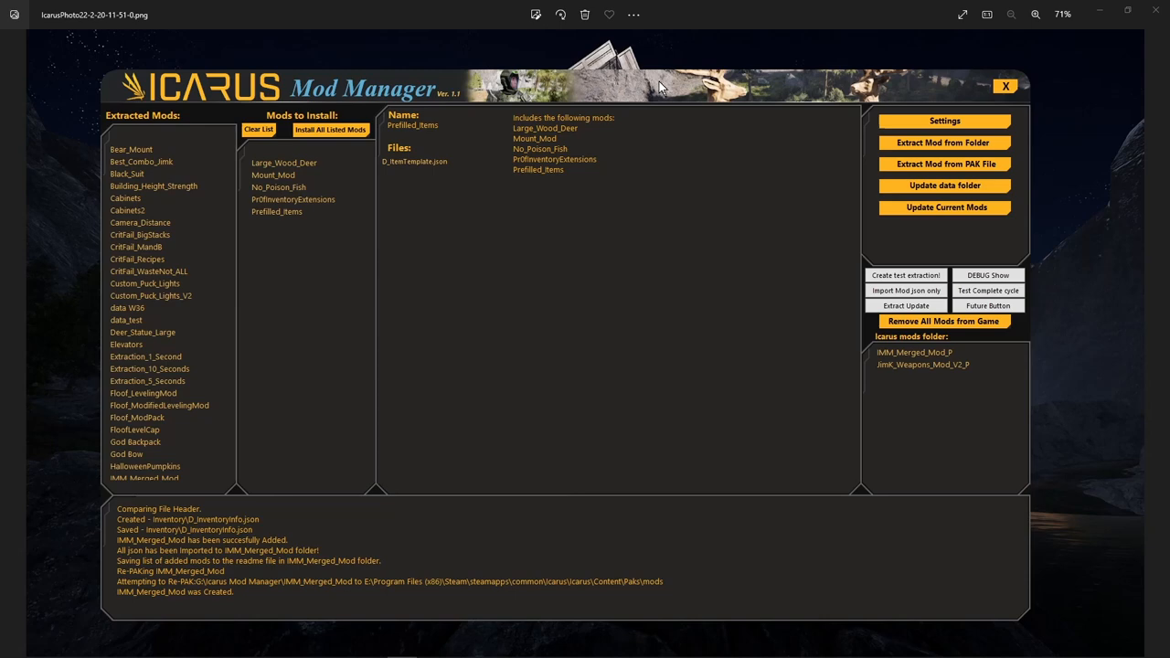
pyautogui.moveTo(611, 44)
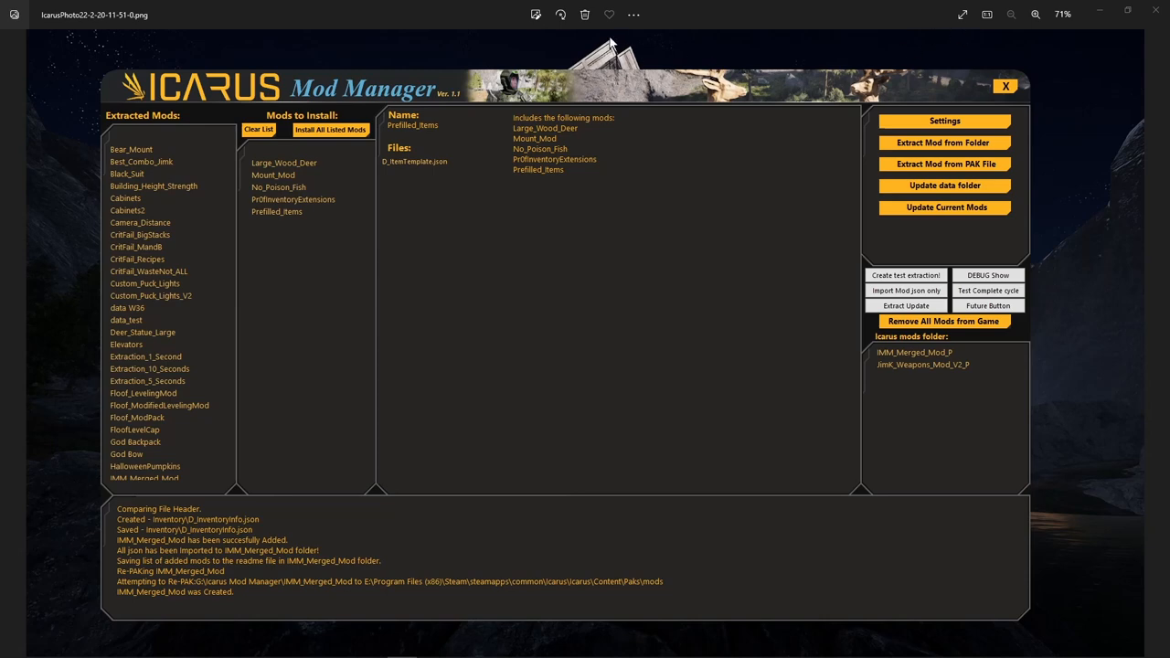